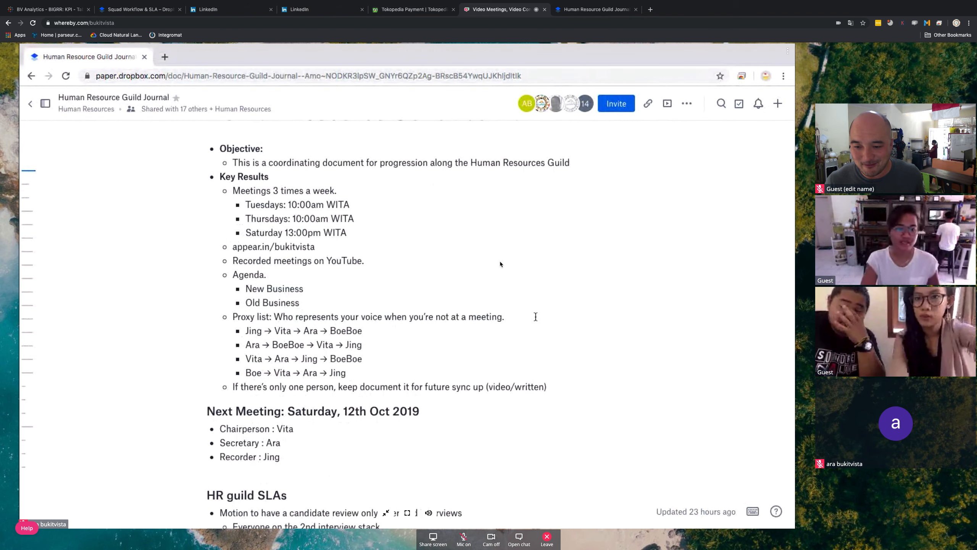
# Open Bubu's OKR, CEO OKR and Vita's OKR links from the journal's OKRs row in new tabs
pyautogui.scroll(-3)
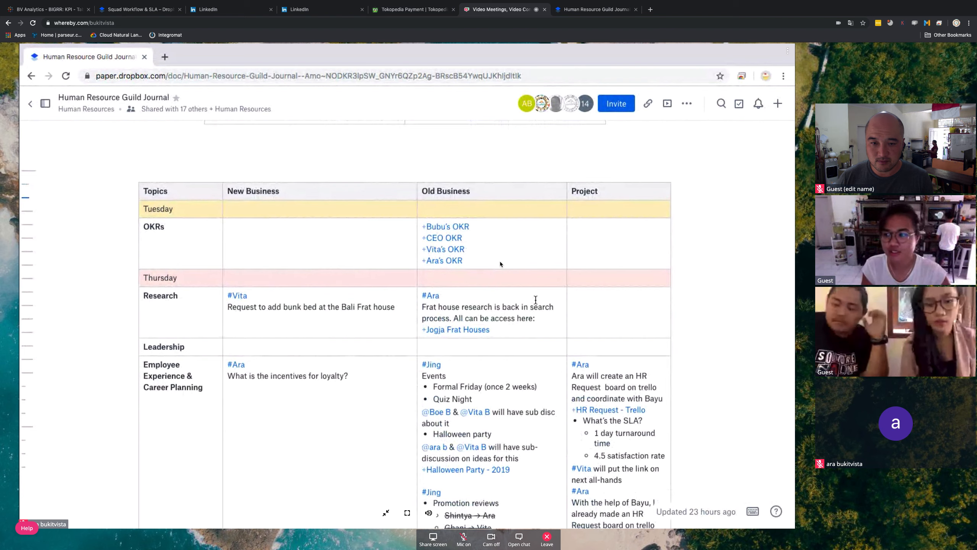
pyautogui.click(445, 226)
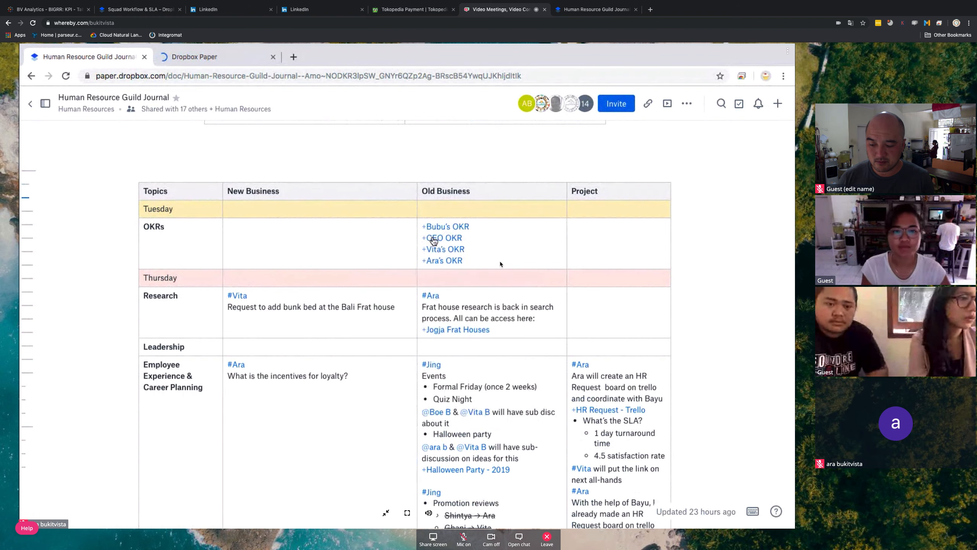
pyautogui.click(444, 239)
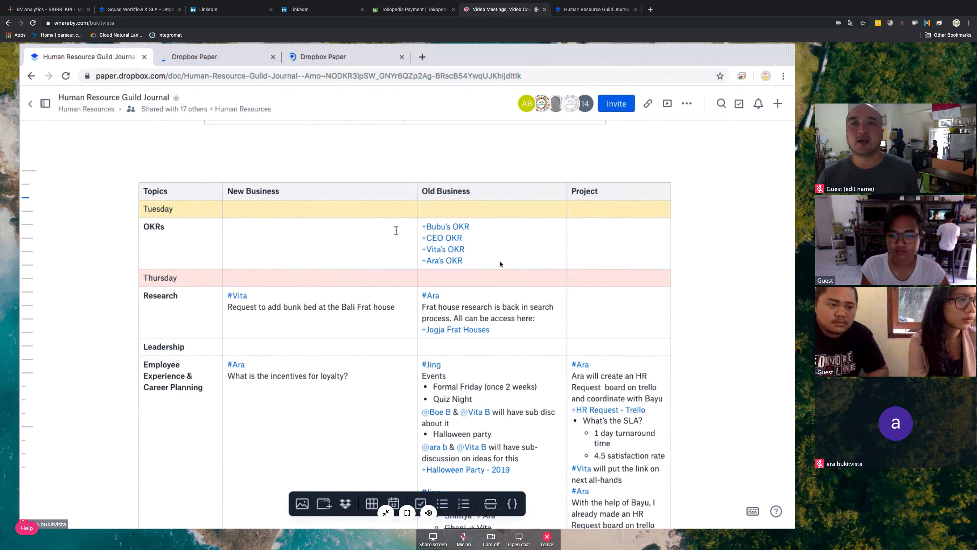
pyautogui.moveTo(448, 252)
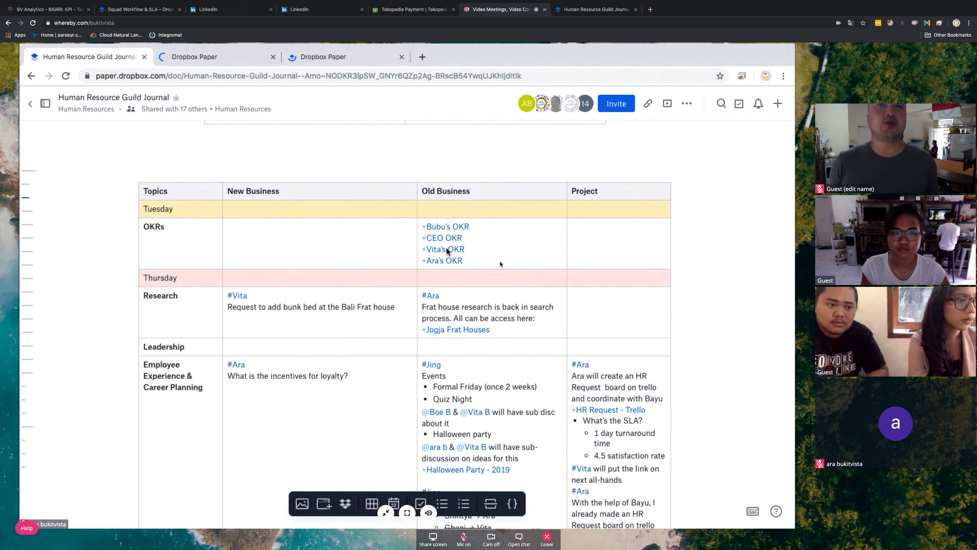
pyautogui.click(444, 249)
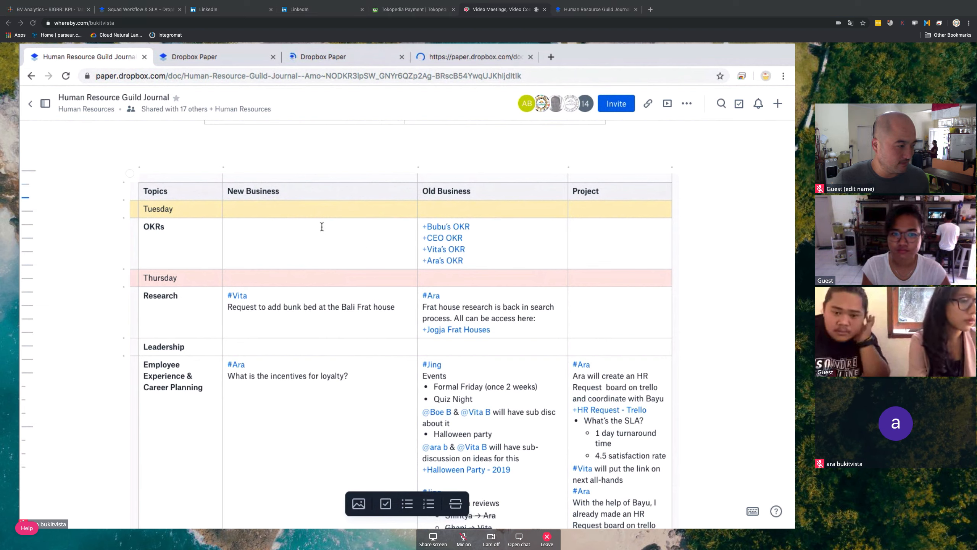
pyautogui.moveTo(438, 261)
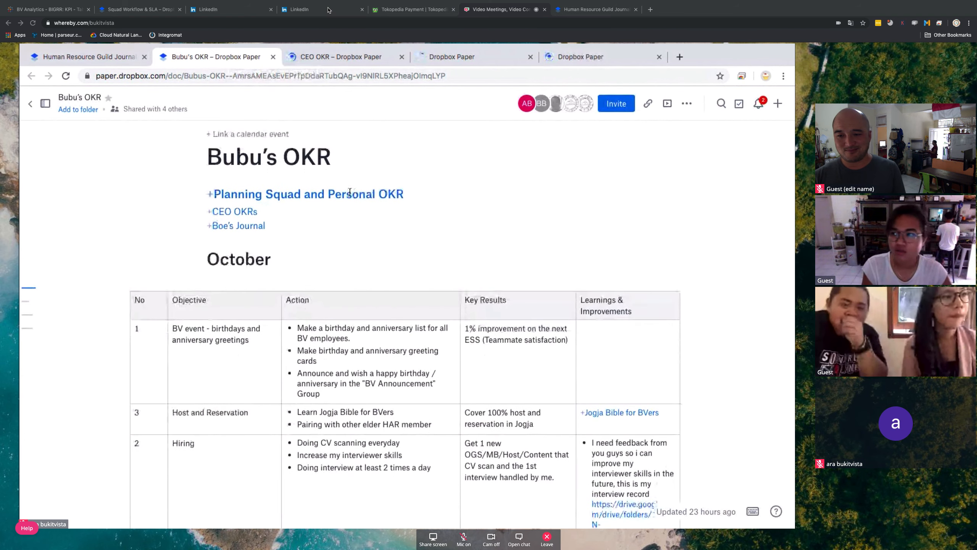
# Add a 'Made Nengli Birthday Card' learning note to the birthday event row, then switch to Tokopedia
pyautogui.scroll(-3)
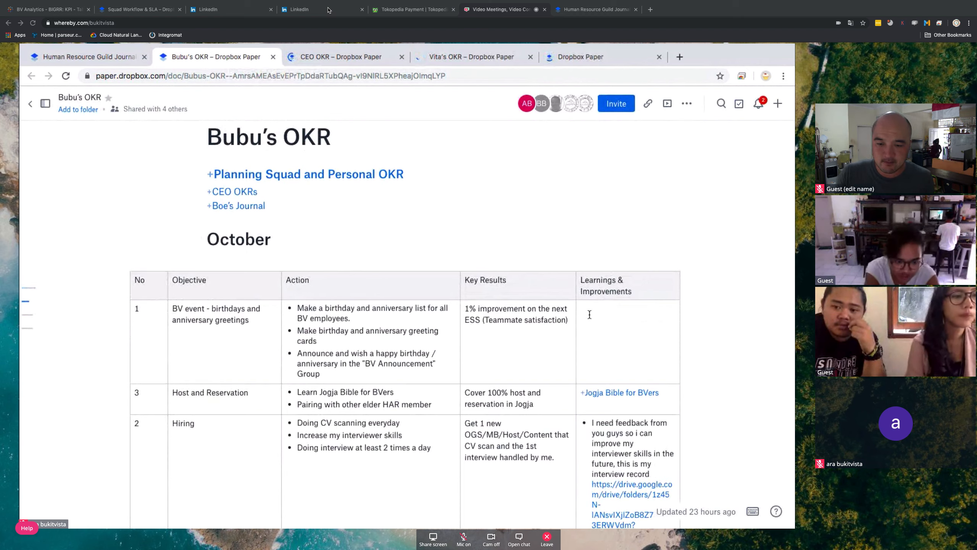
pyautogui.click(589, 315)
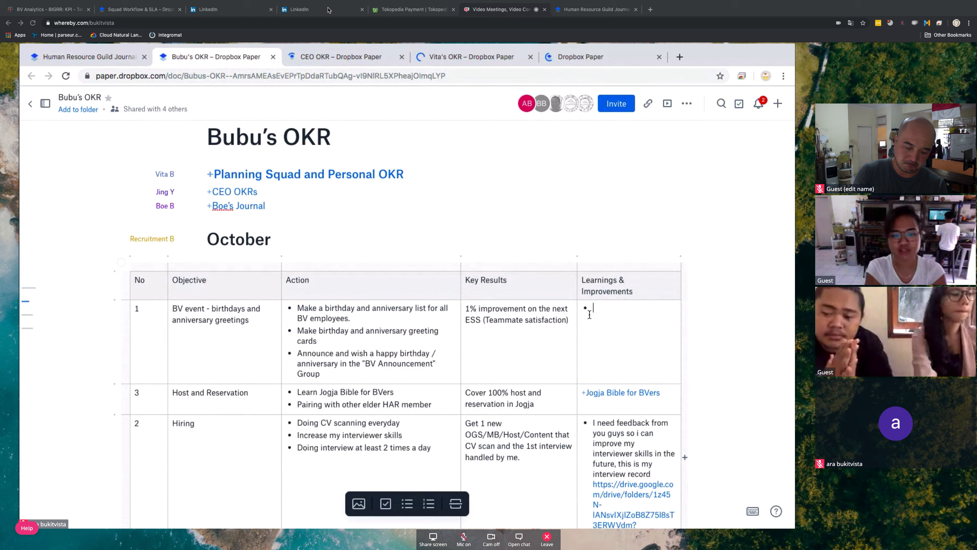
pyautogui.write('Made Nengli Birthday Card')
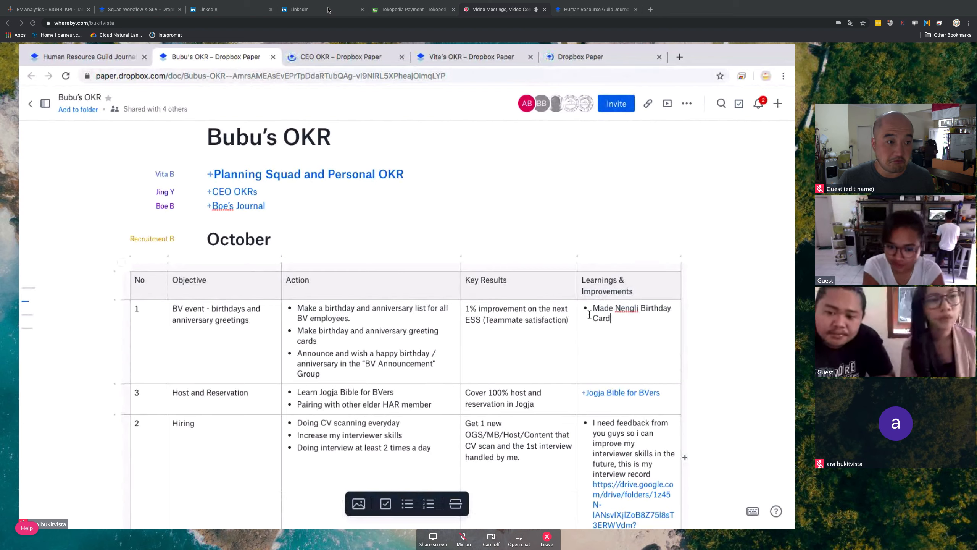
pyautogui.write('R')
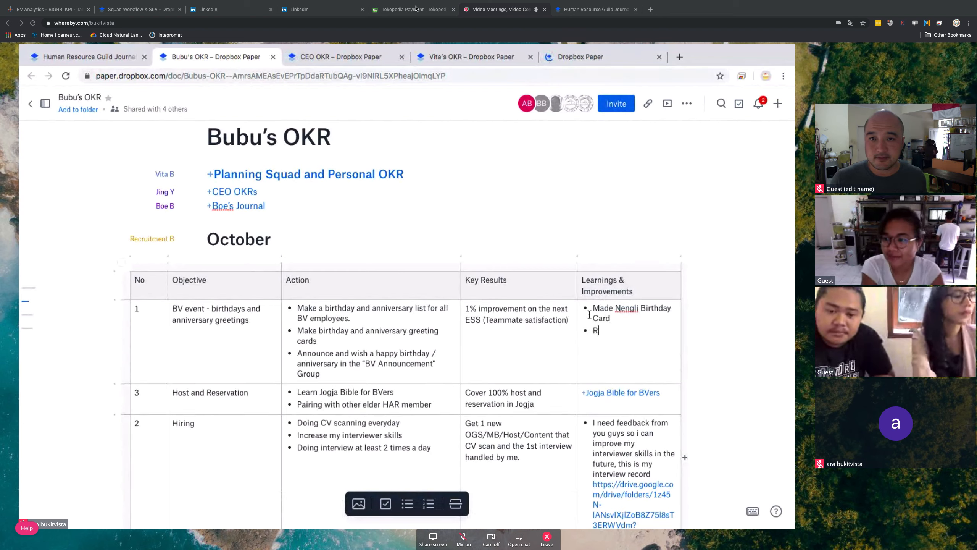
pyautogui.click(413, 9)
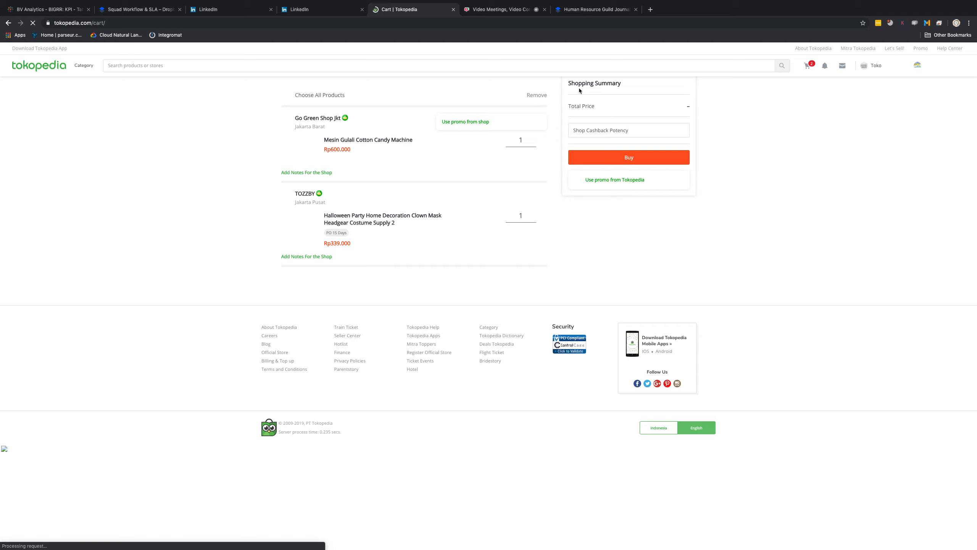
pyautogui.moveTo(435, 103)
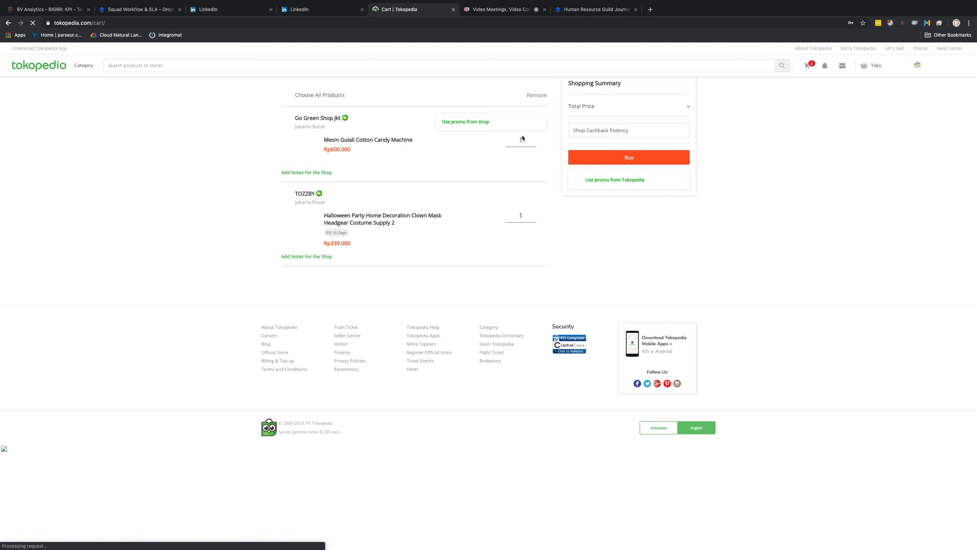
# Close the promo coupon offer and remove the cotton candy machine from the Tokopedia cart
pyautogui.click(285, 106)
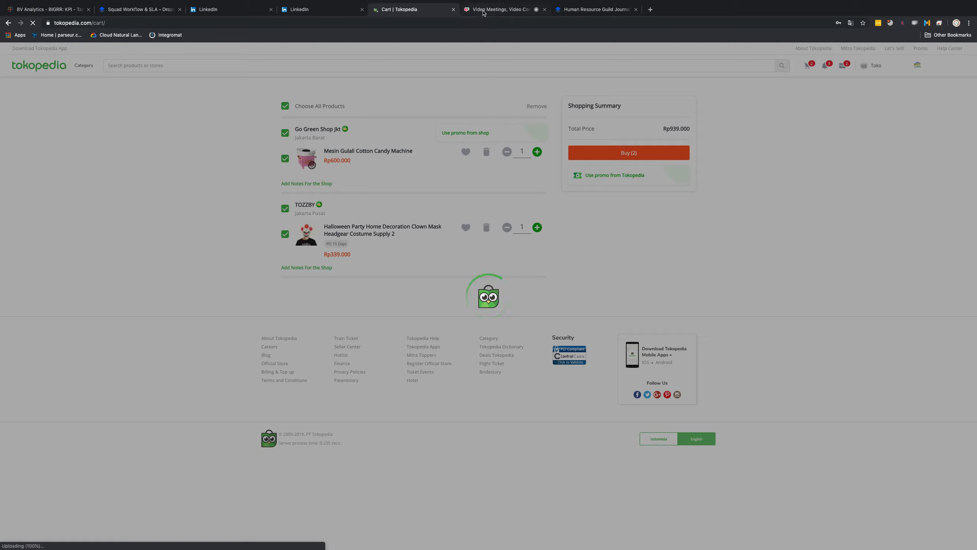
pyautogui.click(498, 9)
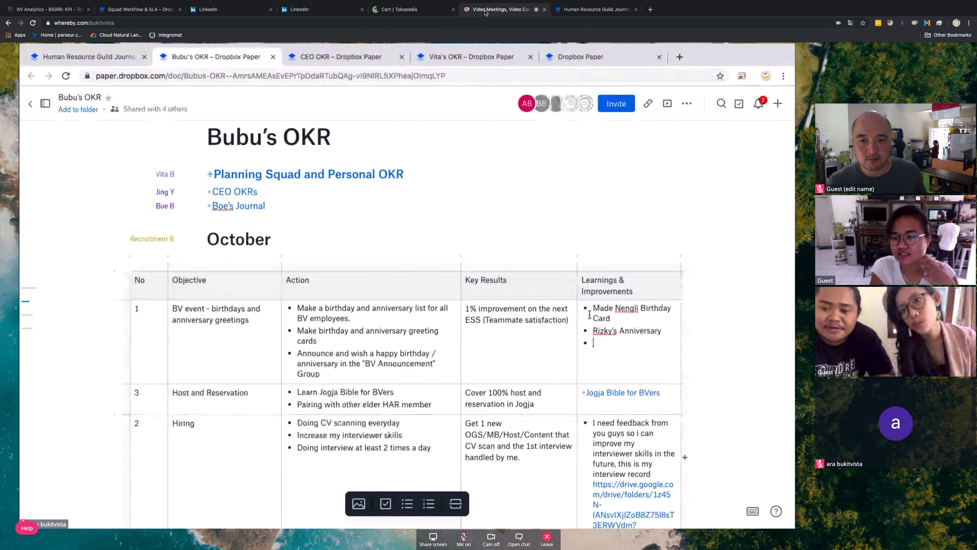
pyautogui.click(398, 9)
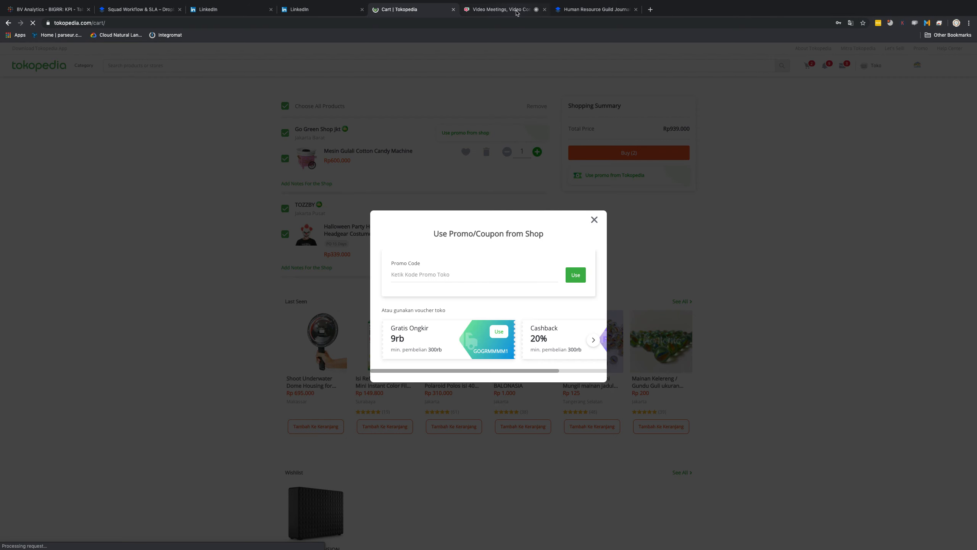
pyautogui.moveTo(594, 221)
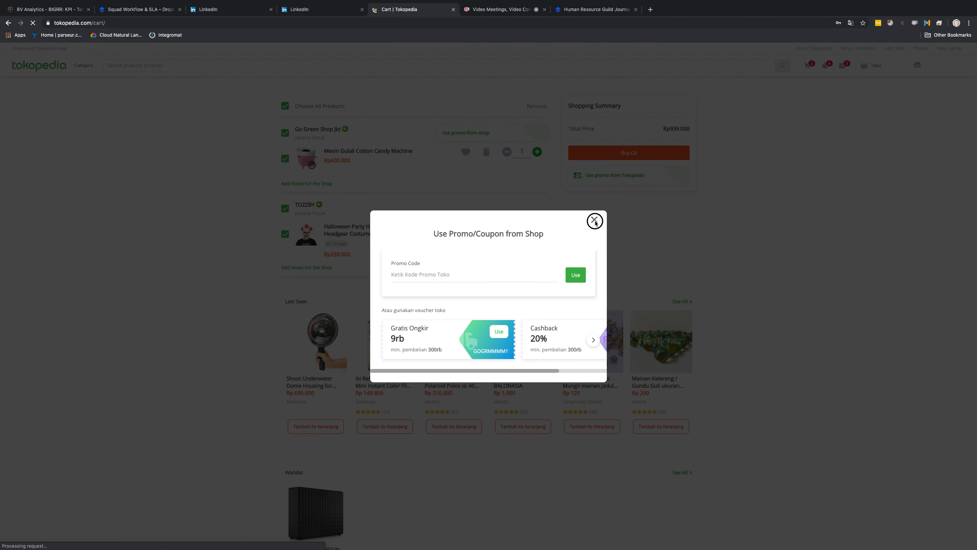
pyautogui.moveTo(495, 119)
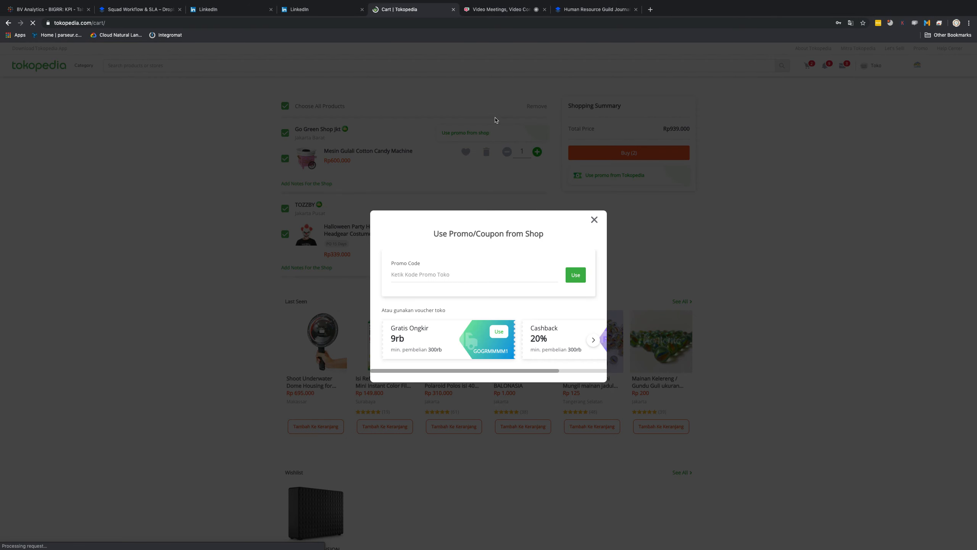
pyautogui.moveTo(635, 249)
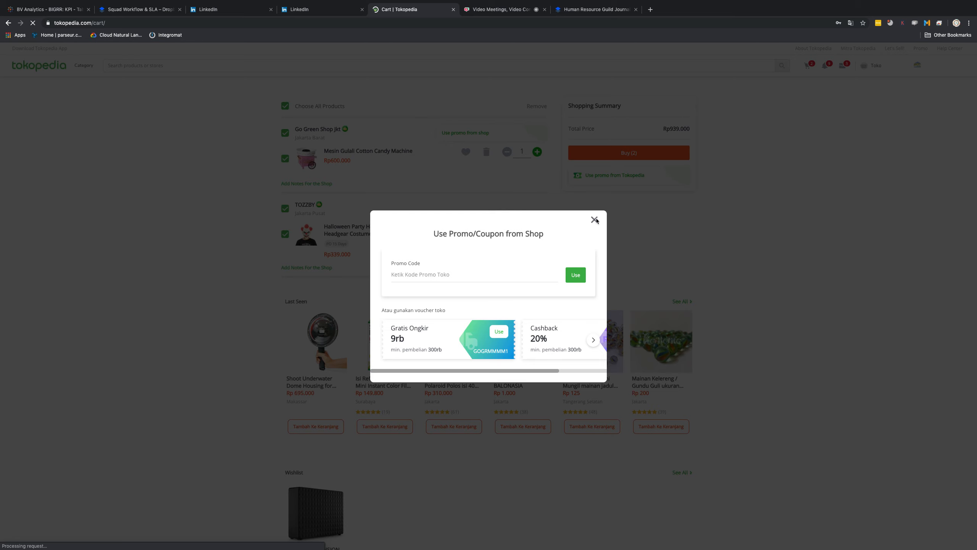
pyautogui.click(594, 220)
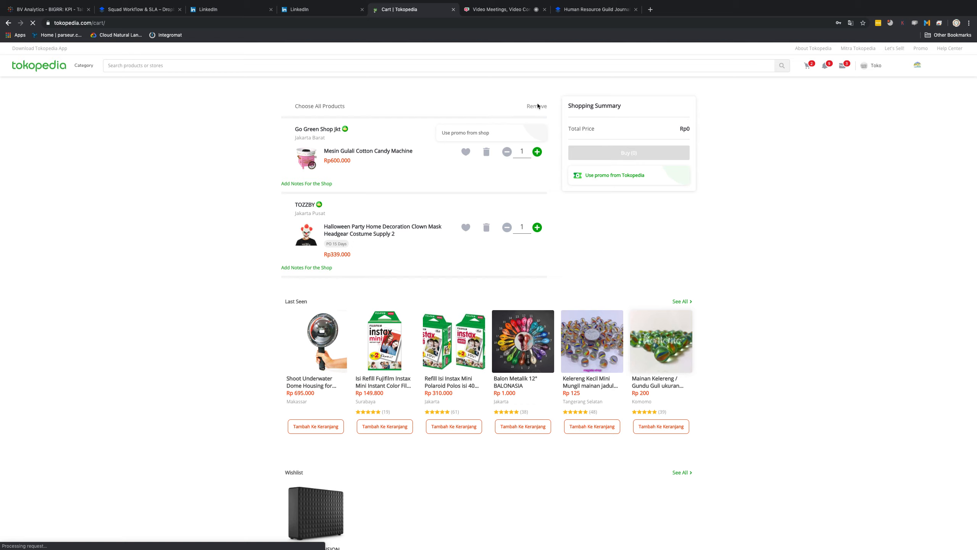
pyautogui.click(486, 151)
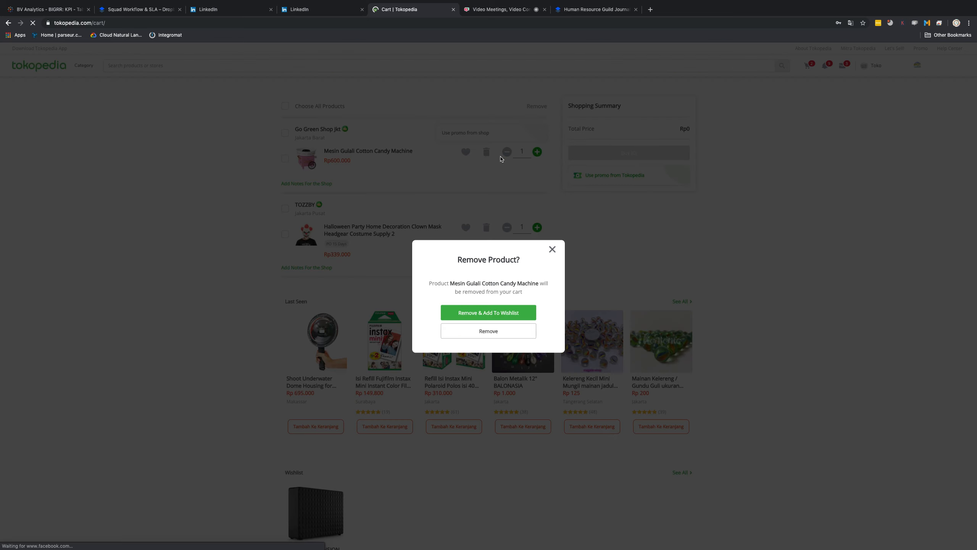
pyautogui.click(488, 331)
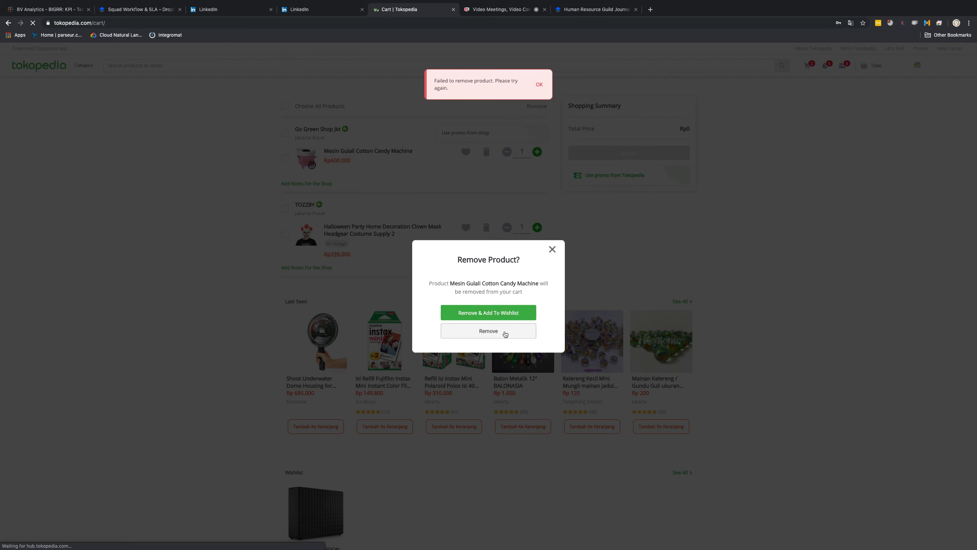
pyautogui.click(489, 330)
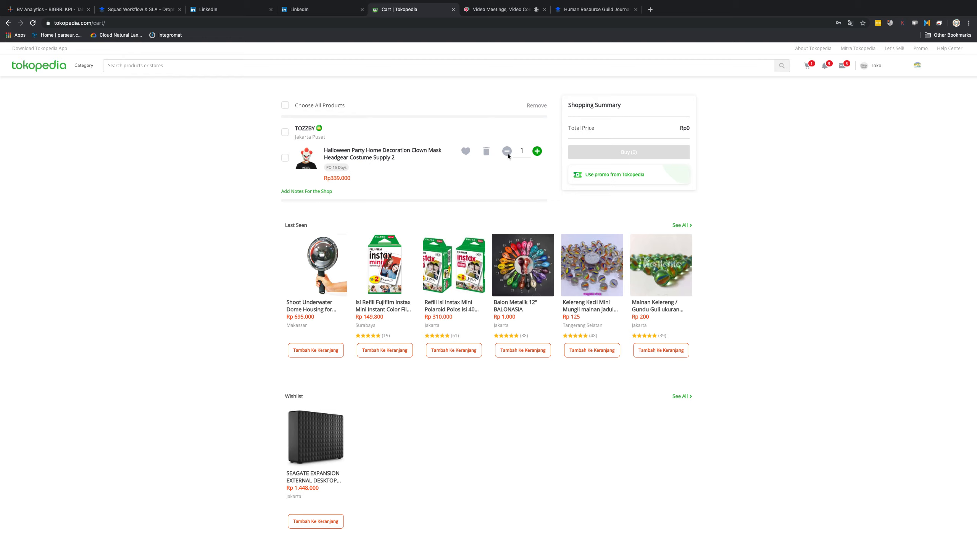
pyautogui.moveTo(508, 152)
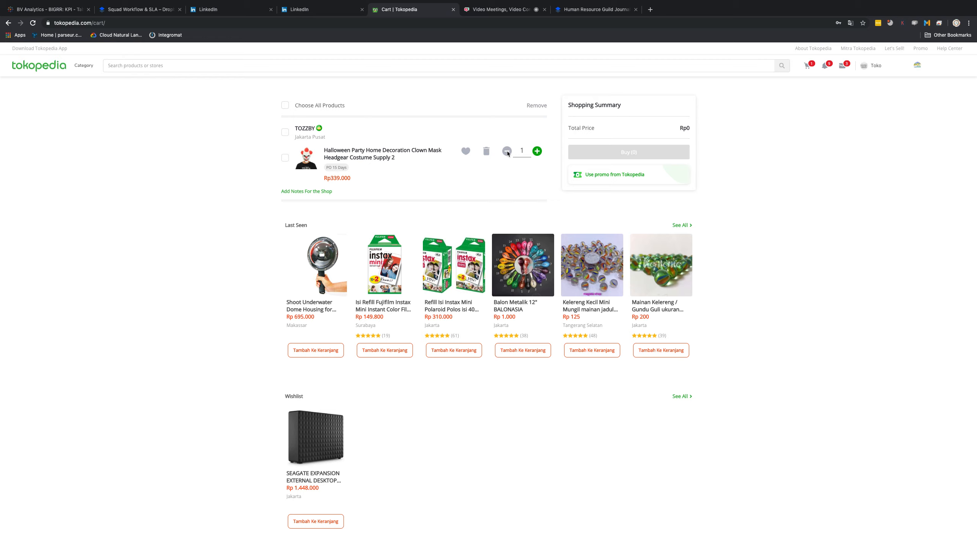
pyautogui.moveTo(507, 152)
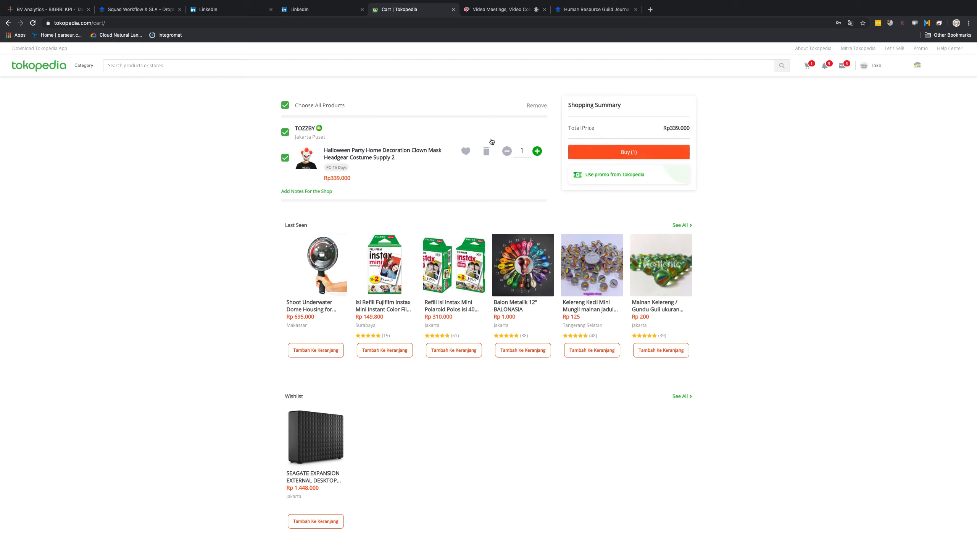
# Remove the Halloween decoration from the cart and return to the Human Resource Guild Journal tab
pyautogui.click(486, 151)
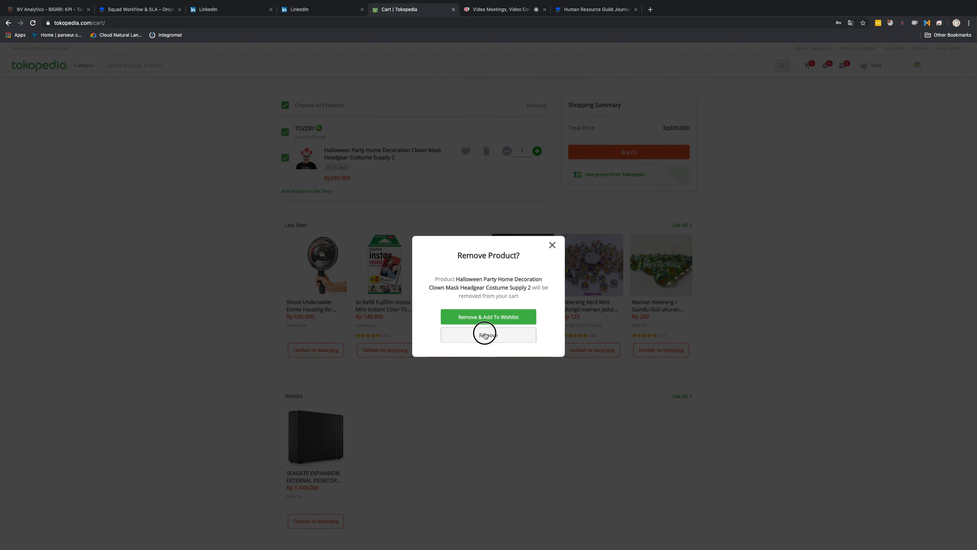
pyautogui.click(489, 335)
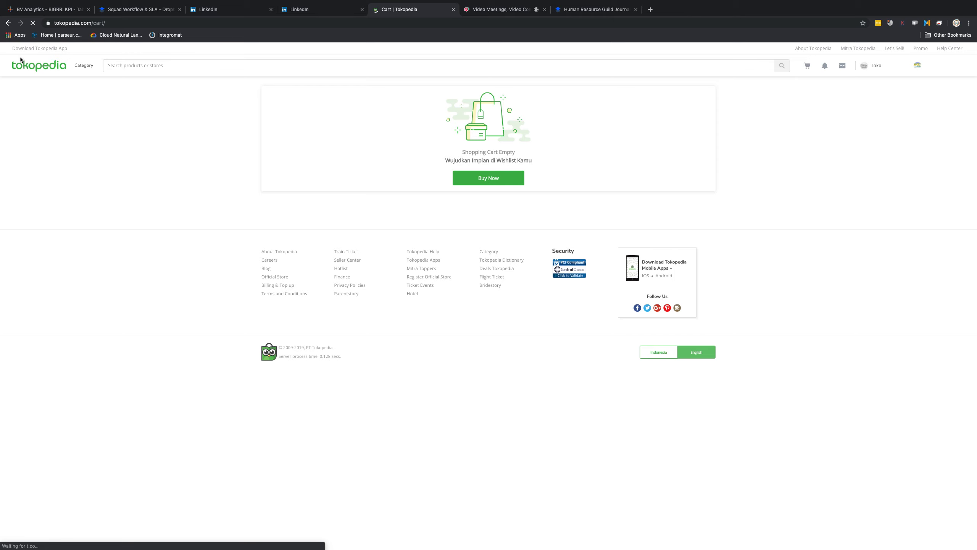
pyautogui.click(142, 9)
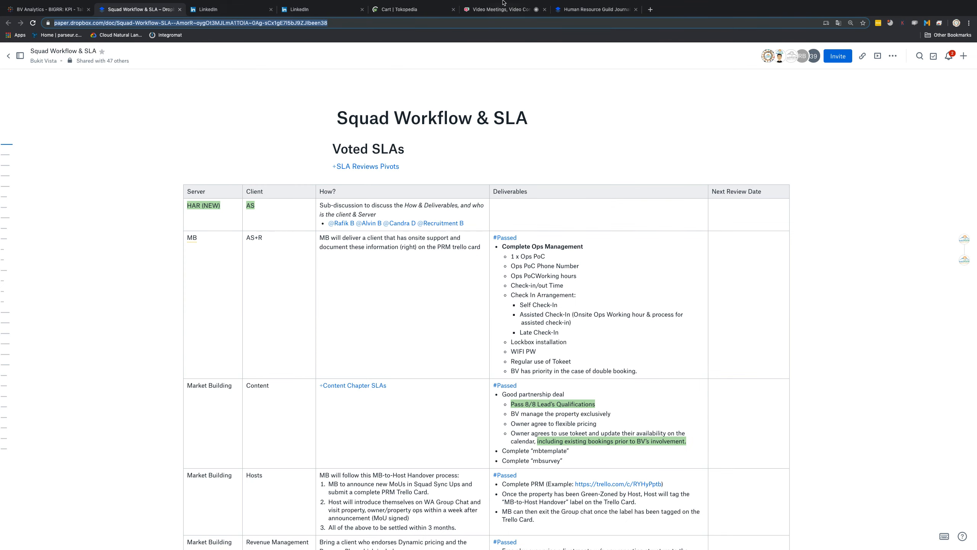
pyautogui.click(403, 9)
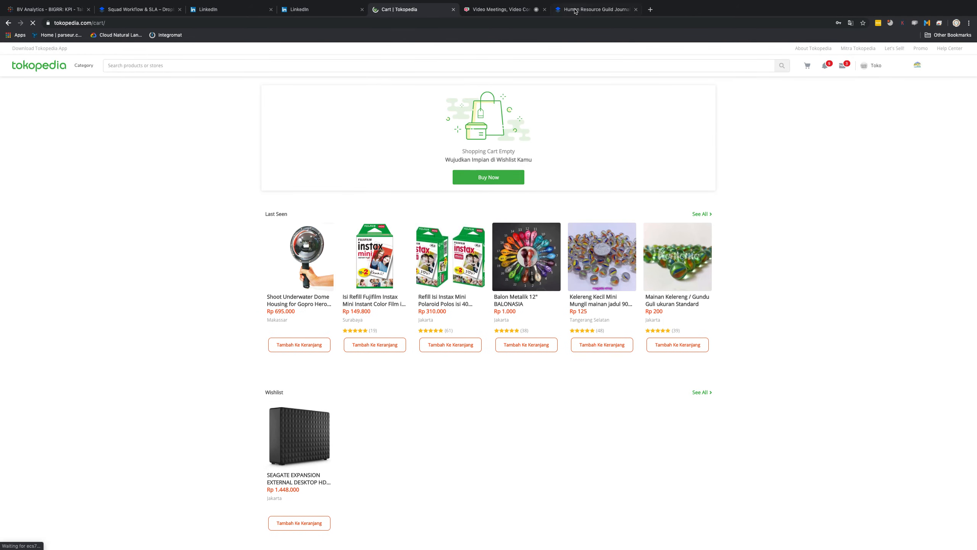
pyautogui.click(597, 9)
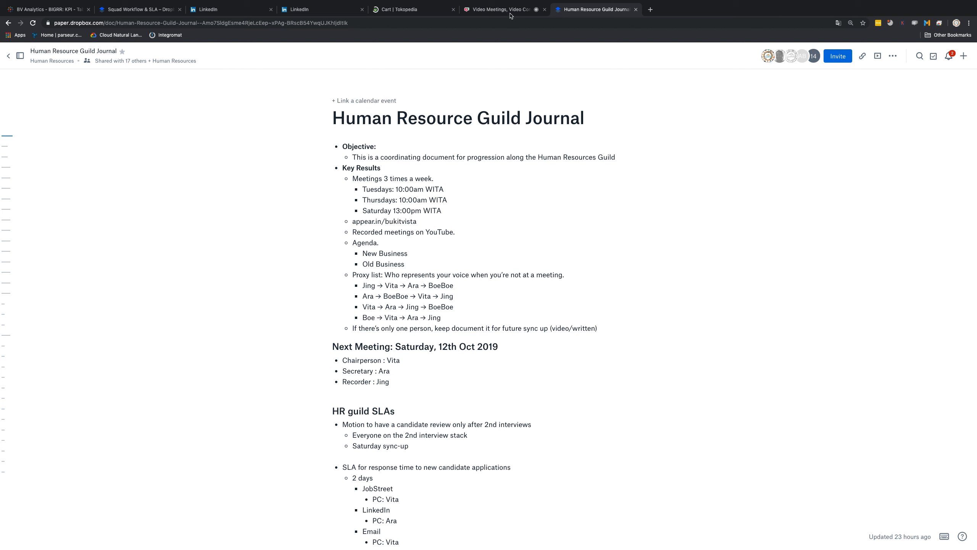
pyautogui.click(501, 10)
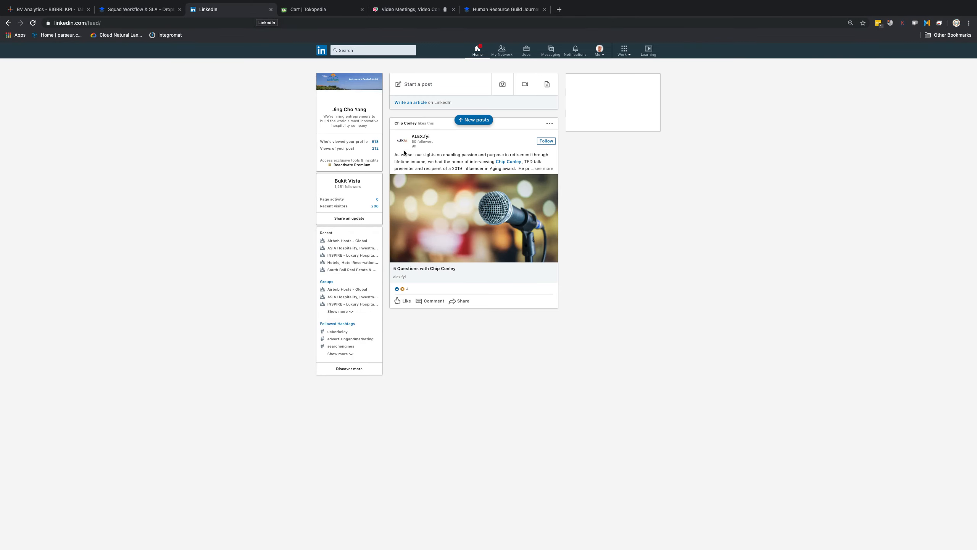
pyautogui.moveTo(363, 178)
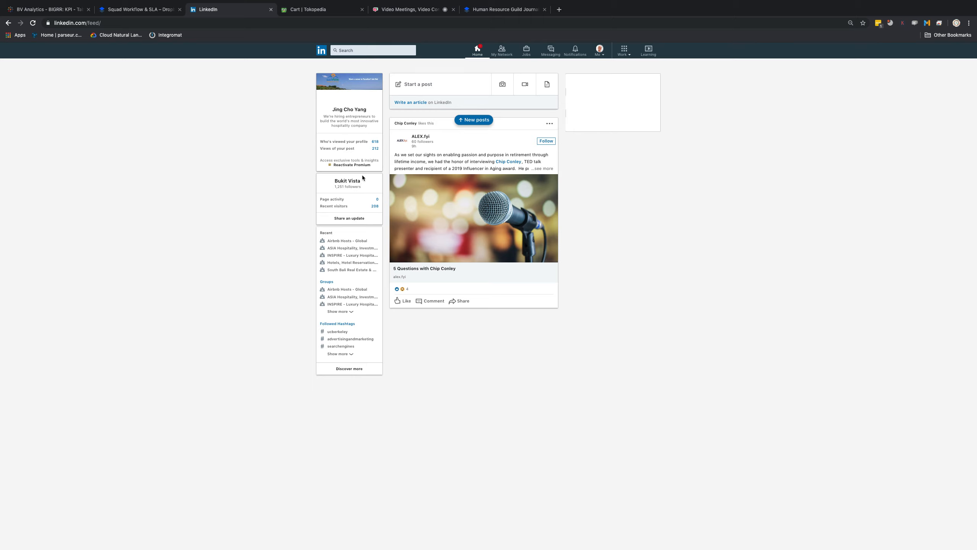
pyautogui.moveTo(355, 187)
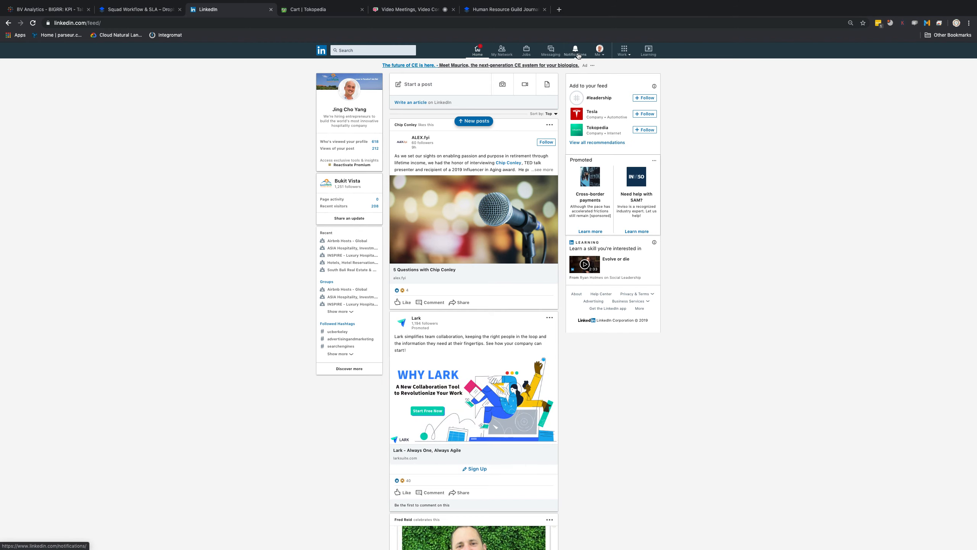
# Open the Bukit Vista company page in admin view from the LinkedIn feed sidebar
pyautogui.click(575, 49)
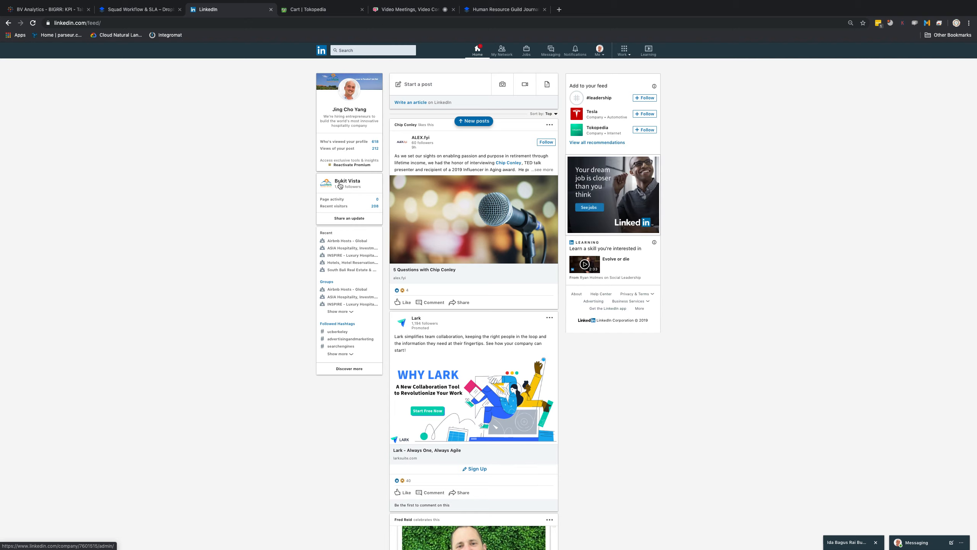
pyautogui.click(348, 180)
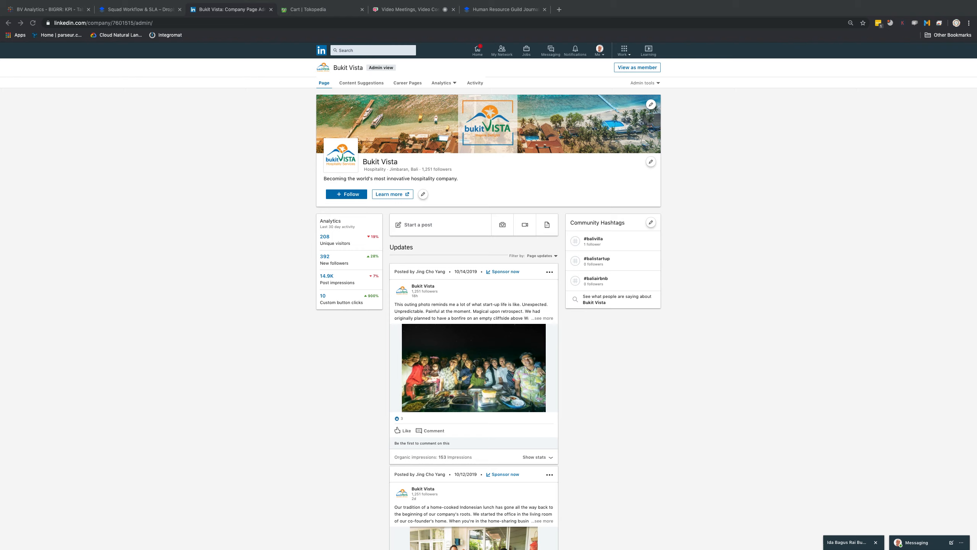
pyautogui.moveTo(647, 2)
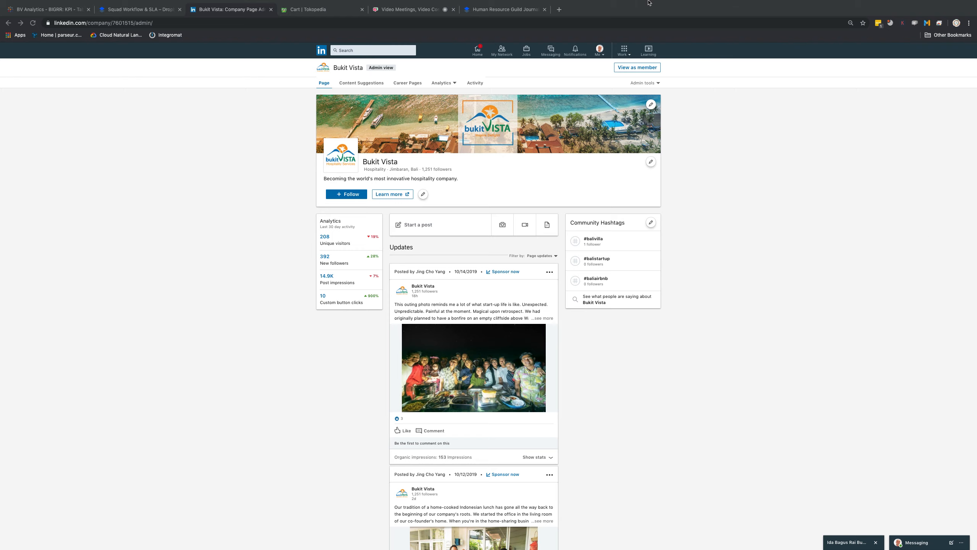
# Check the journal and Trello candidate board, then open Bukit Vista's Followers analytics on LinkedIn
pyautogui.click(503, 9)
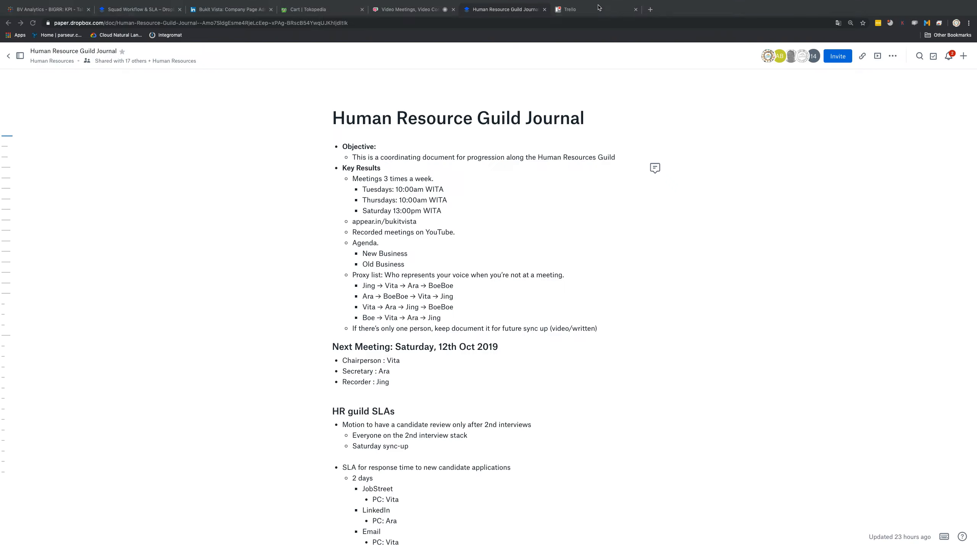
pyautogui.click(582, 10)
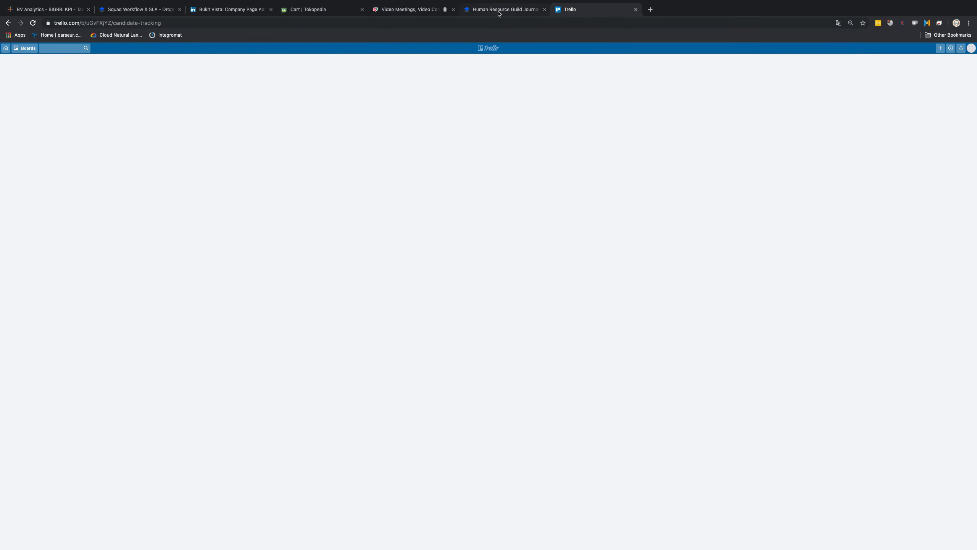
pyautogui.click(504, 9)
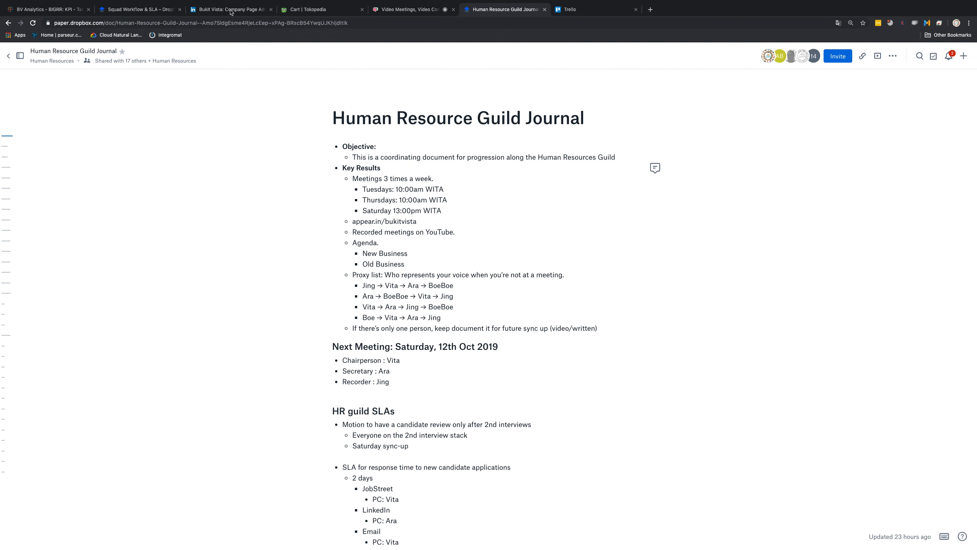
pyautogui.click(229, 10)
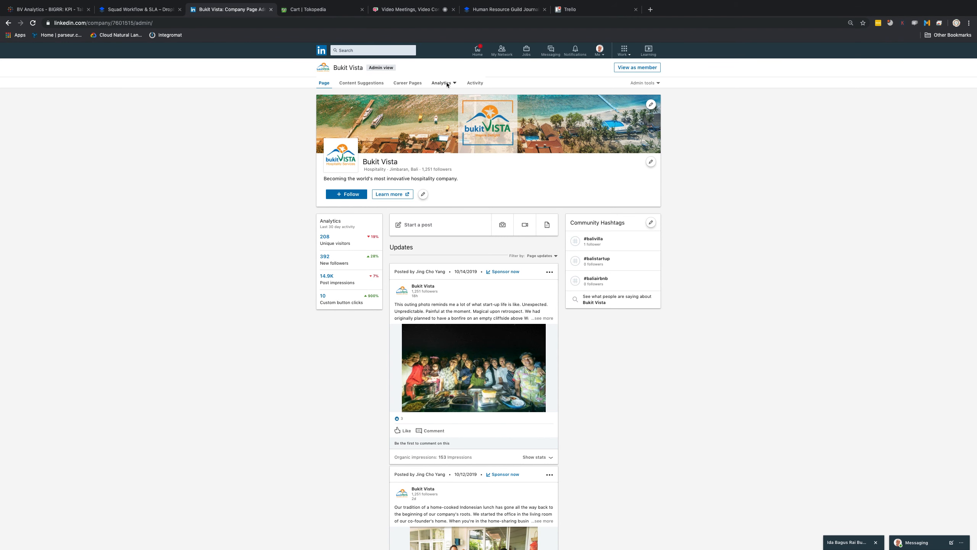
pyautogui.click(441, 83)
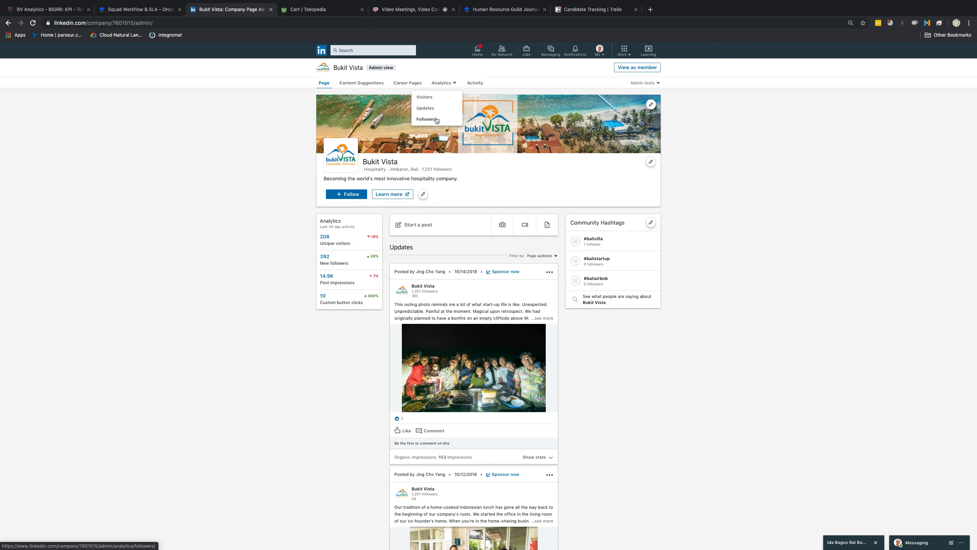
pyautogui.click(426, 119)
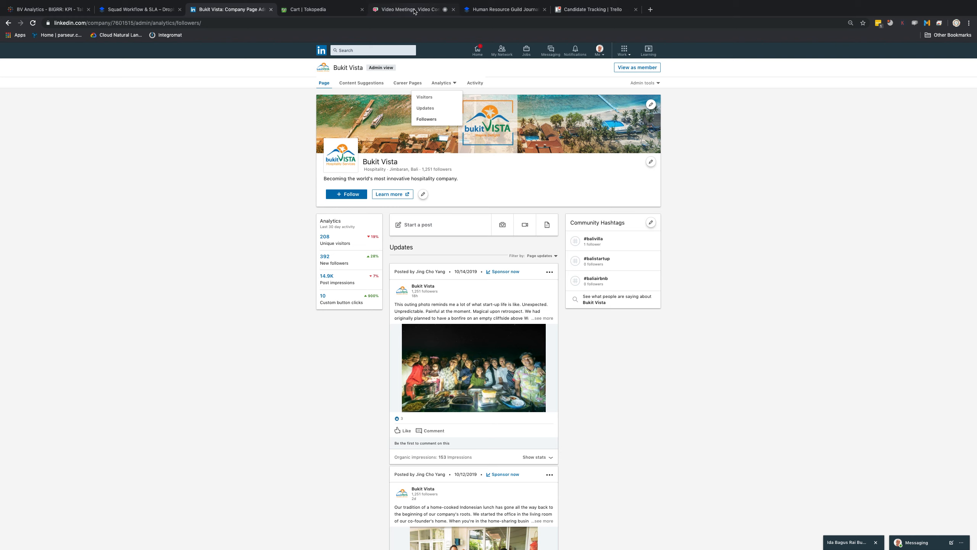
# Start sharing Screen 2 with the Whereby meeting to show the LinkedIn admin page
pyautogui.click(412, 9)
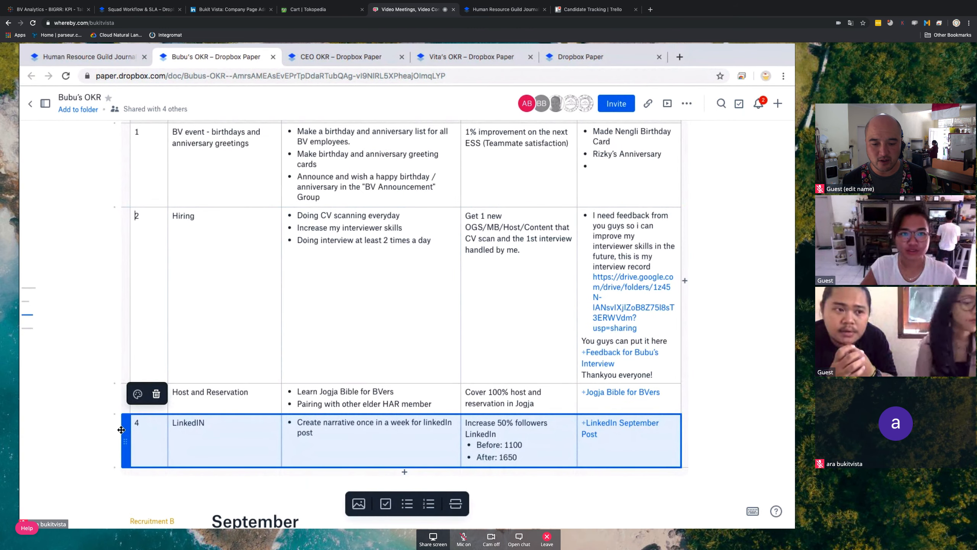
pyautogui.click(433, 538)
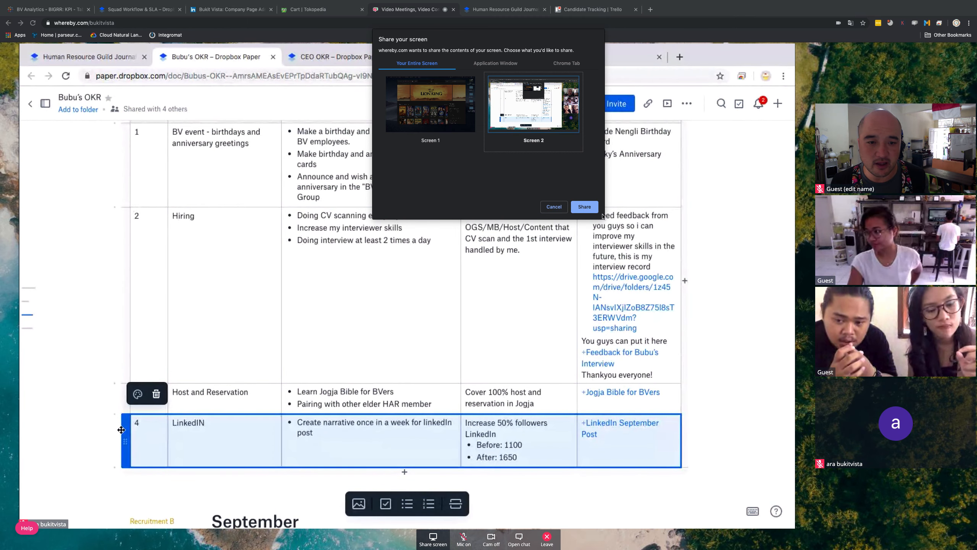
pyautogui.click(584, 206)
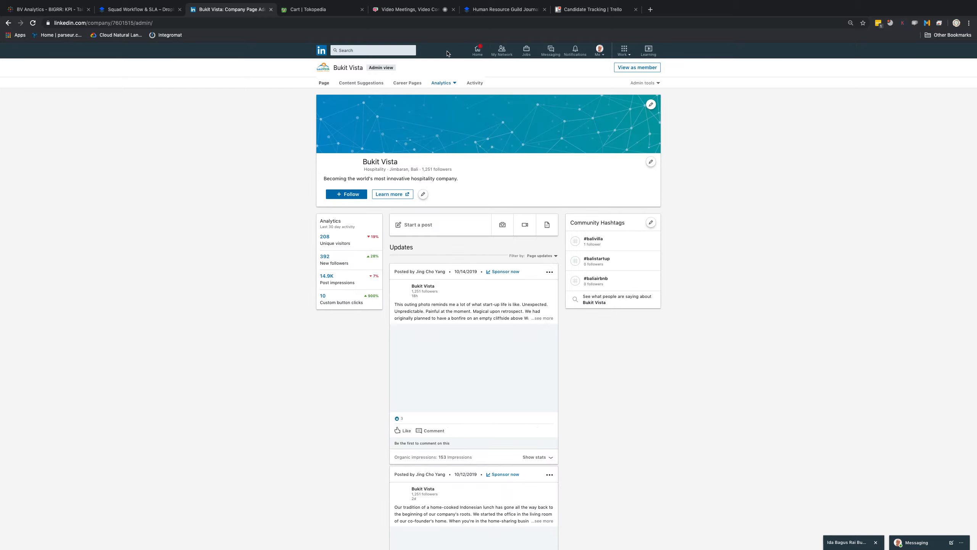
# Open the Updates analytics for the Bukit Vista page and scroll to the engagement table
pyautogui.click(442, 83)
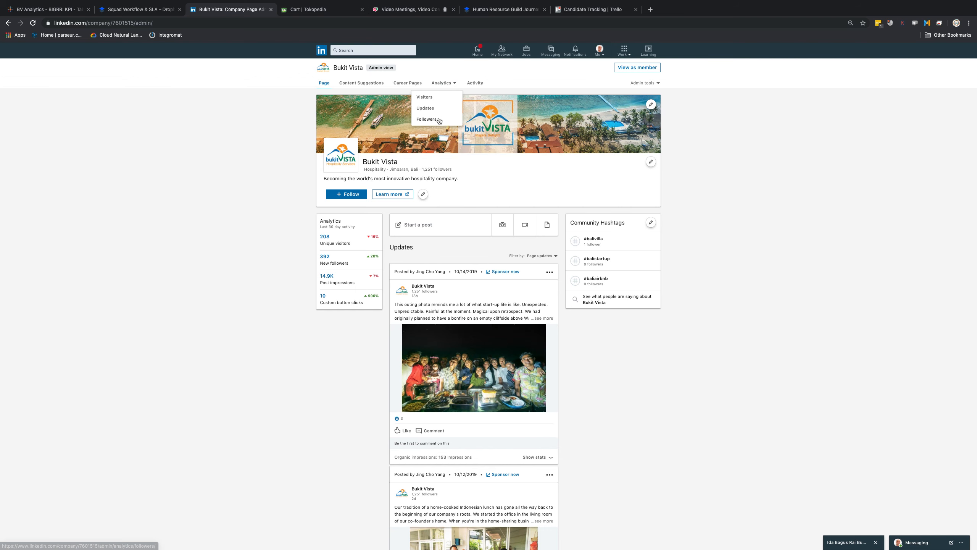
pyautogui.moveTo(438, 113)
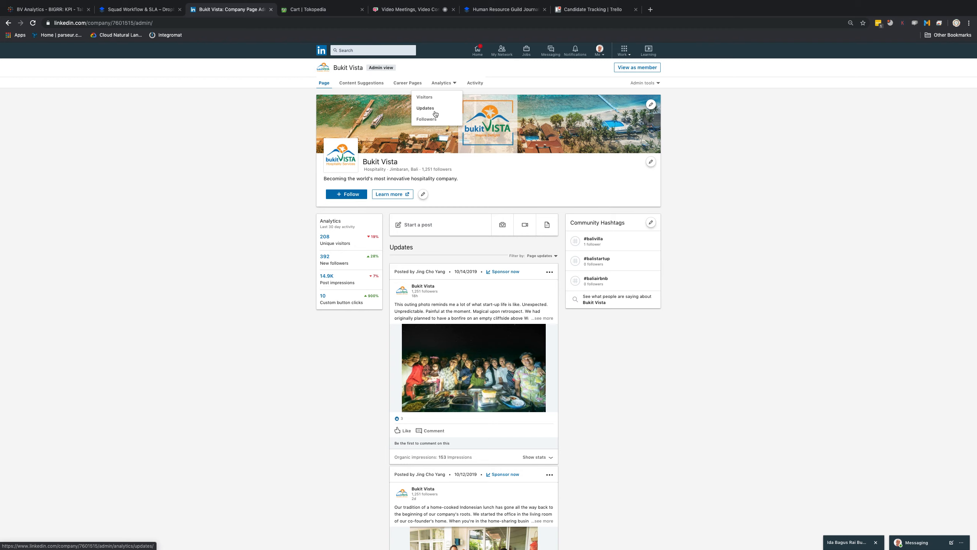
pyautogui.click(425, 108)
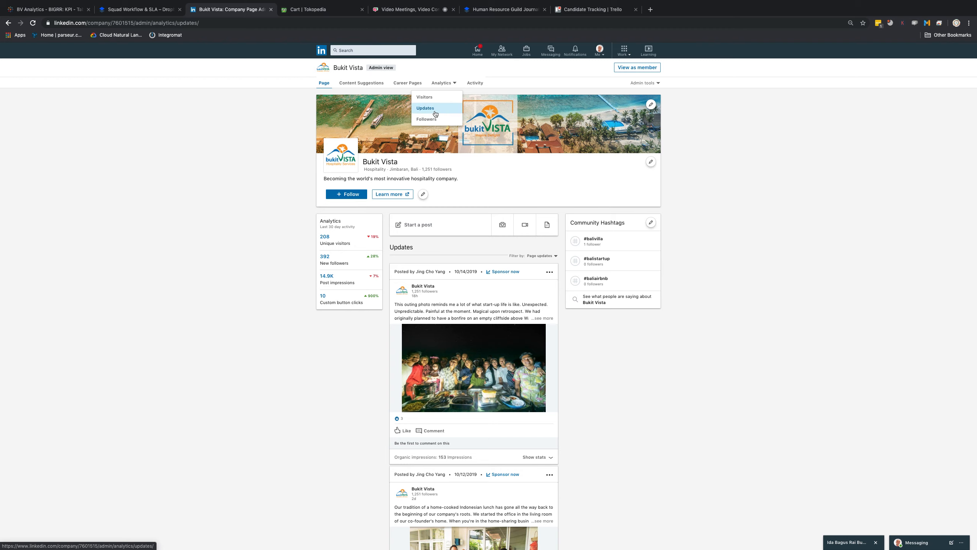
pyautogui.click(425, 108)
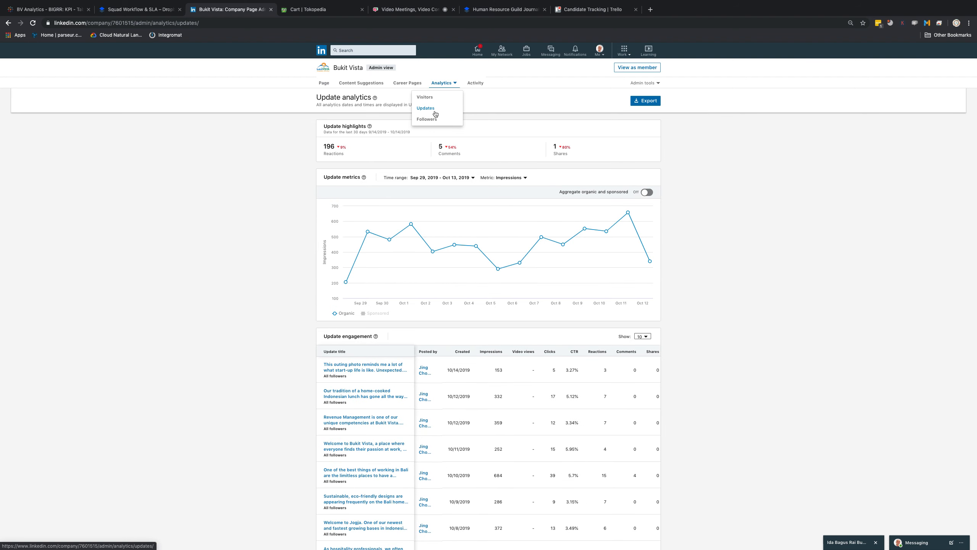
pyautogui.scroll(-3)
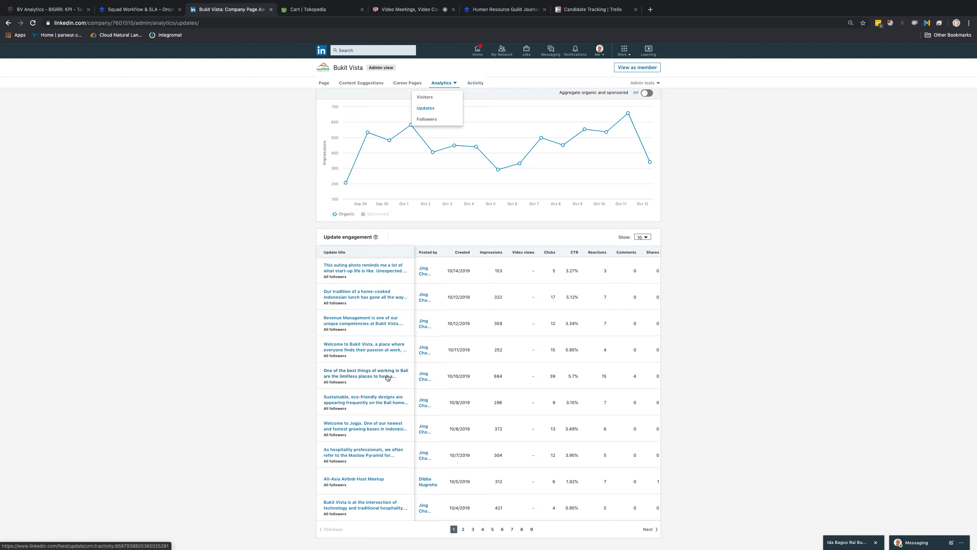
pyautogui.moveTo(397, 440)
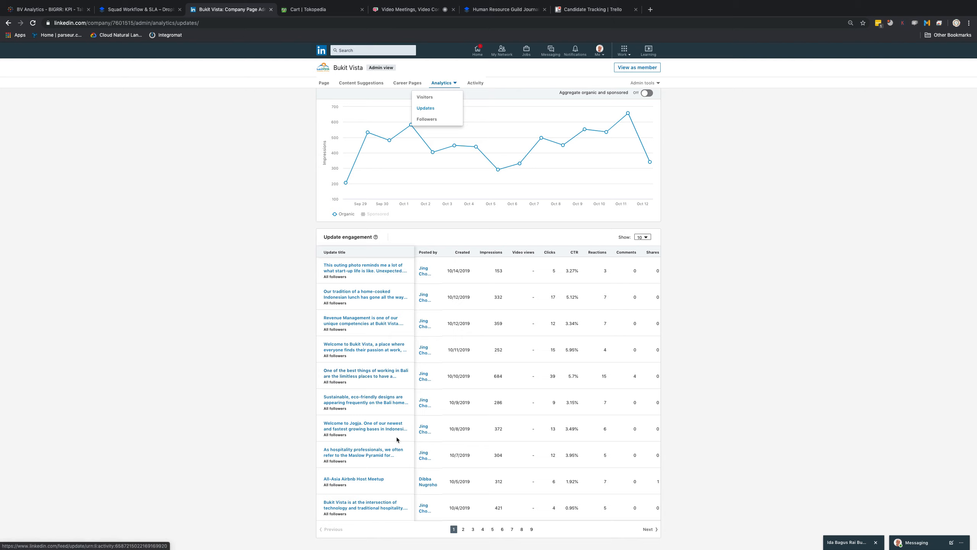
pyautogui.moveTo(373, 354)
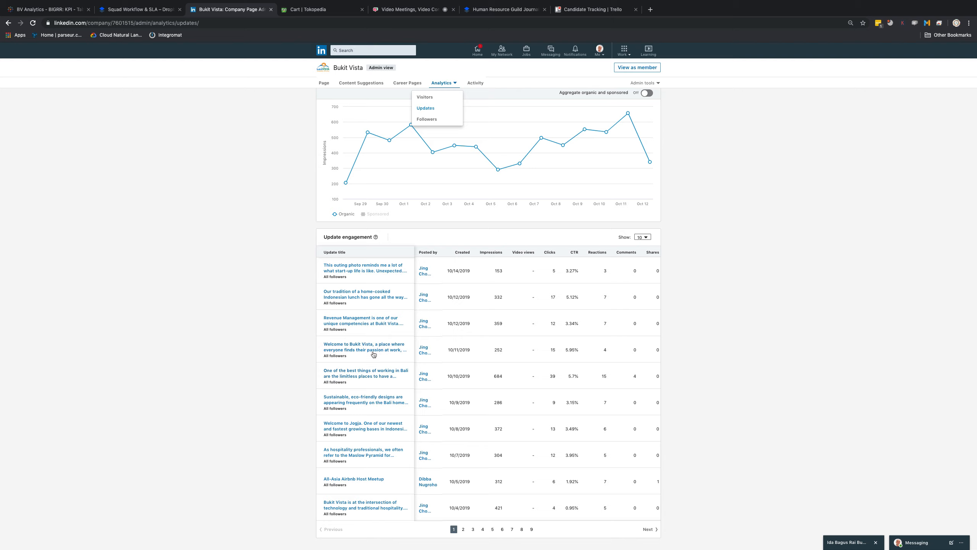
pyautogui.moveTo(373, 354)
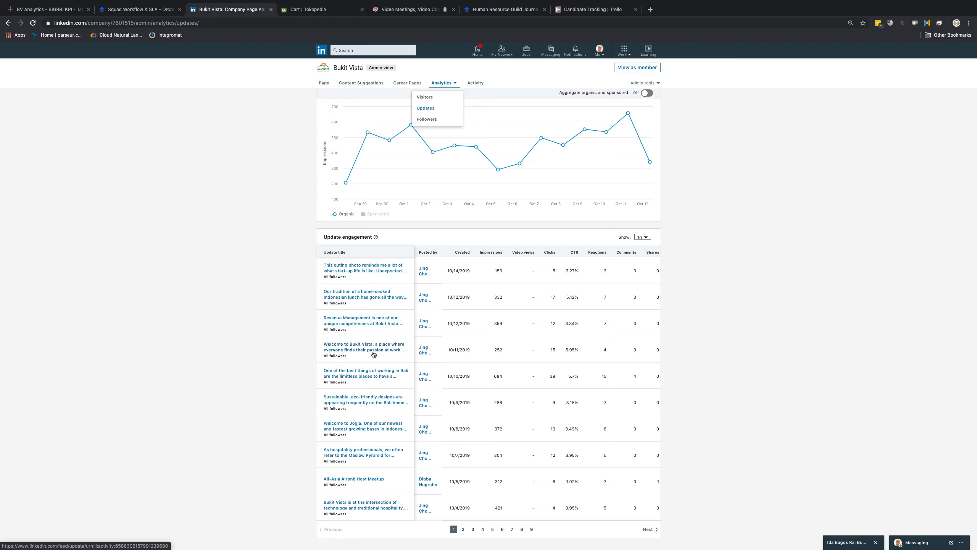
pyautogui.moveTo(460, 358)
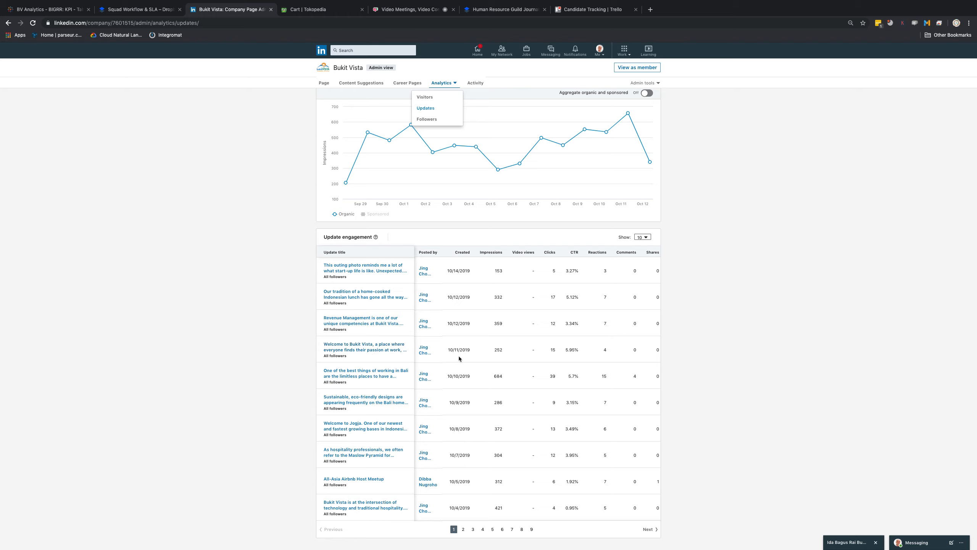
pyautogui.moveTo(504, 353)
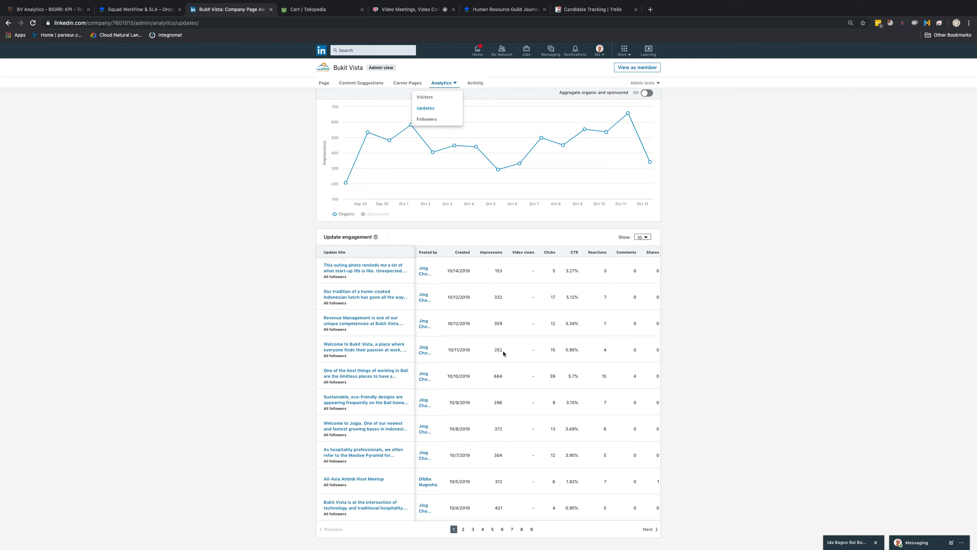
pyautogui.moveTo(502, 351)
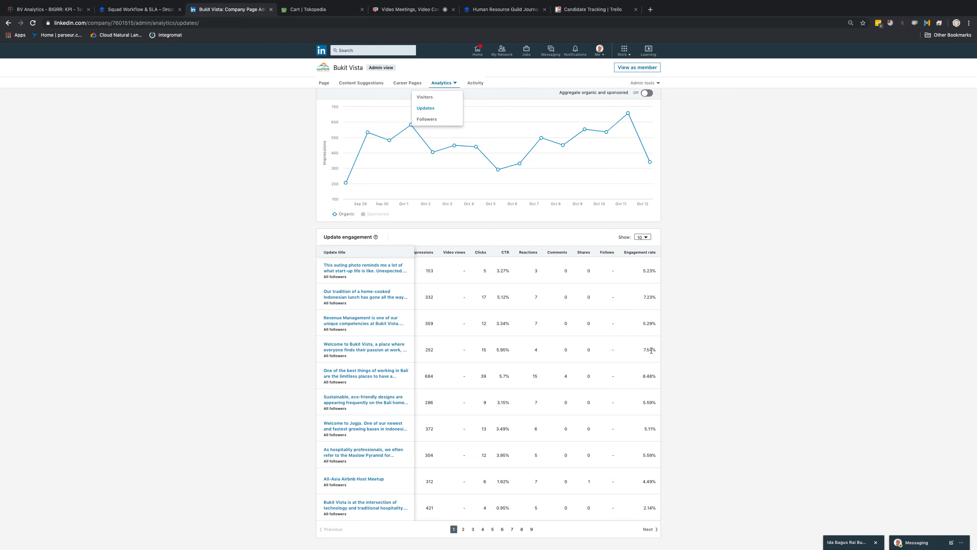
pyautogui.moveTo(648, 348)
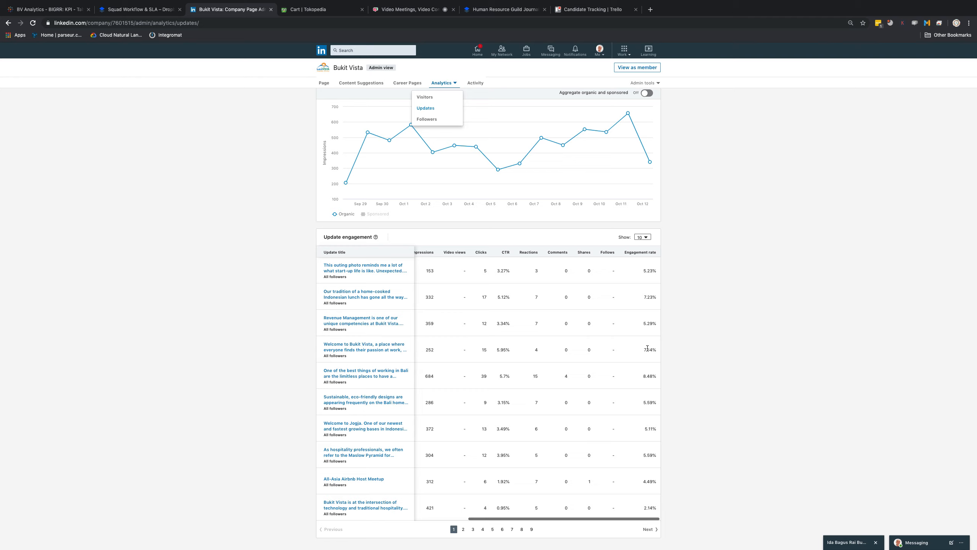
pyautogui.hscroll(-3)
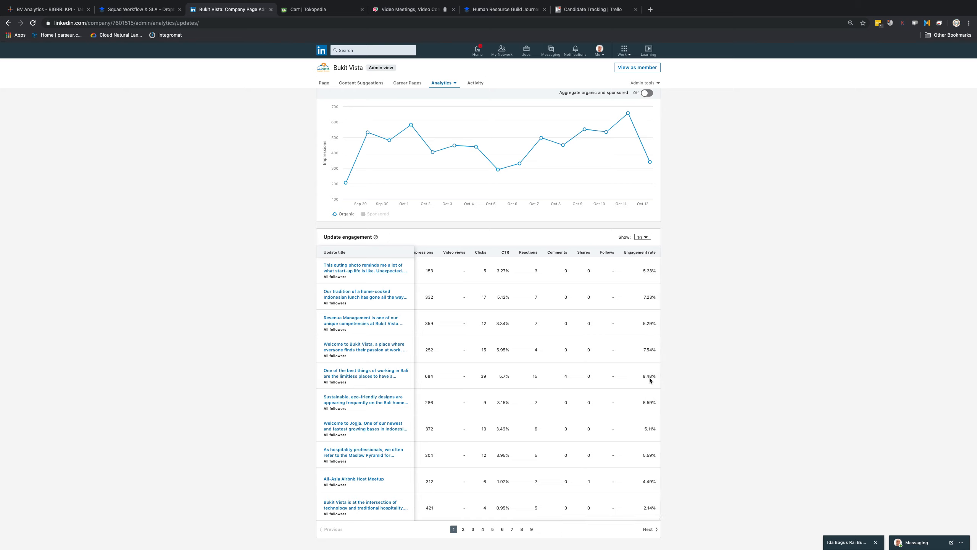
pyautogui.doubleClick(649, 376)
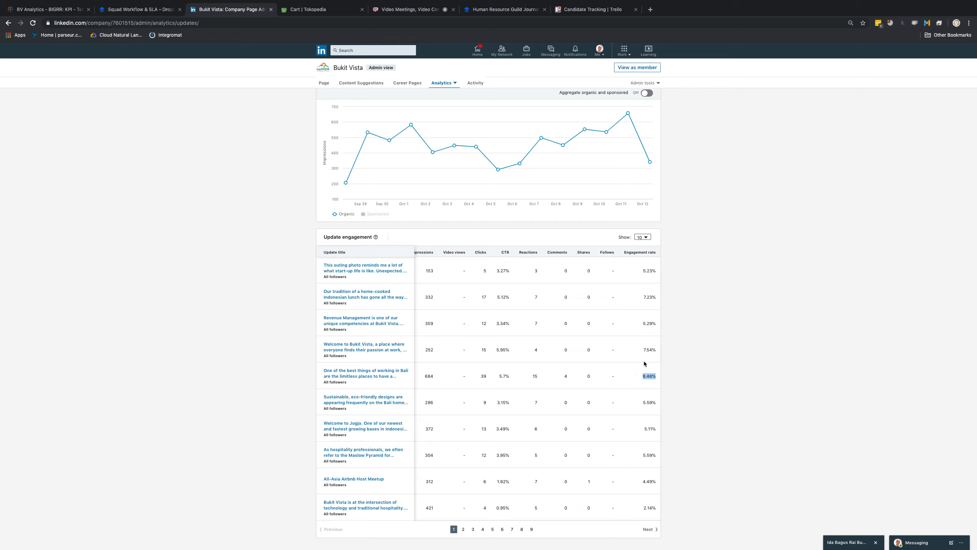
pyautogui.moveTo(626, 367)
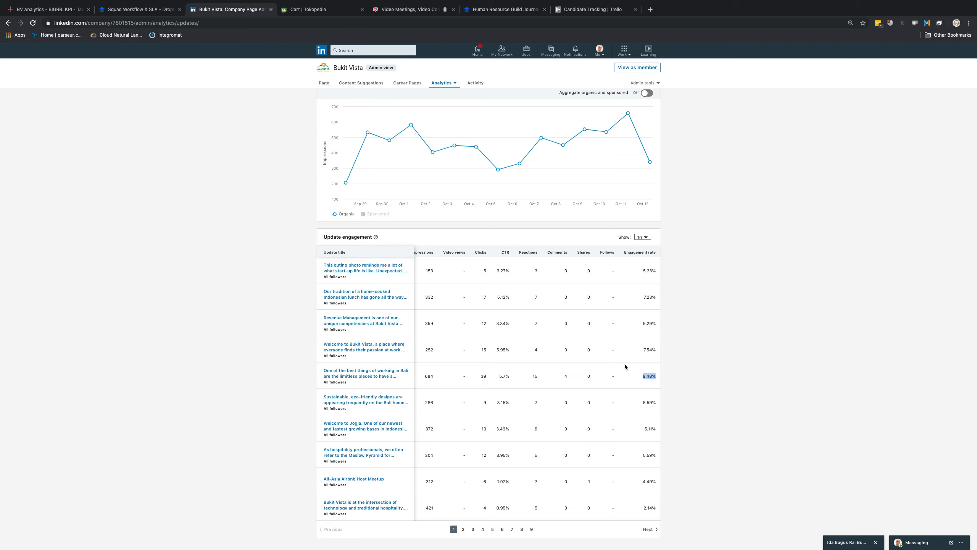
pyautogui.moveTo(388, 347)
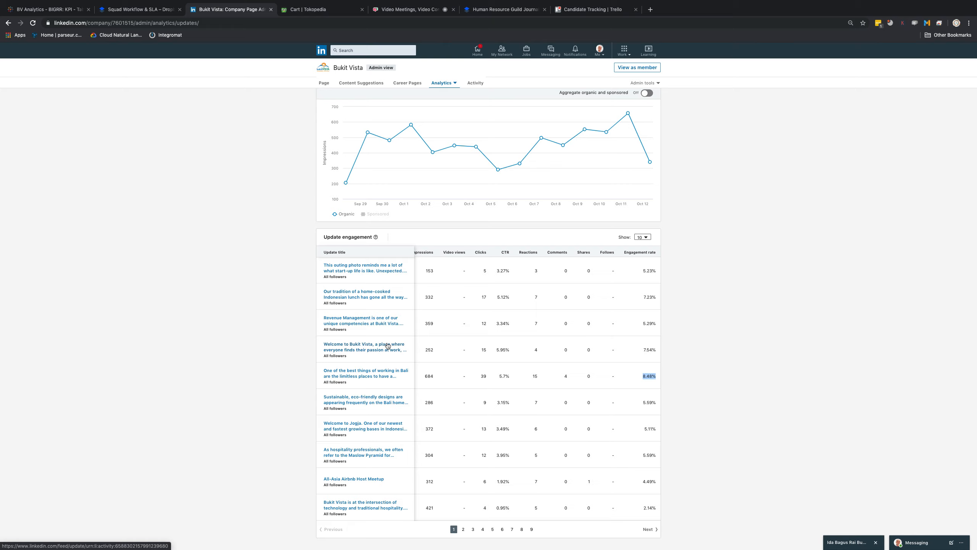
pyautogui.moveTo(431, 347)
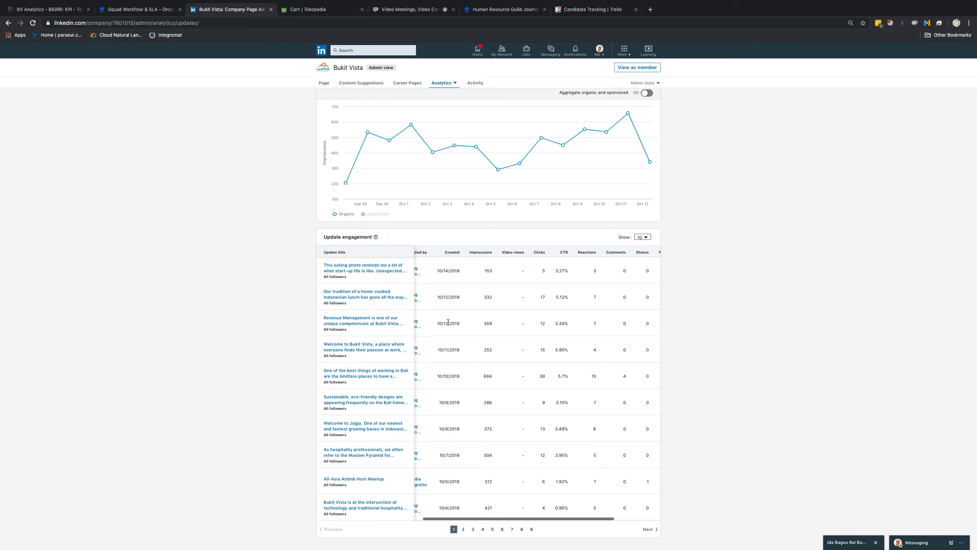
# Highlight the 359 impressions figure and select across the Update engagement table to compare metrics
pyautogui.doubleClick(488, 324)
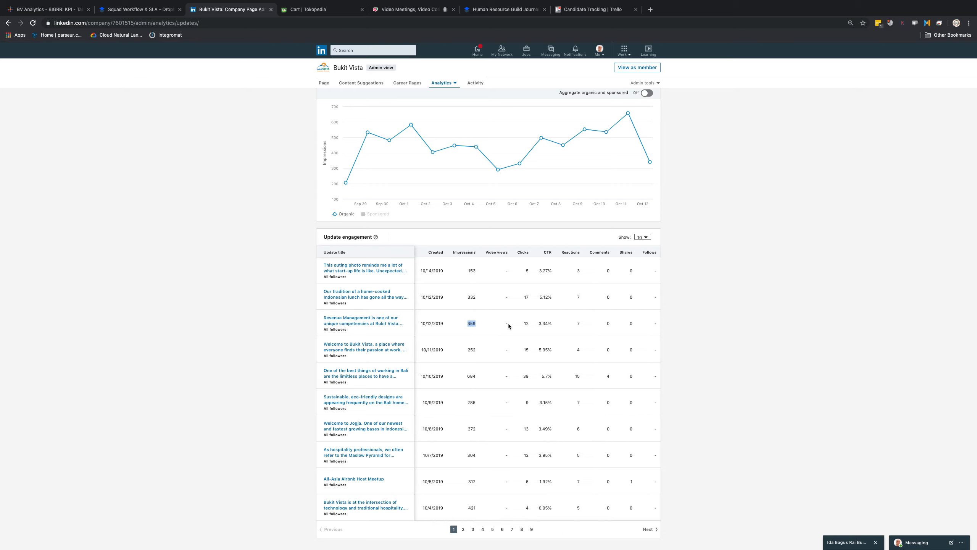
pyautogui.moveTo(553, 330)
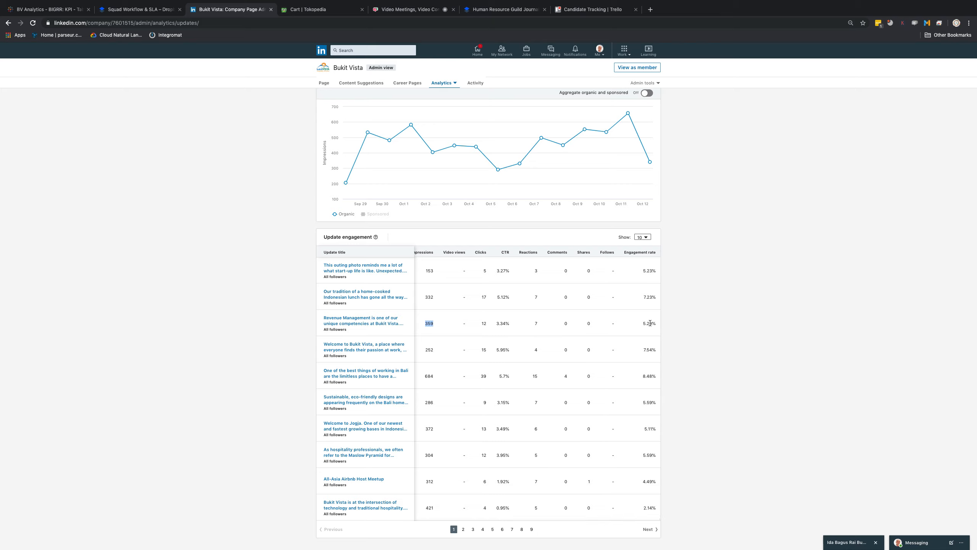
pyautogui.moveTo(595, 348)
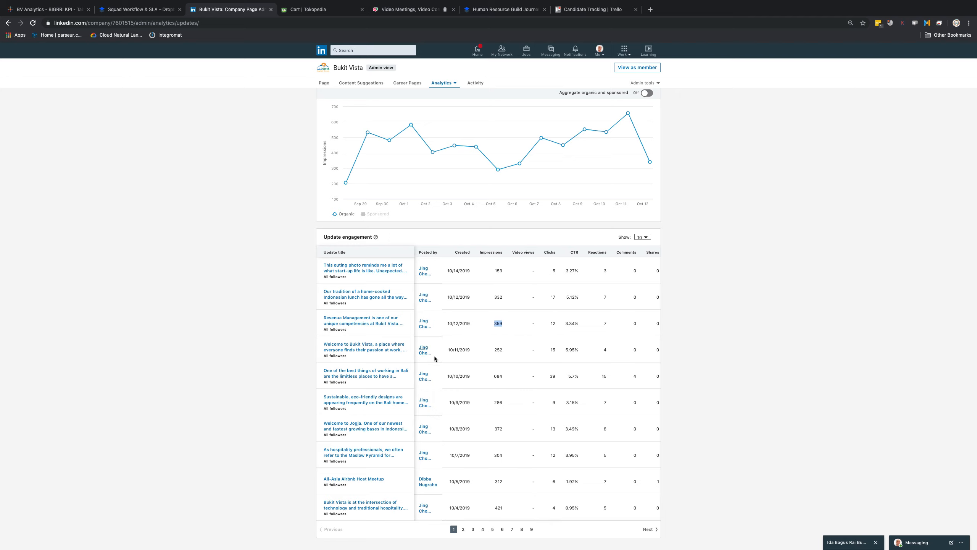
pyautogui.moveTo(434, 336)
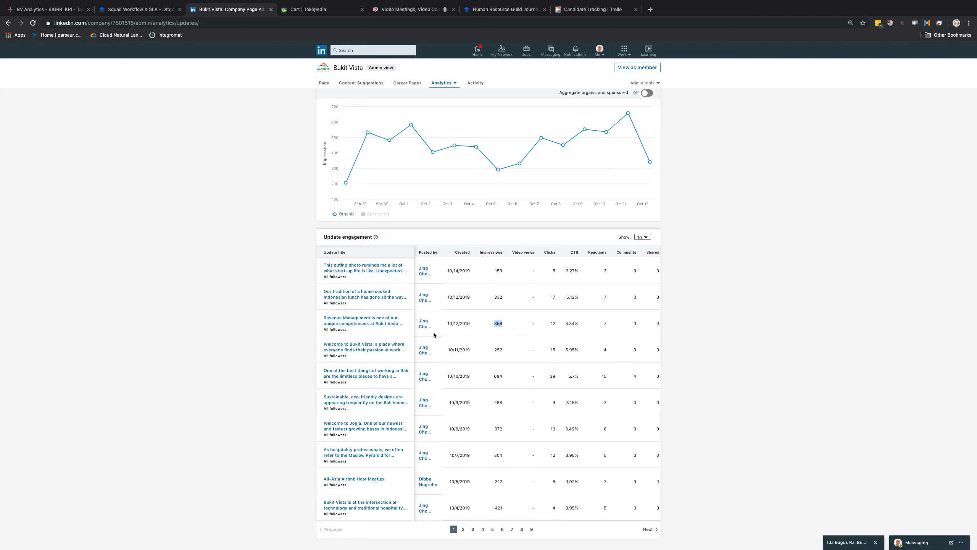
pyautogui.moveTo(323, 87)
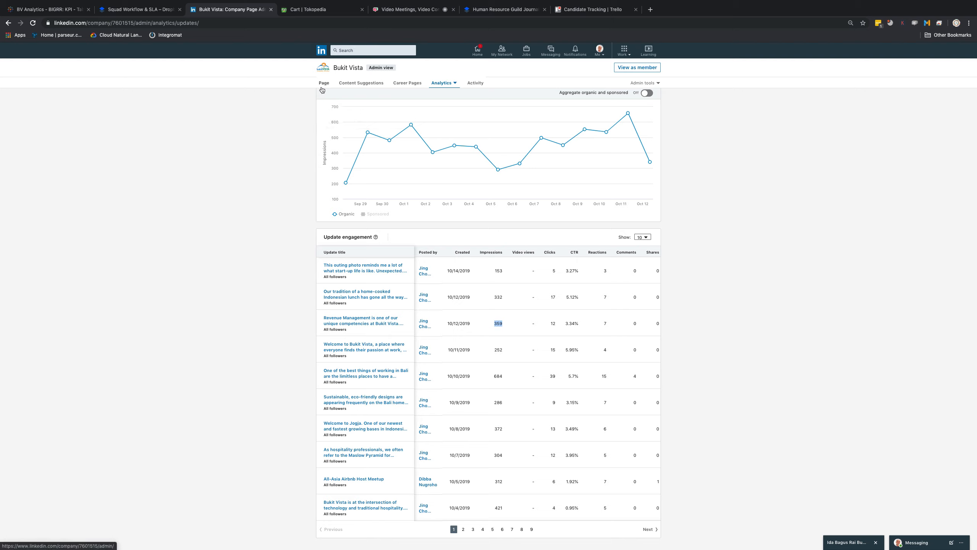
pyautogui.moveTo(404, 139)
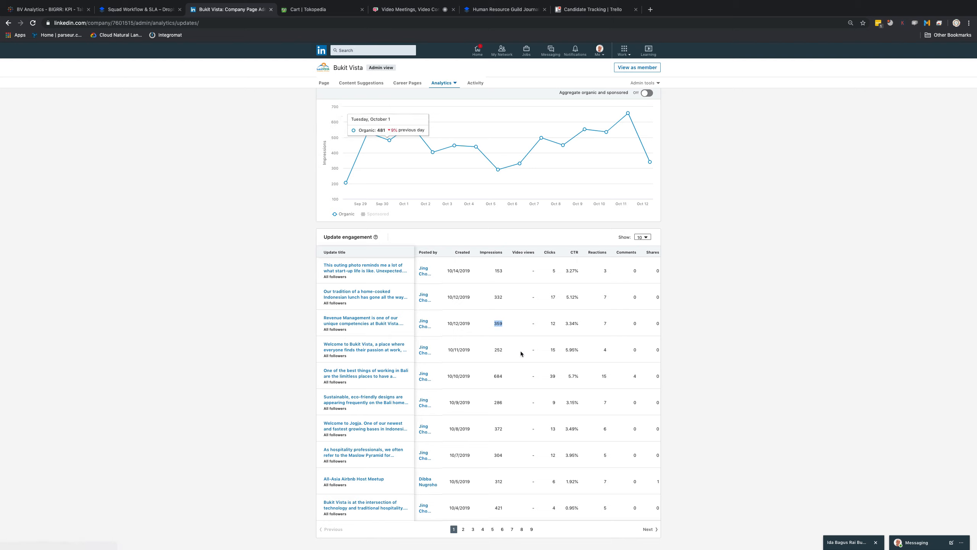
pyautogui.moveTo(503, 345)
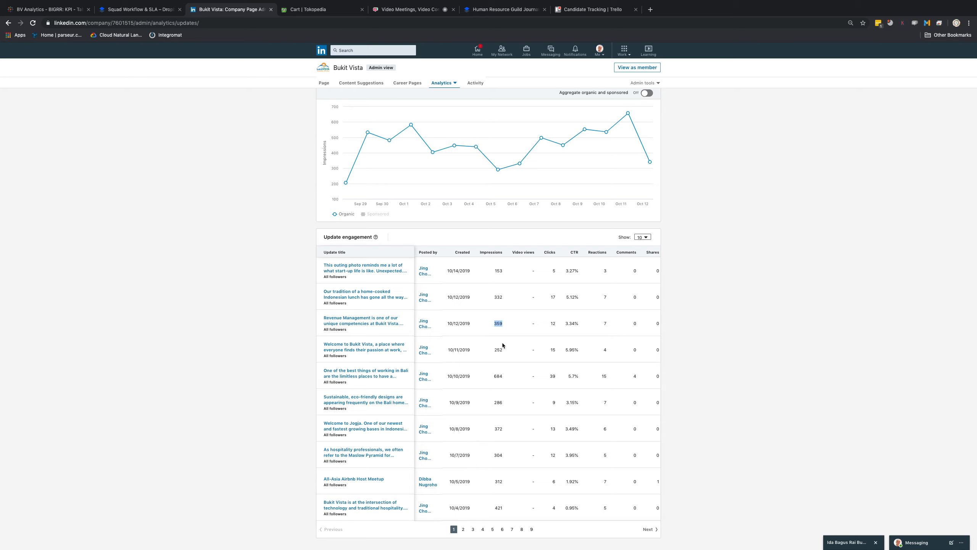
pyautogui.moveTo(504, 327)
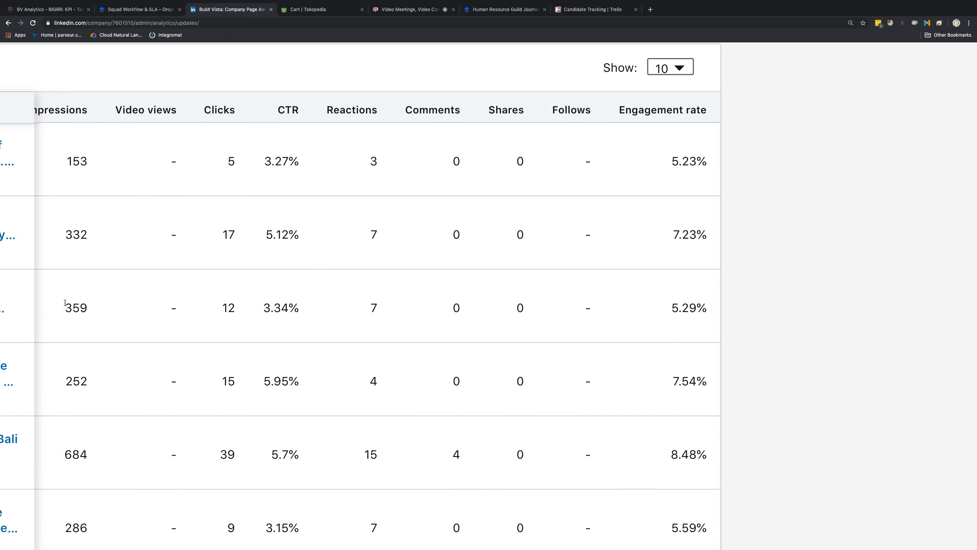
pyautogui.moveTo(64, 307); pyautogui.dragTo(711, 381)
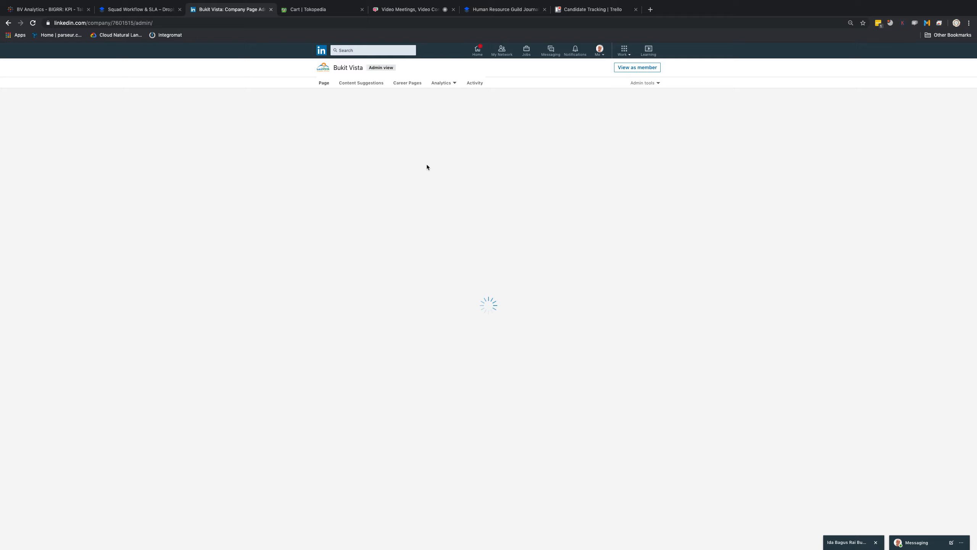
pyautogui.moveTo(432, 178)
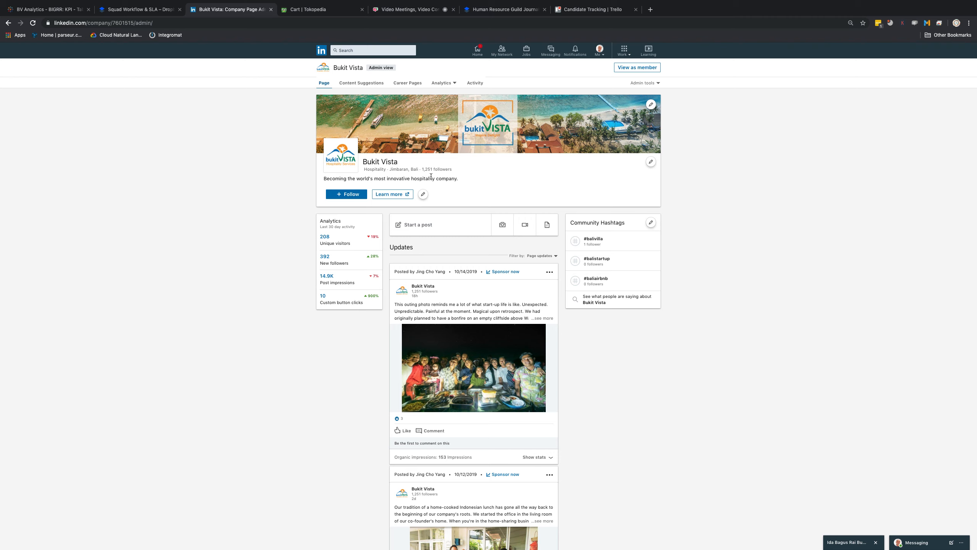
pyautogui.scroll(-3)
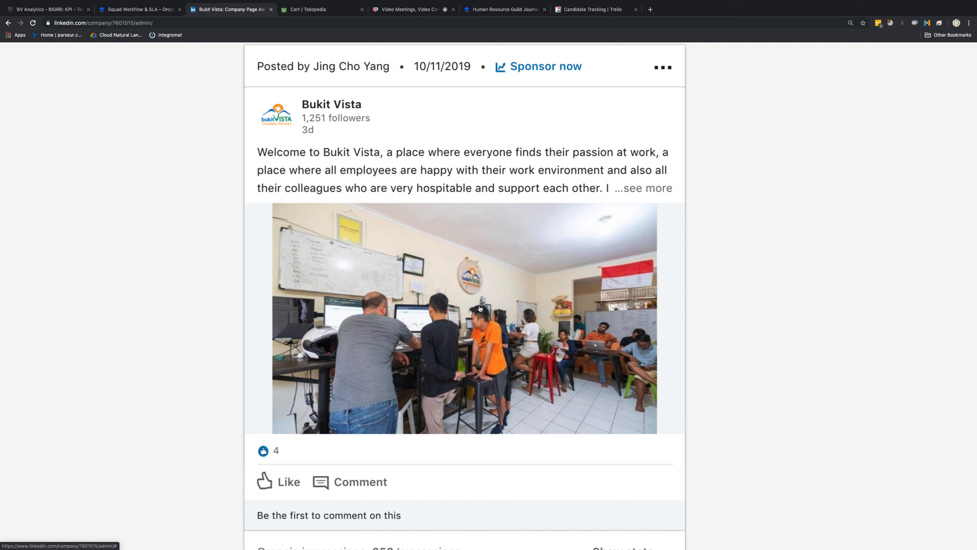
# Scroll through the post impressions, then switch to the Whereby tab showing Bubu's OKR
pyautogui.scroll(-3)
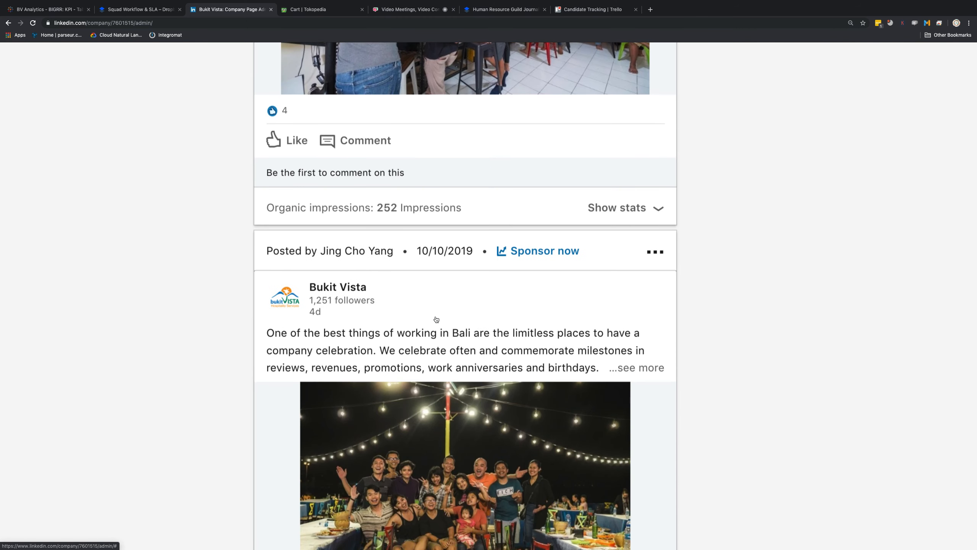
pyautogui.scroll(-3)
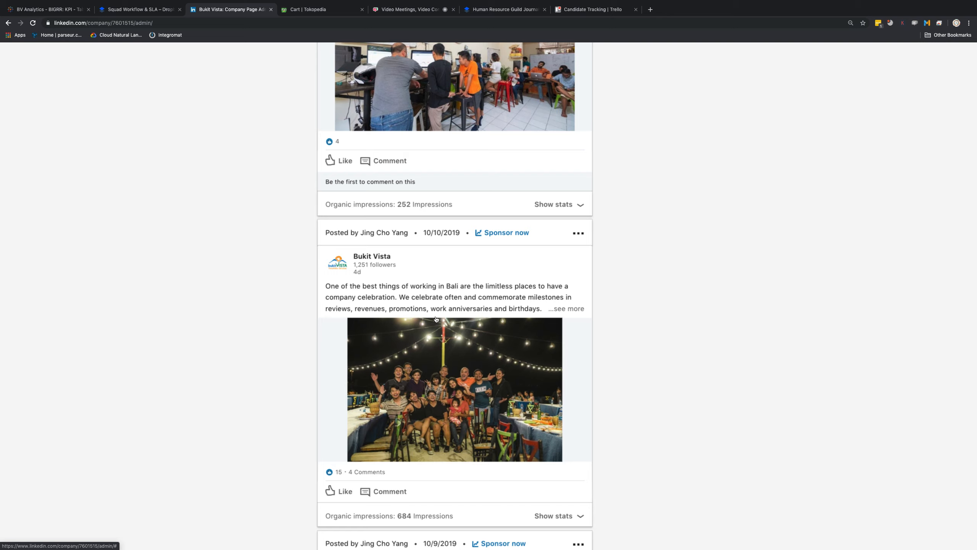
pyautogui.moveTo(436, 320)
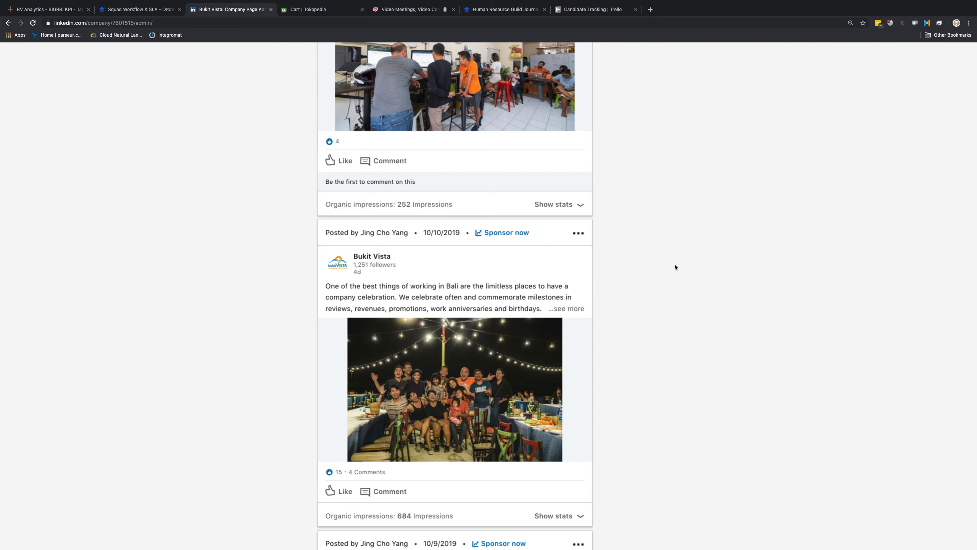
pyautogui.scroll(3)
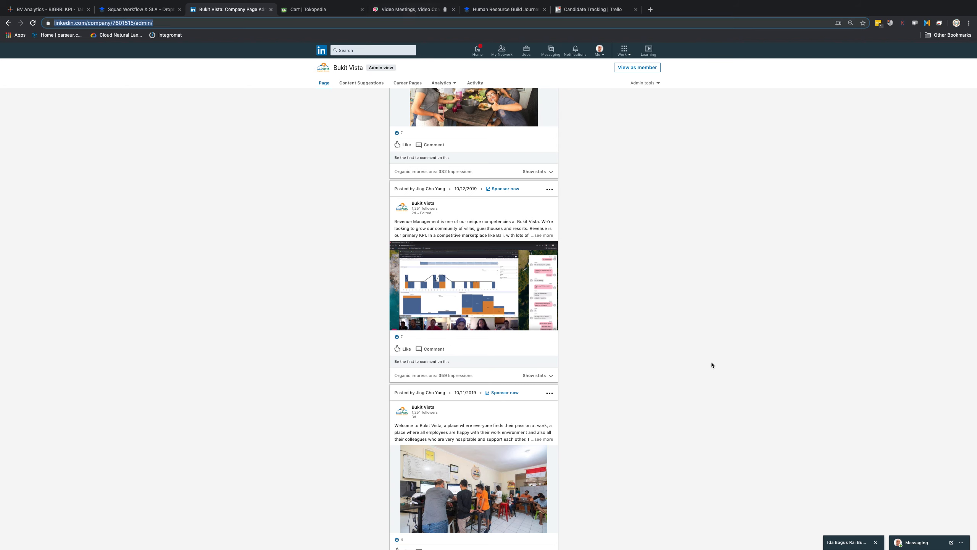
pyautogui.click(415, 9)
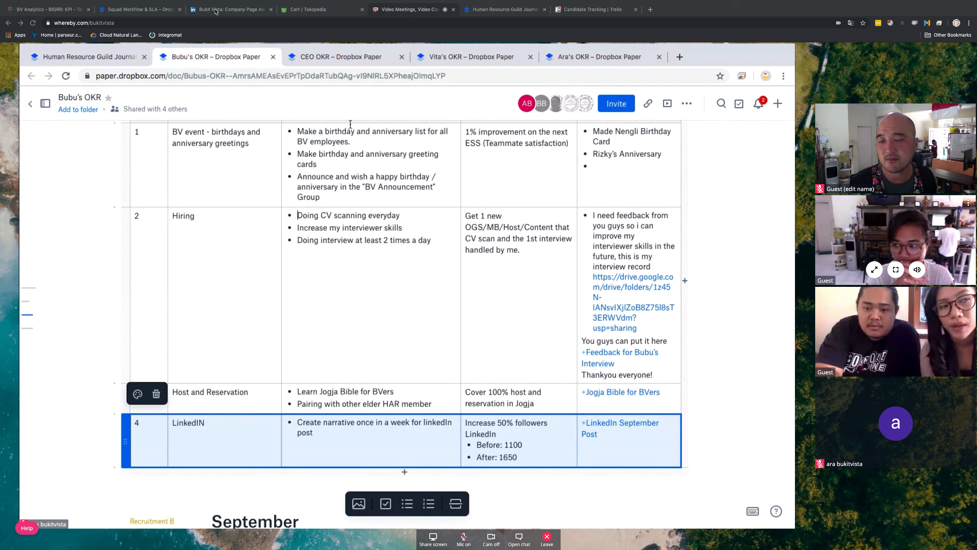
# Switch to the shared Gmail screen with the Trisna's Proposed Time Blocking update email
pyautogui.click(229, 9)
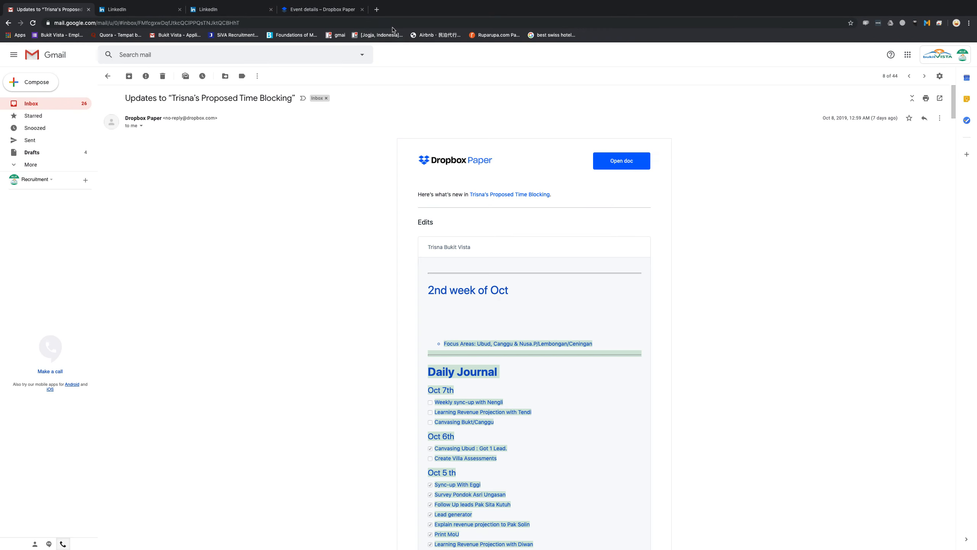
# Switch to the LinkedIn tab showing Bukit Vista's follower analytics (1,251 followers, 392 new)
pyautogui.click(126, 23)
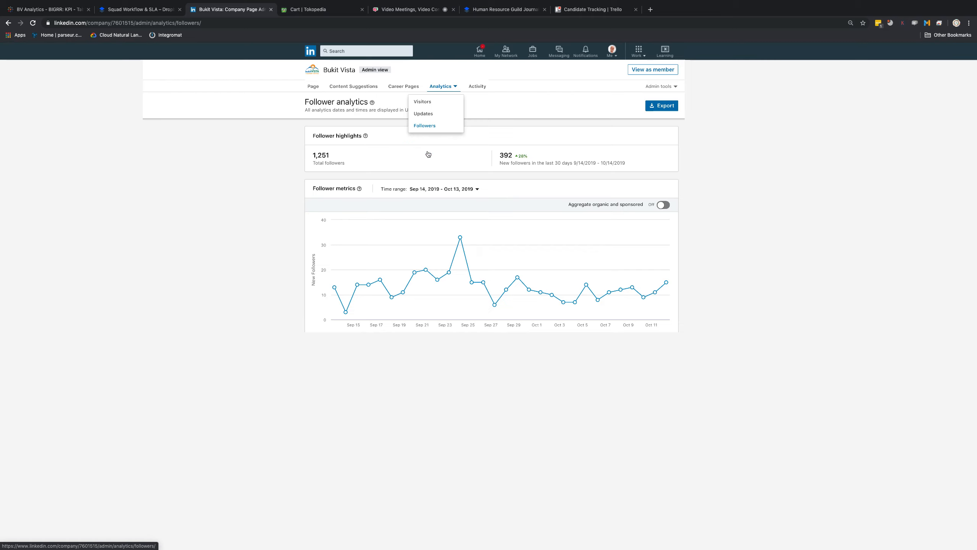
# Scroll to the top follower locations and the Gojek/Traveloka companies-to-track comparison
pyautogui.scroll(-3)
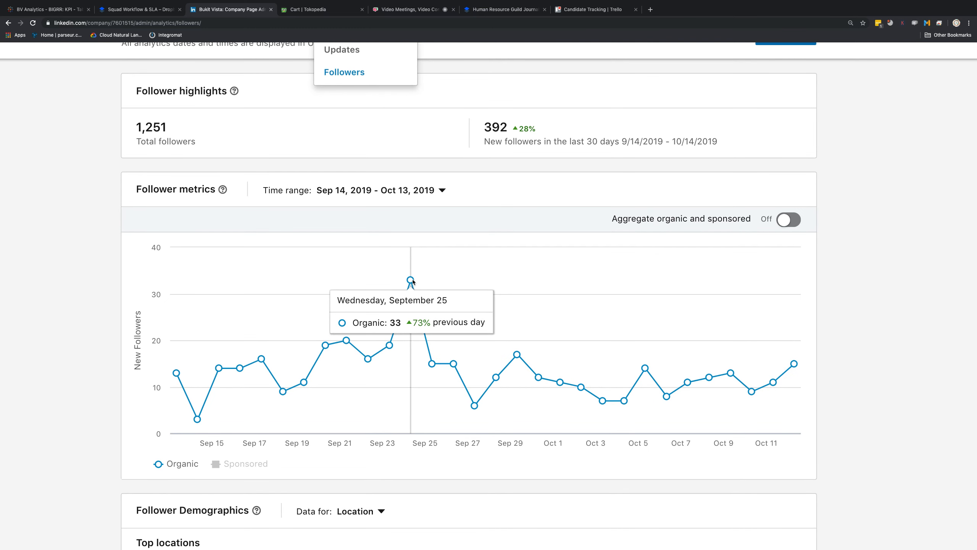
pyautogui.scroll(-3)
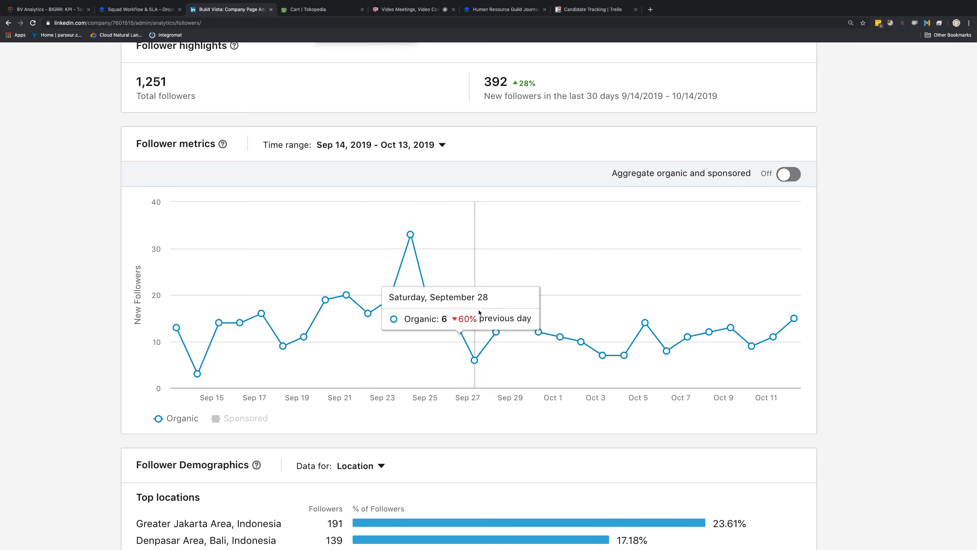
pyautogui.moveTo(619, 336)
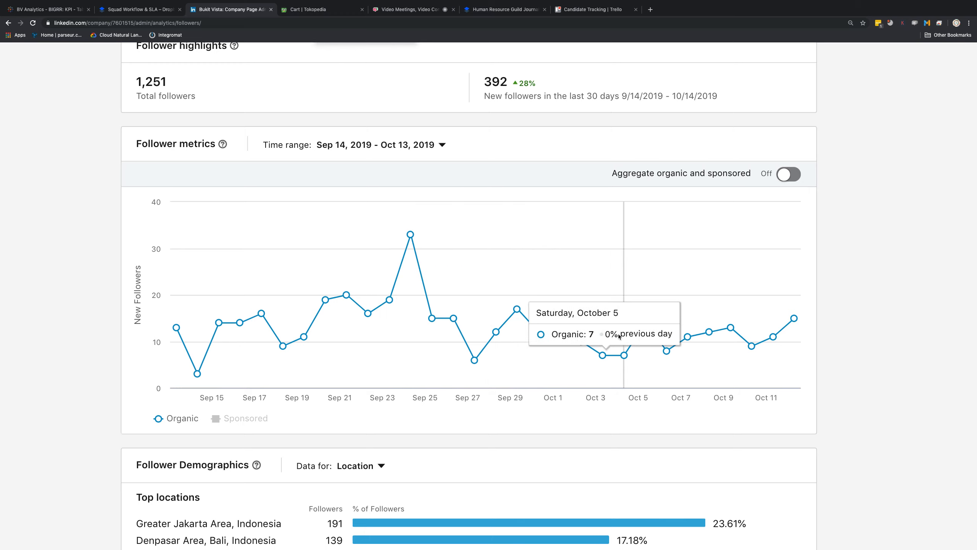
pyautogui.moveTo(710, 337)
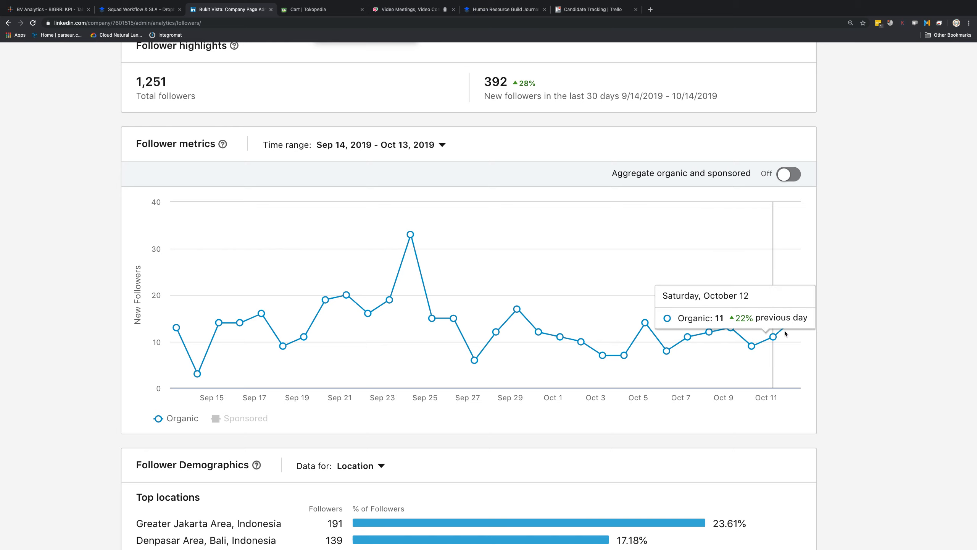
pyautogui.moveTo(358, 318)
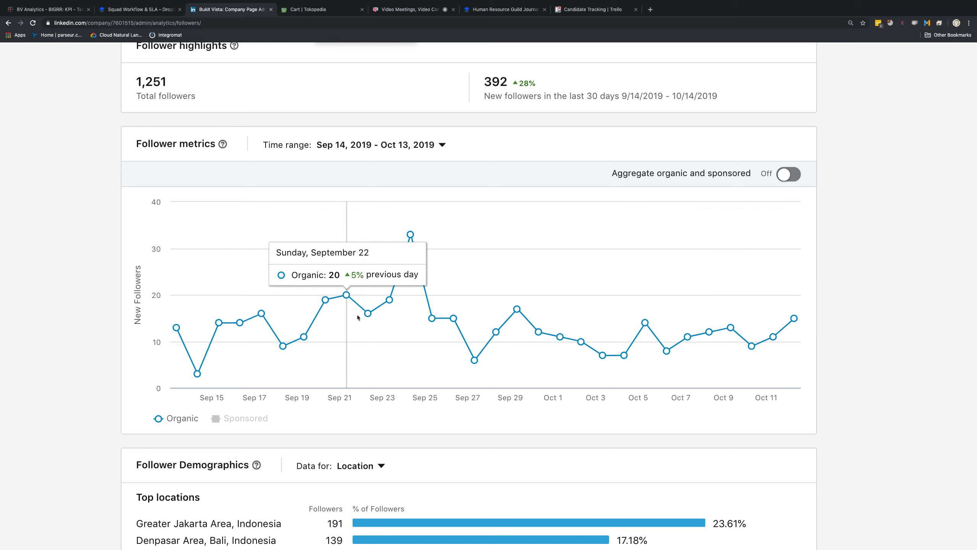
pyautogui.scroll(-3)
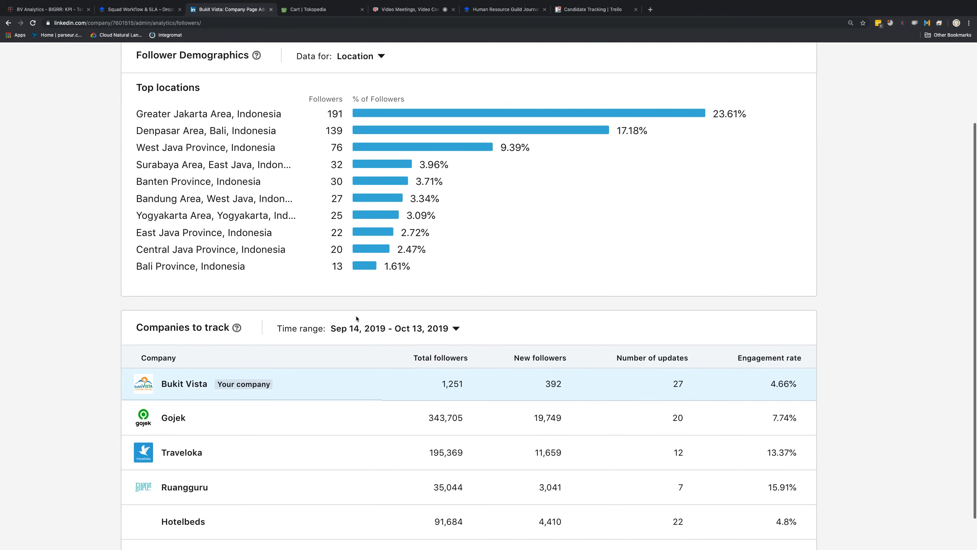
# Scroll back up the follower analytics before moving to the LinkedIn home feed
pyautogui.scroll(3)
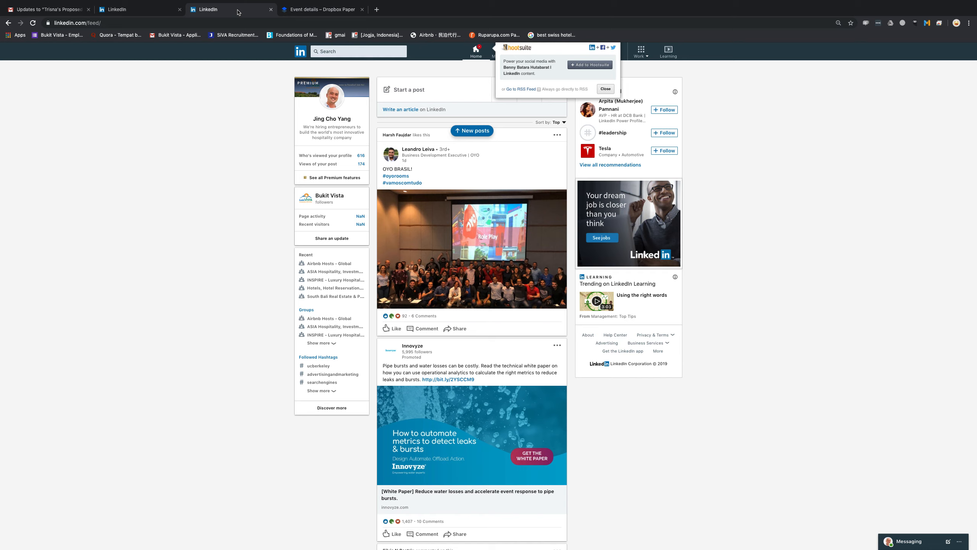
pyautogui.scroll(-3)
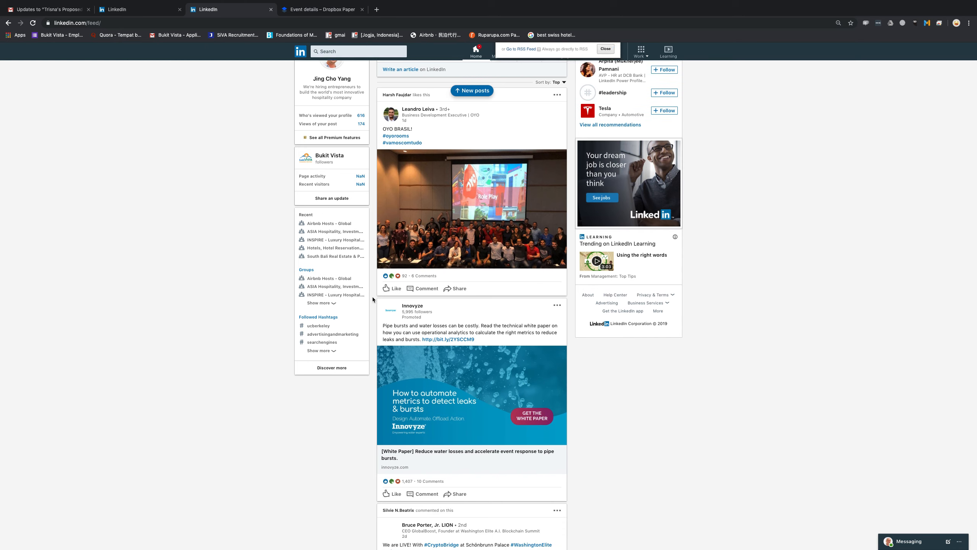
pyautogui.scroll(-3)
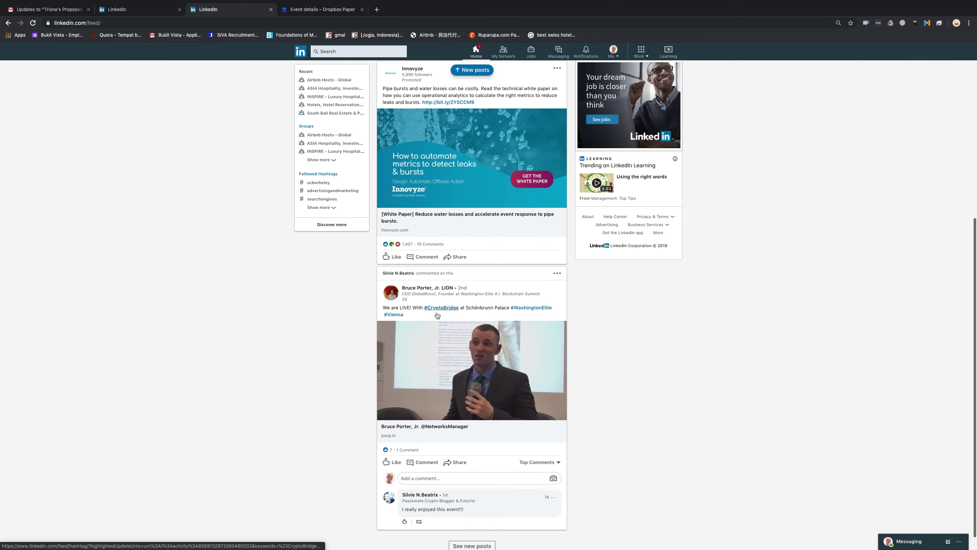
pyautogui.moveTo(308, 11)
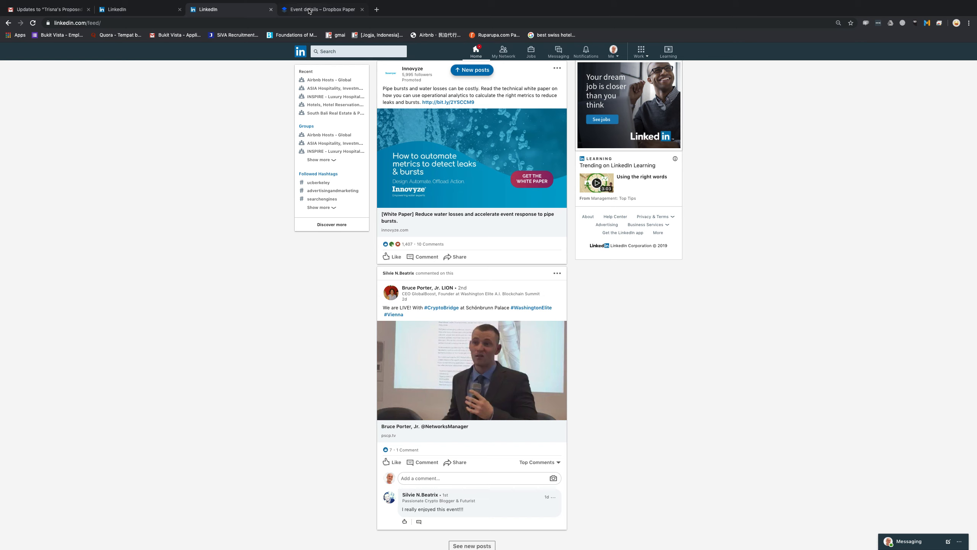
pyautogui.click(317, 9)
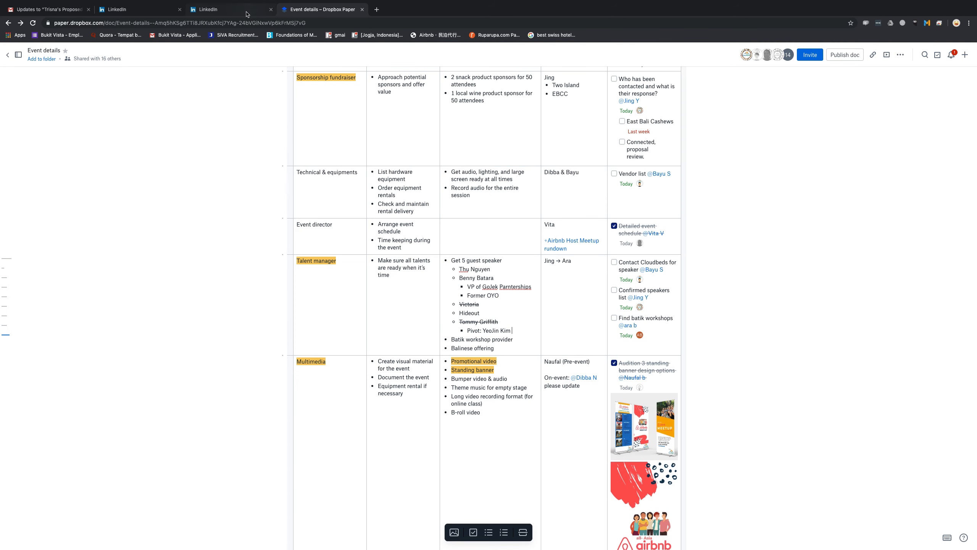
pyautogui.click(217, 9)
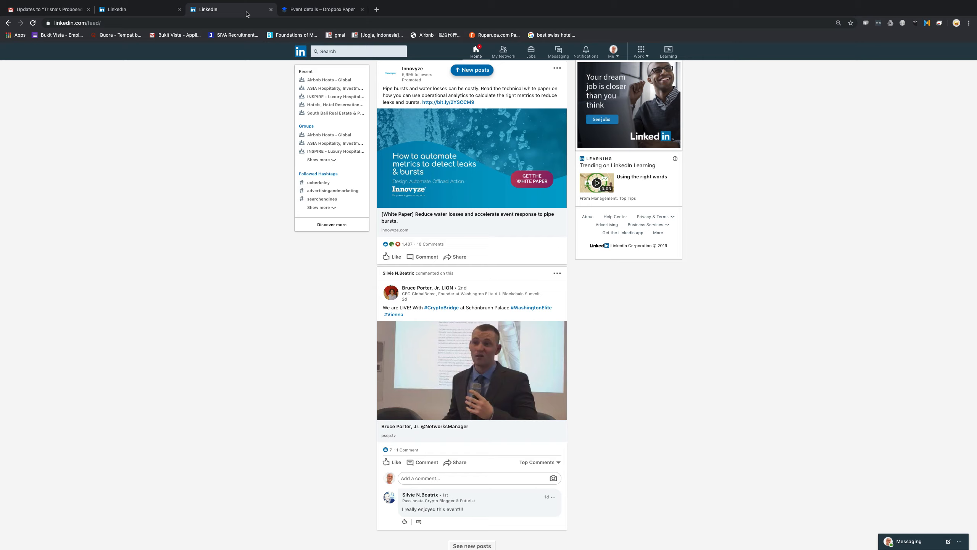
pyautogui.scroll(-3)
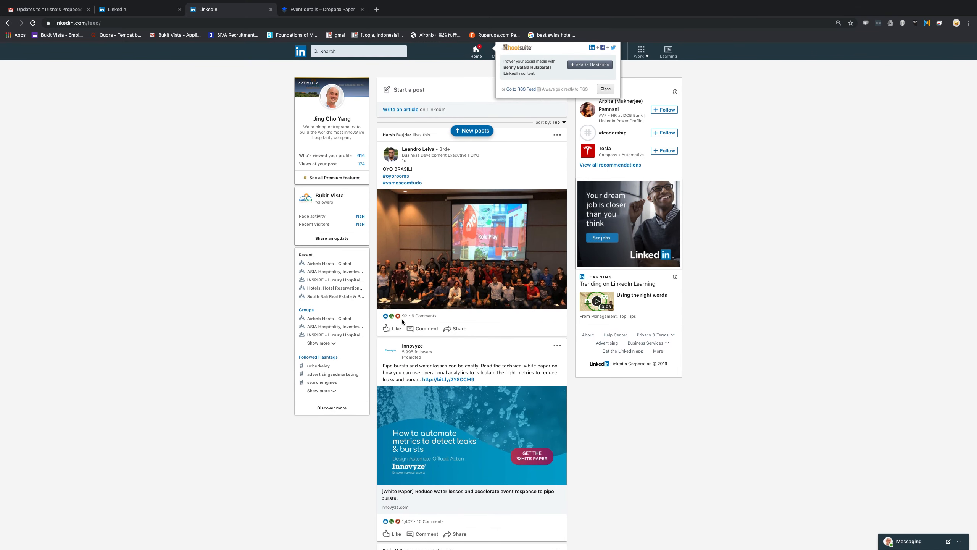
pyautogui.click(399, 315)
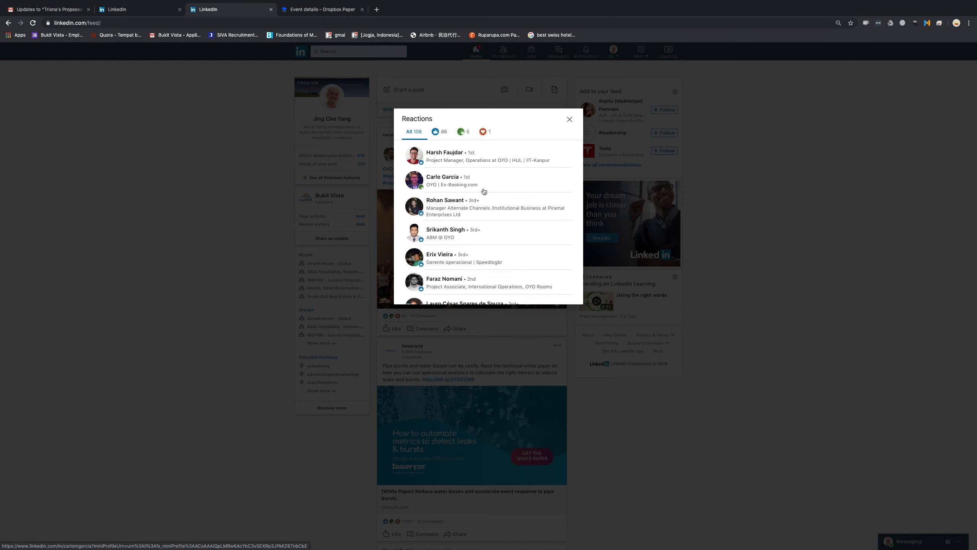
pyautogui.click(443, 176)
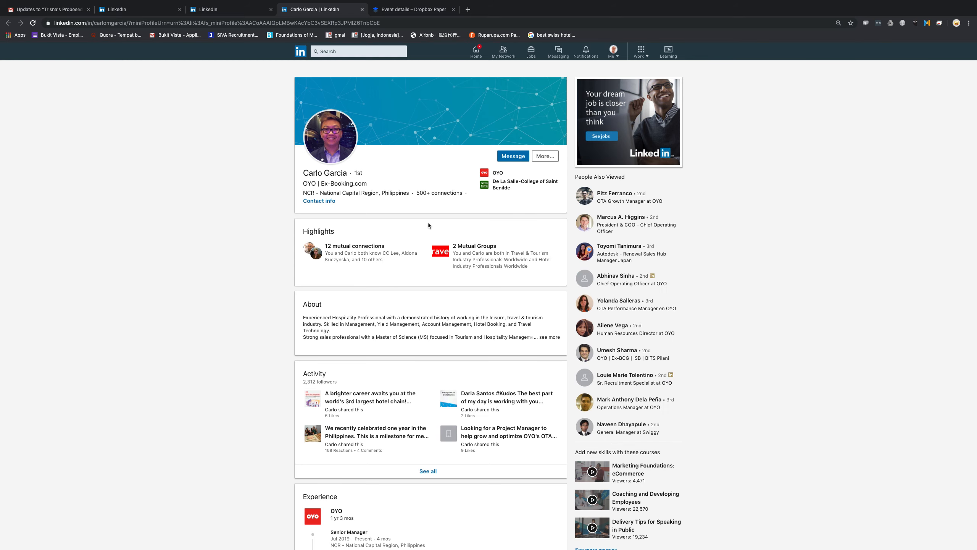
pyautogui.scroll(-3)
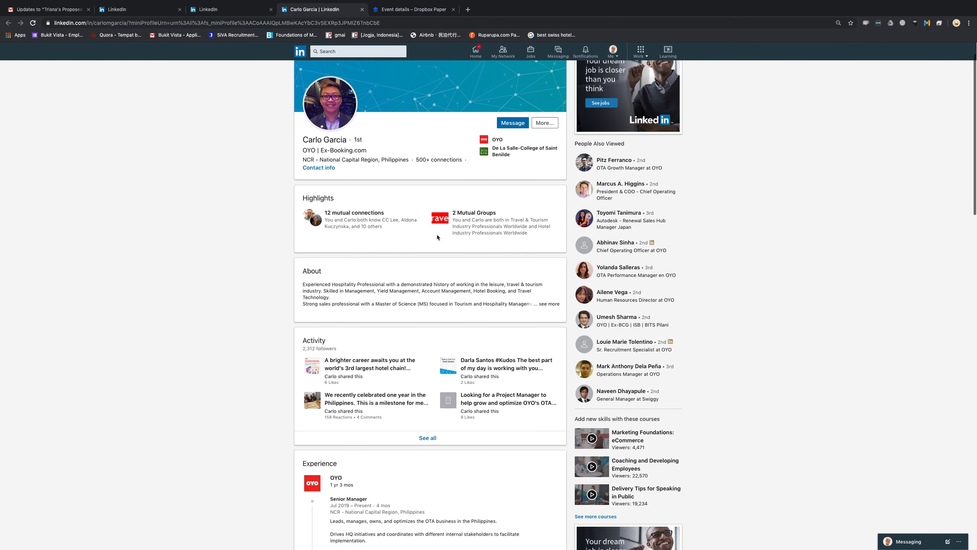
pyautogui.scroll(-3)
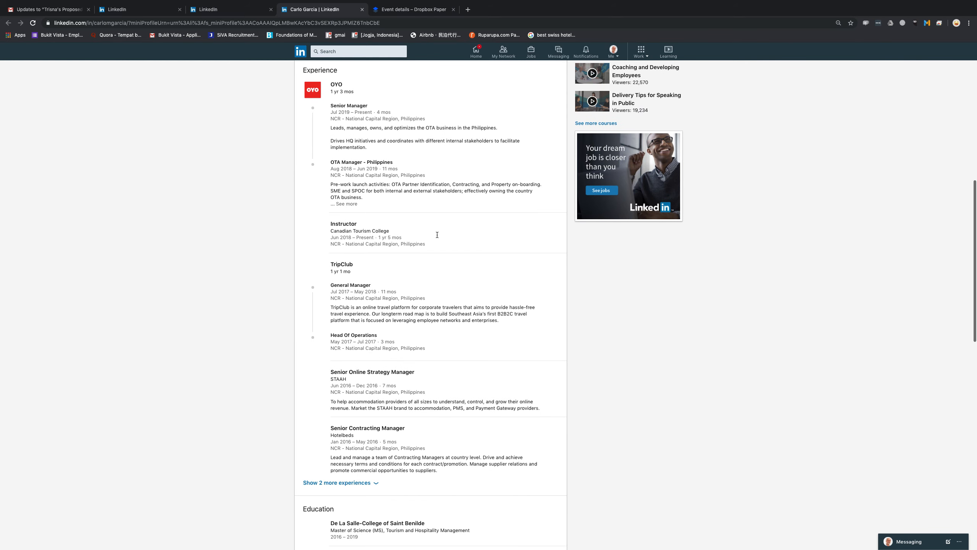
pyautogui.scroll(-3)
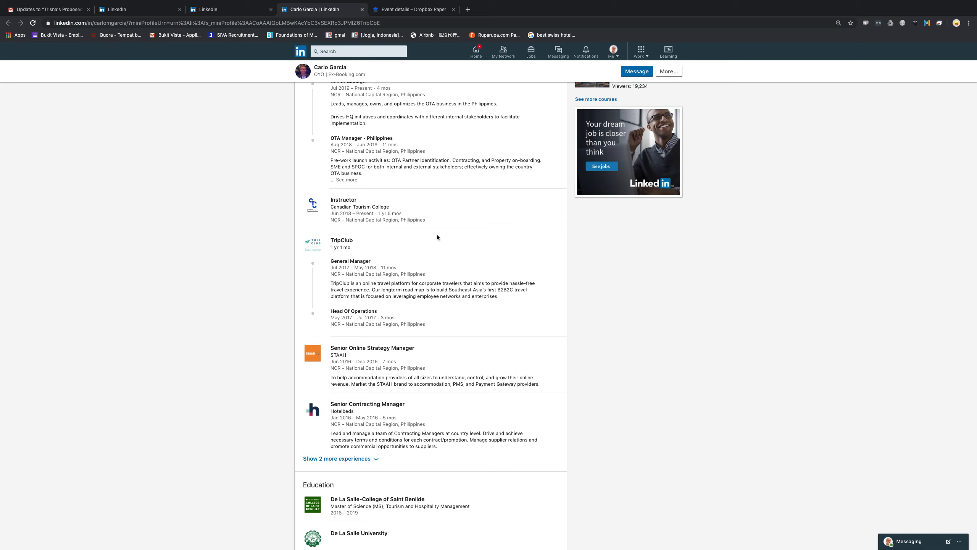
pyautogui.scroll(-3)
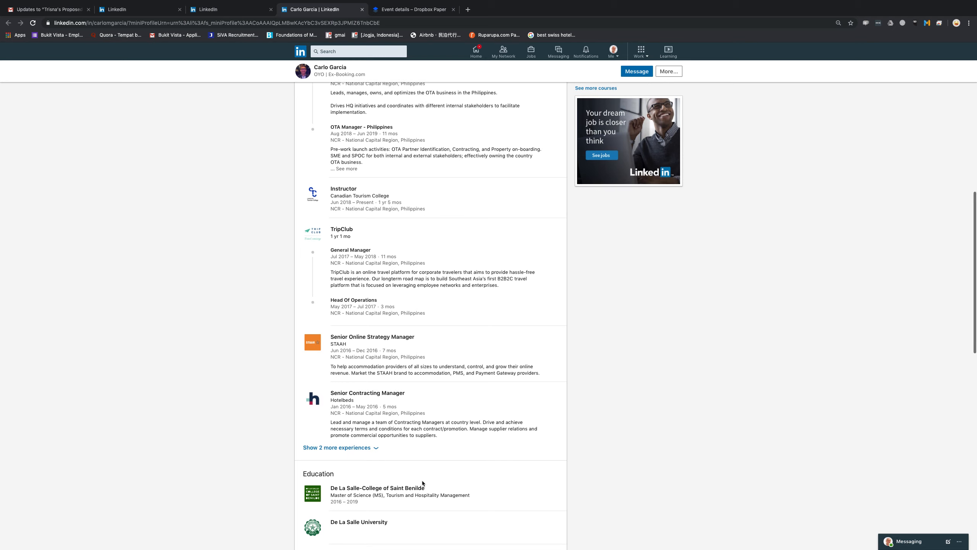
pyautogui.click(337, 447)
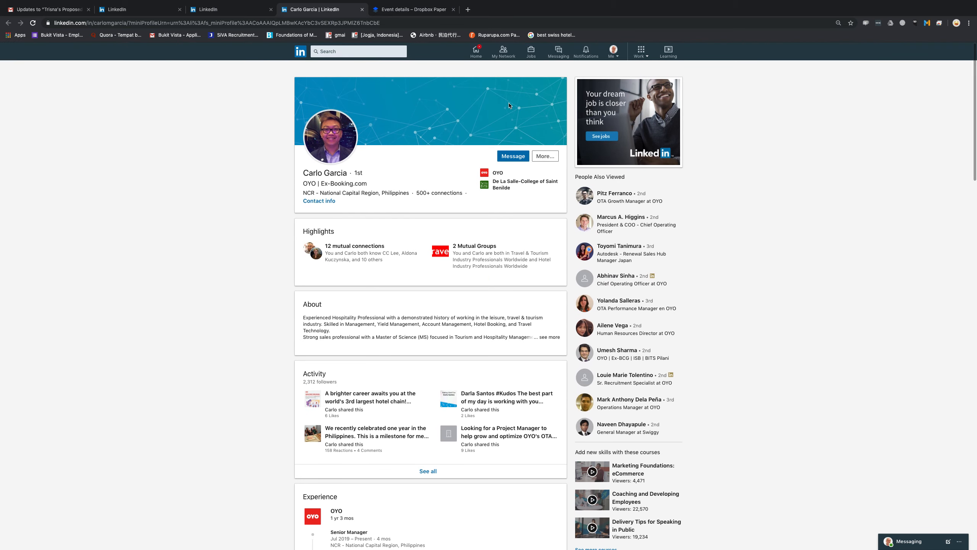
pyautogui.click(514, 156)
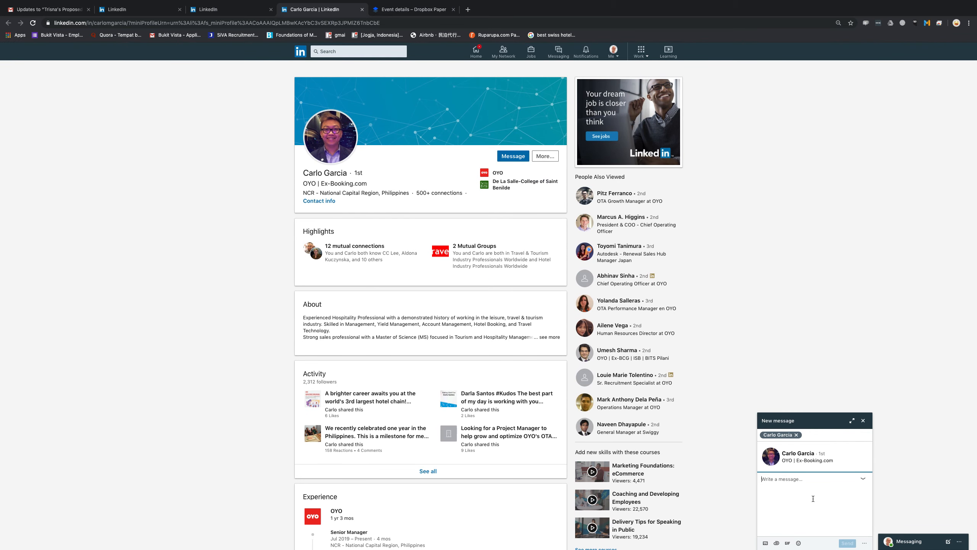
# Write 'Carlo, I'm having an event for professional property managers in Bali on Nov 11–12'
pyautogui.write('Carlo,')
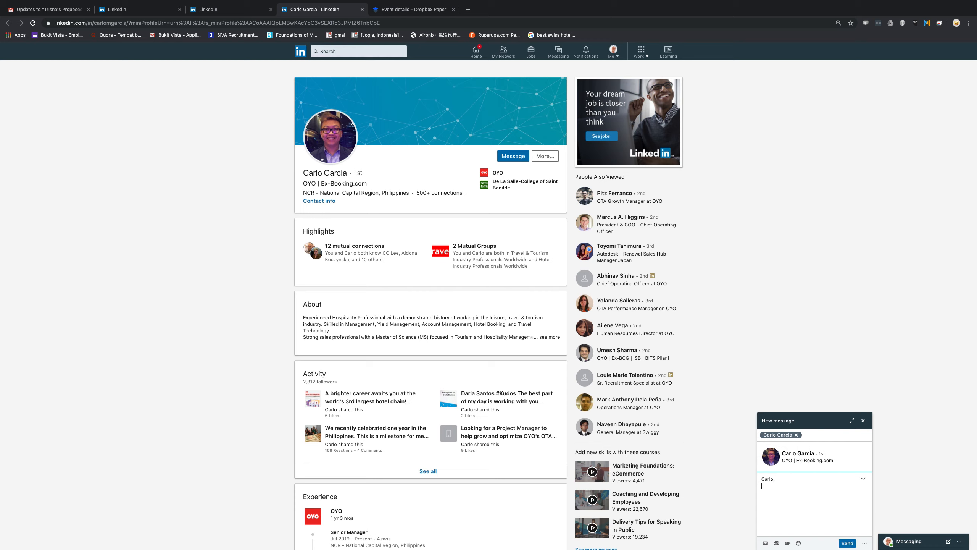
pyautogui.write("I'm having a")
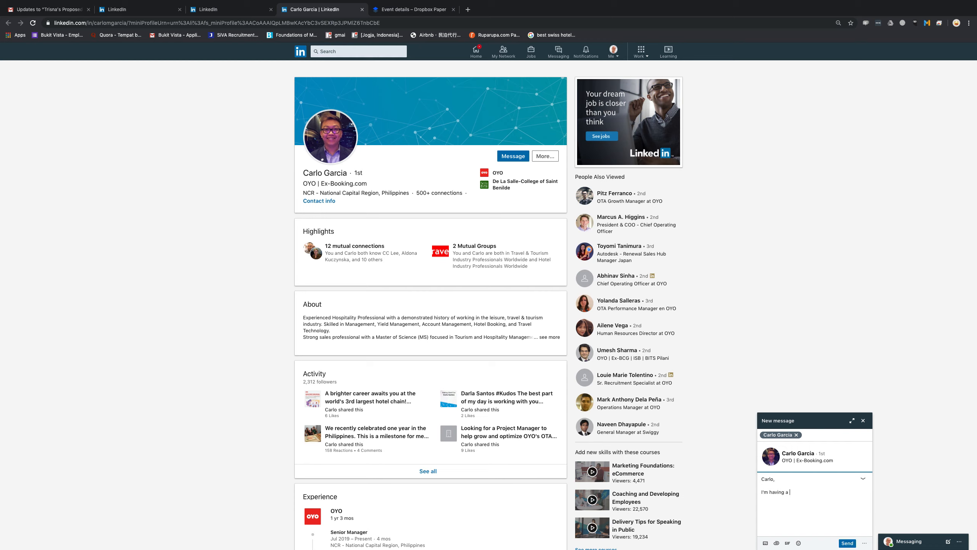
pyautogui.write('n event for')
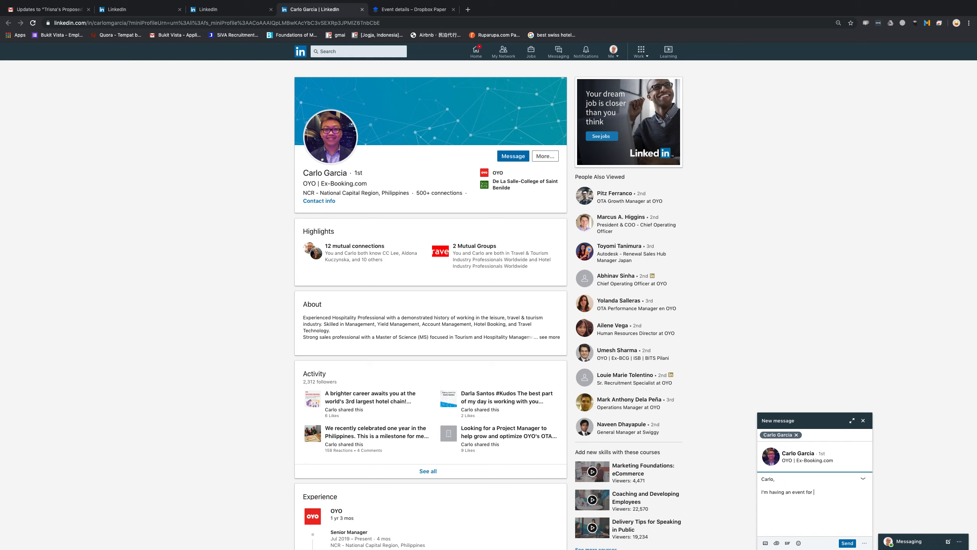
pyautogui.write('professional')
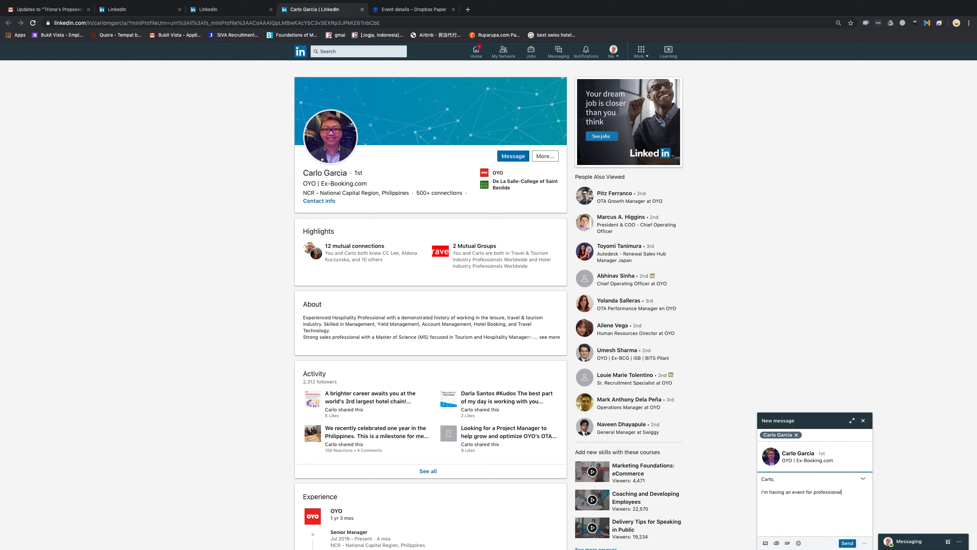
pyautogui.write('property managers in Bl')
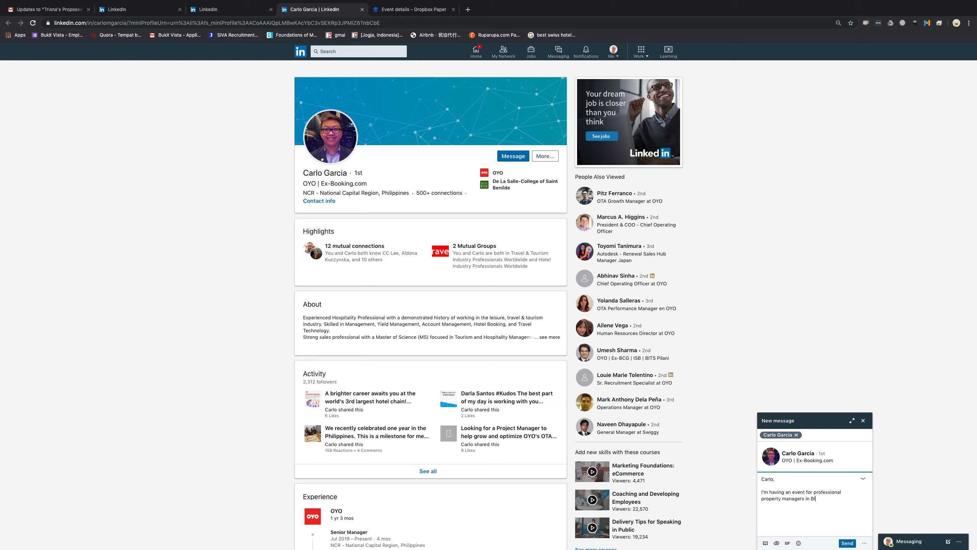
pyautogui.write('Bali on NOv')
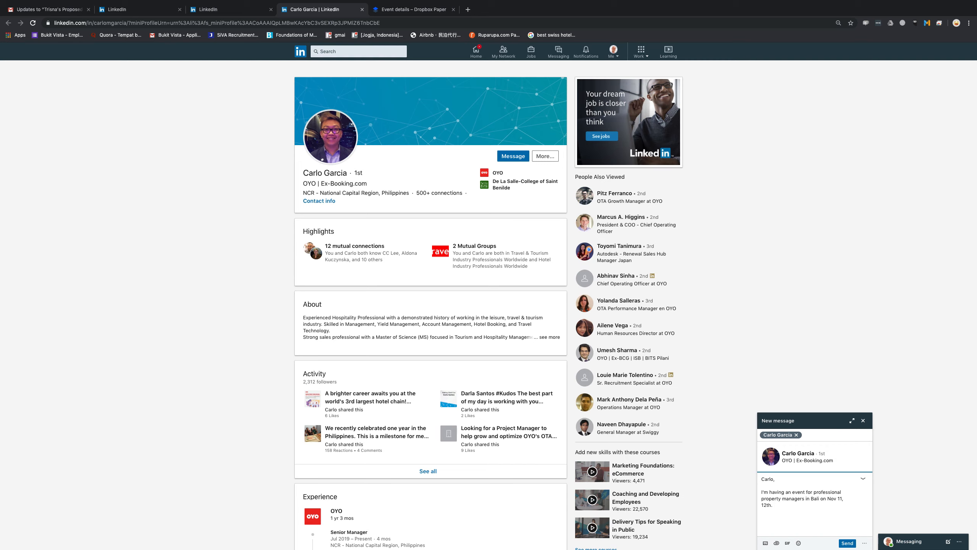
pyautogui.scroll(-3)
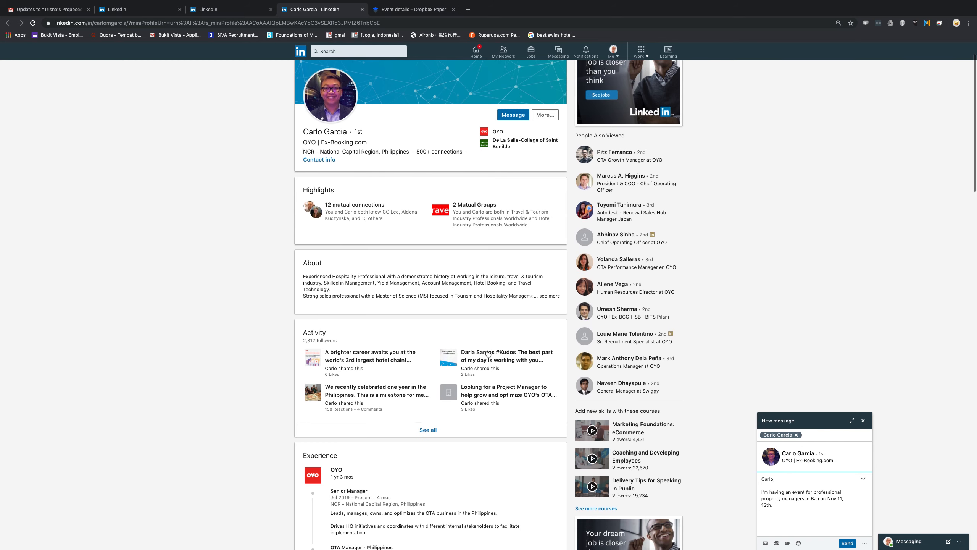
pyautogui.click(782, 479)
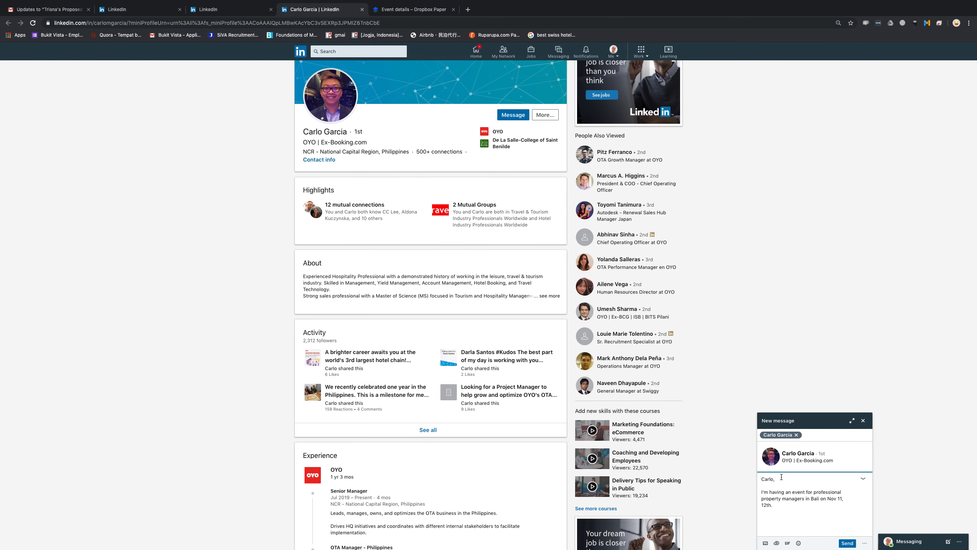
pyautogui.scroll(-3)
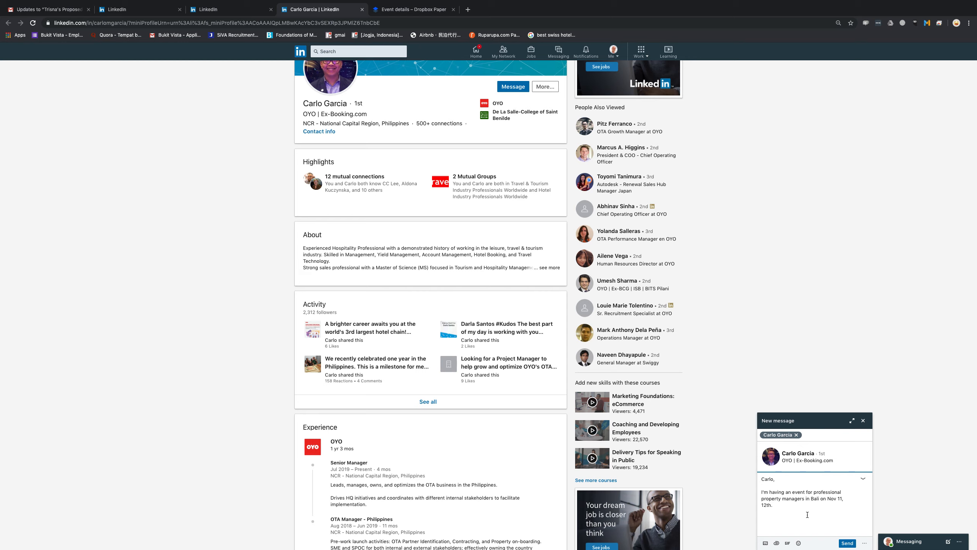
# Add that the event will discuss the future of hospitality, then search Google for the All-Asia Airbnb meetup
pyautogui.write("We're going to be")
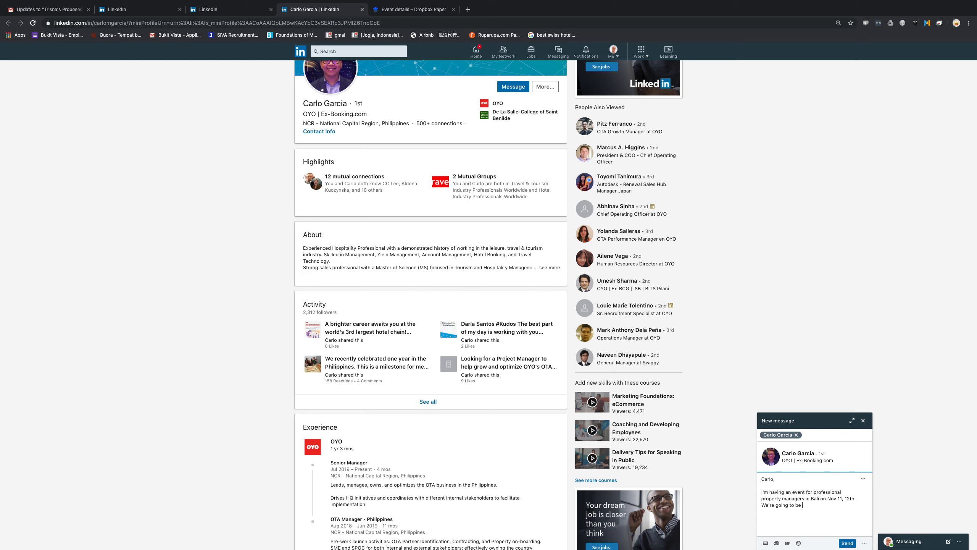
pyautogui.write('discussing the future of hospitalty')
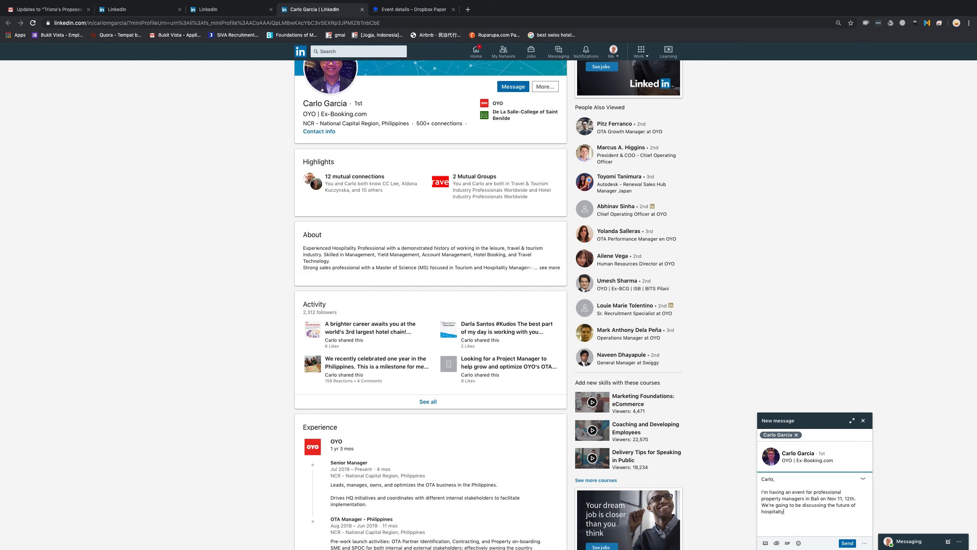
pyautogui.write('as thhe dis')
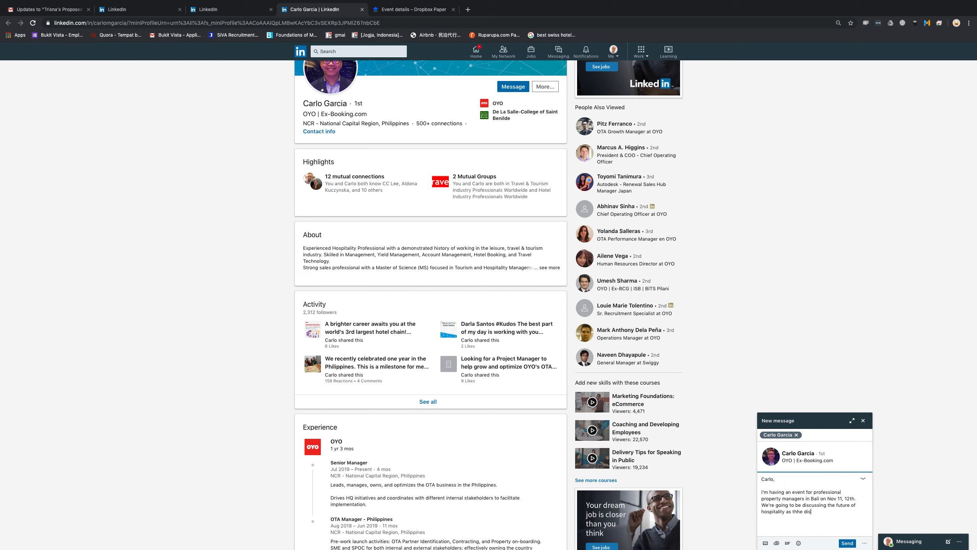
pyautogui.press('Backspace')
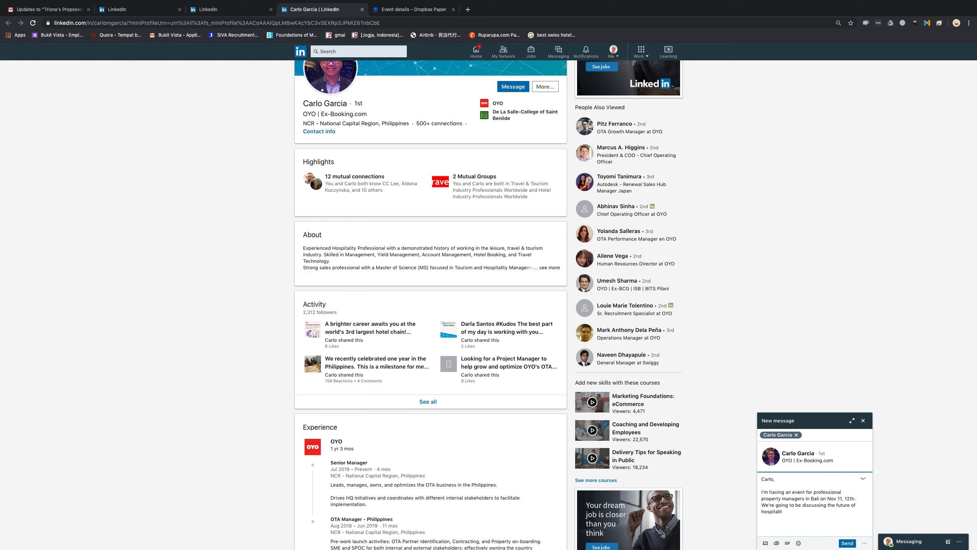
pyautogui.write('y.')
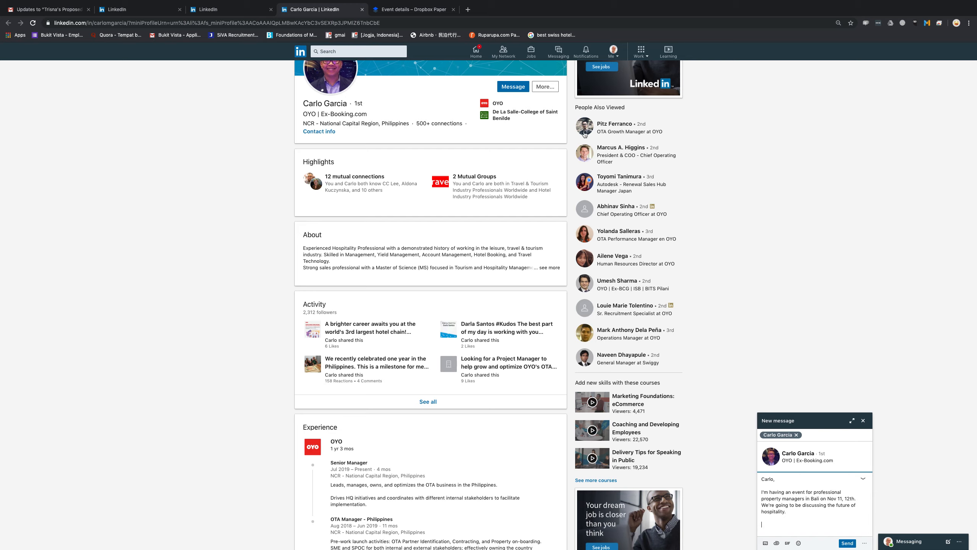
pyautogui.write('asia airbnb bukit vista')
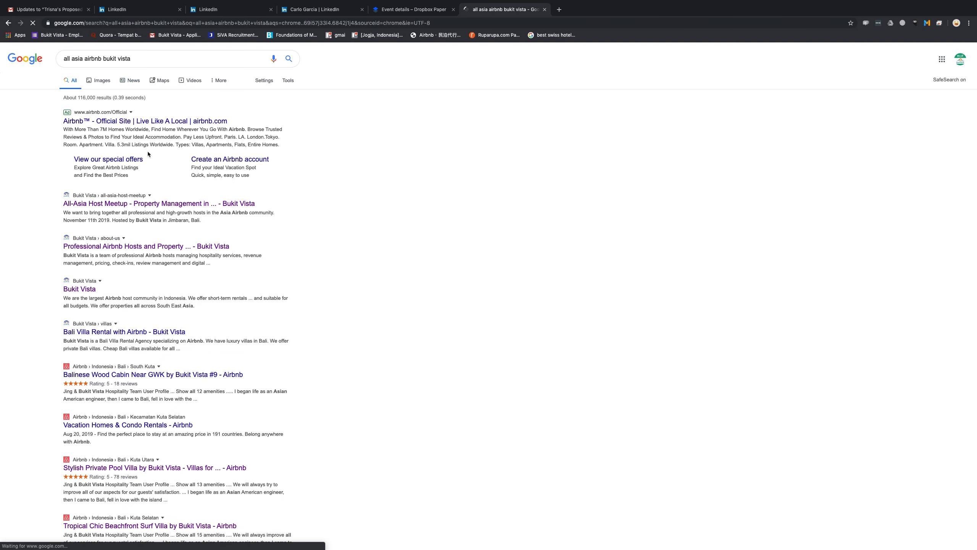
# Open the All-Asia Host Meetup - Bukit Vista result from the Google search
pyautogui.click(162, 203)
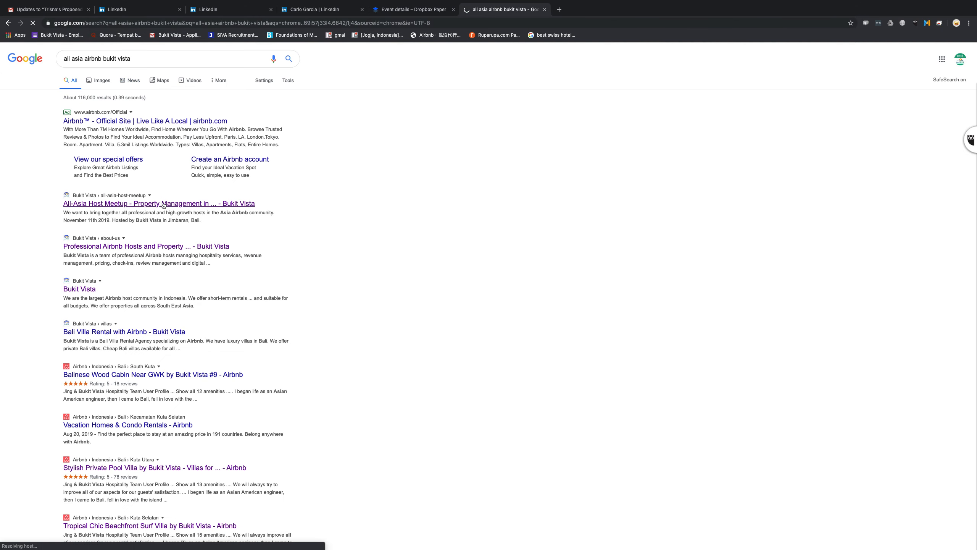
pyautogui.click(163, 204)
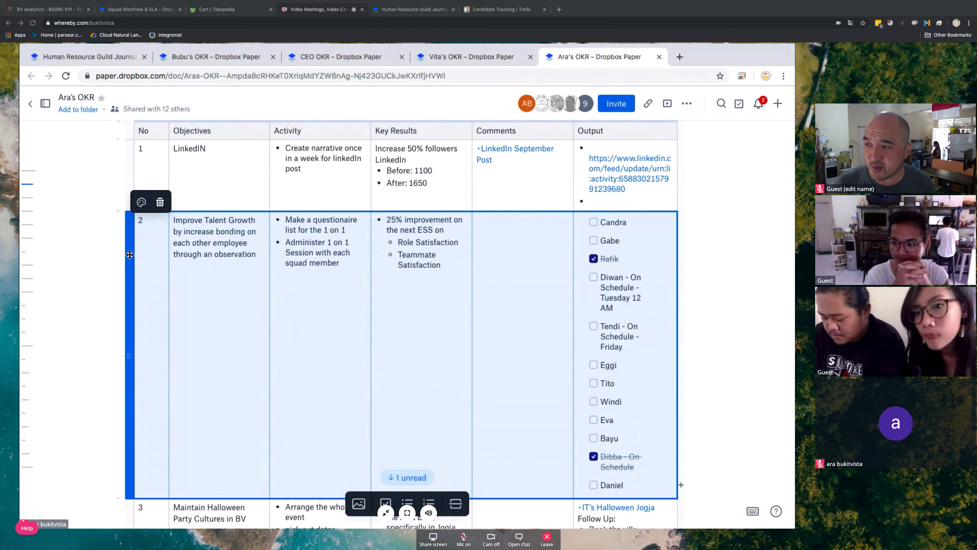
pyautogui.scroll(-3)
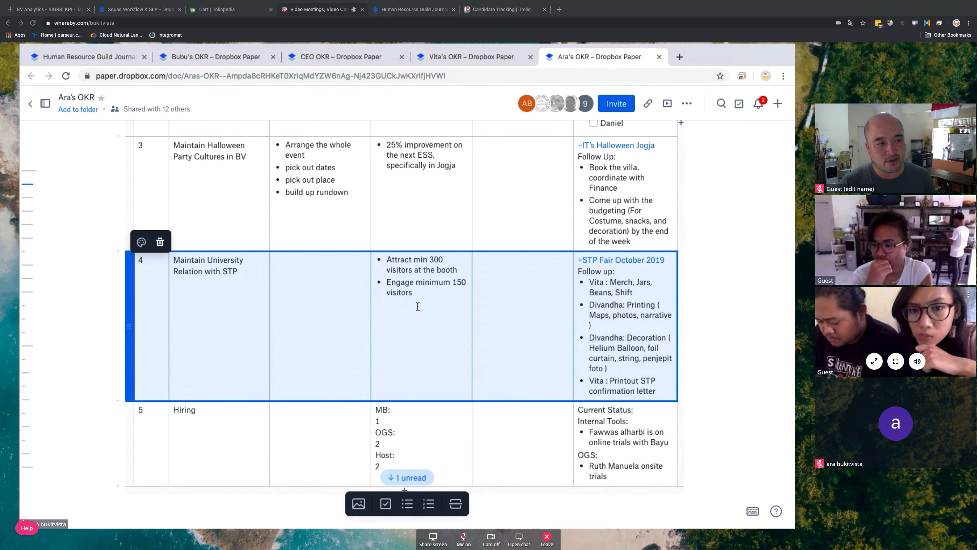
pyautogui.scroll(-3)
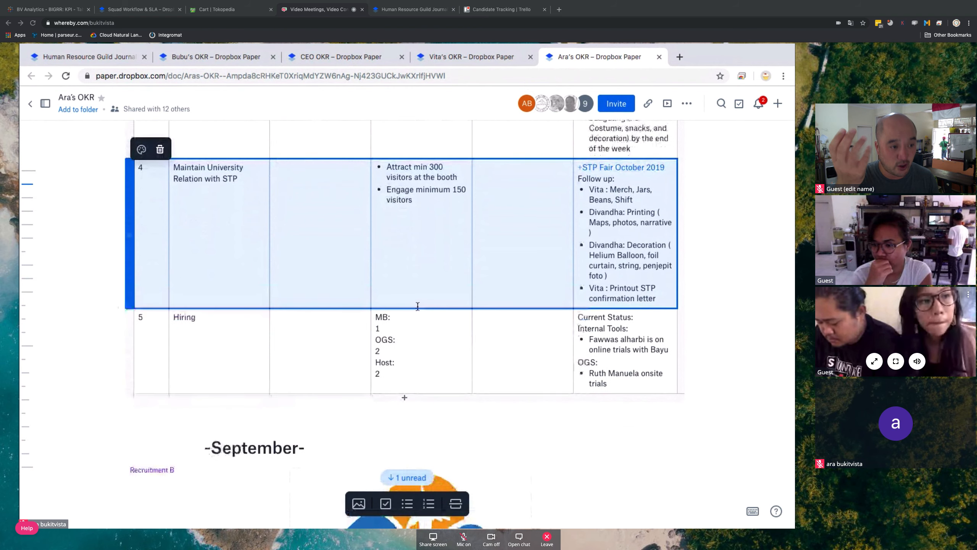
pyautogui.scroll(-3)
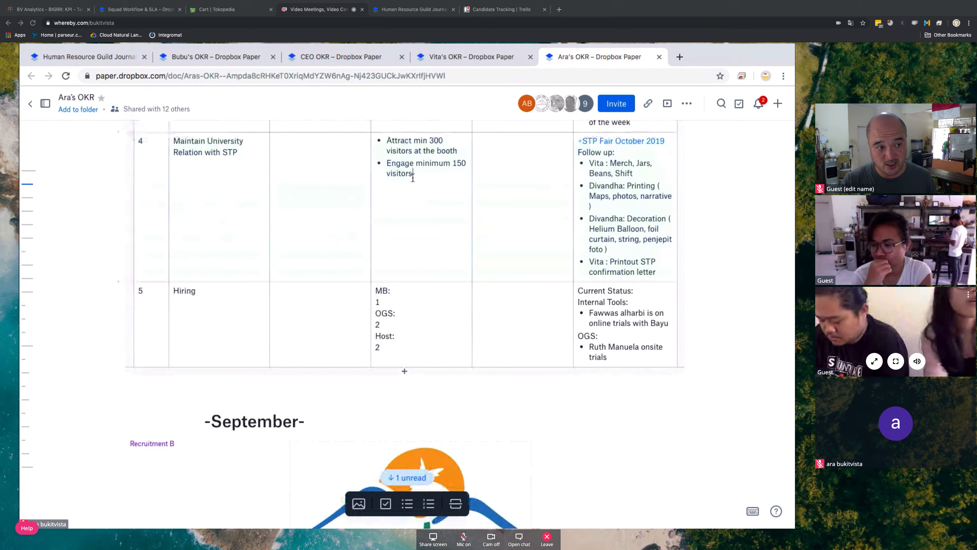
# Add a 'Squad 2 needs:' key result with a nested 'Host' item under the STP goal
pyautogui.write('S')
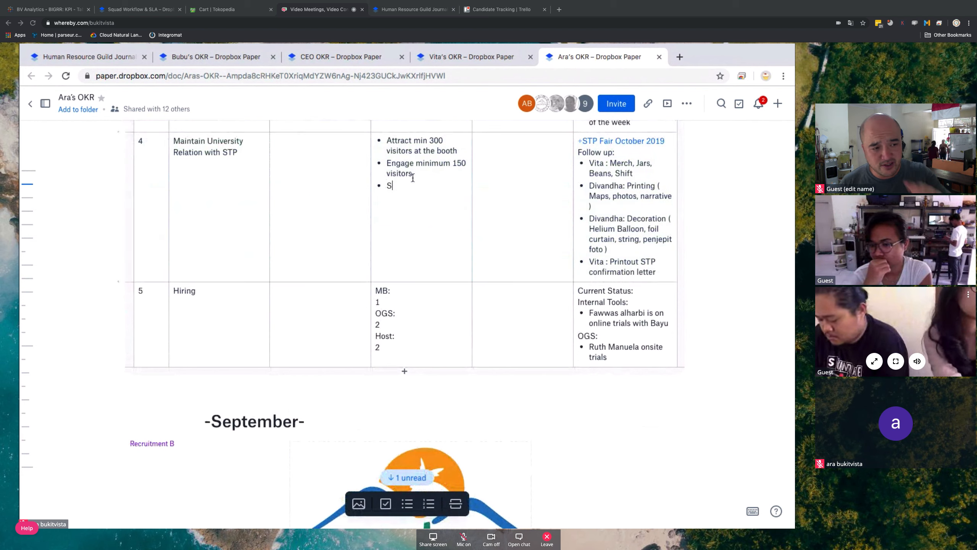
pyautogui.write('quad 2 needs:')
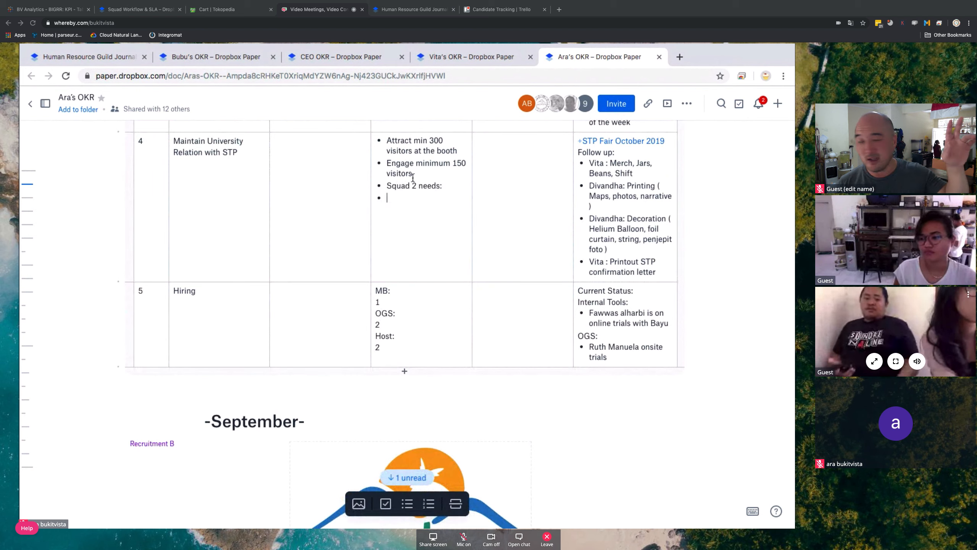
pyautogui.write('H')
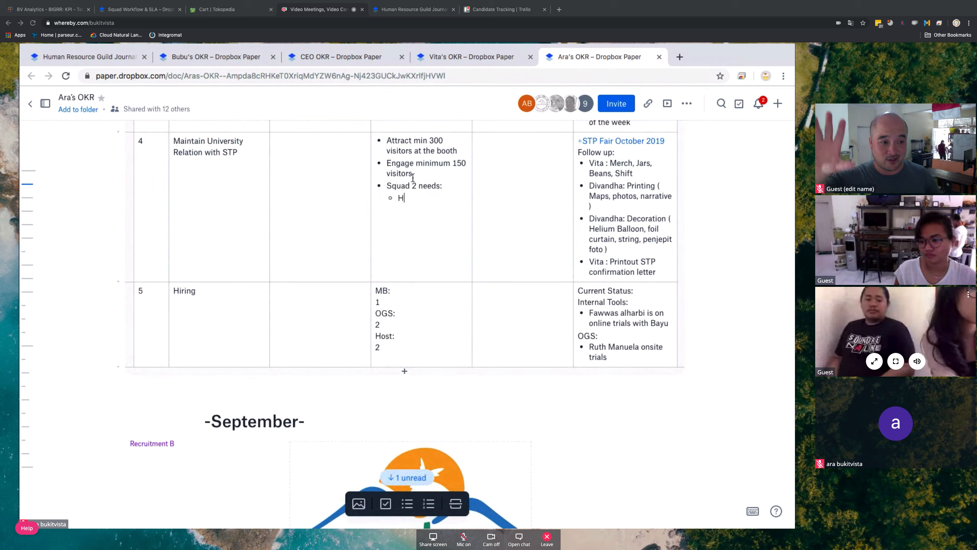
pyautogui.write('Host')
pyautogui.click(416, 185)
pyautogui.write('FullFill ')
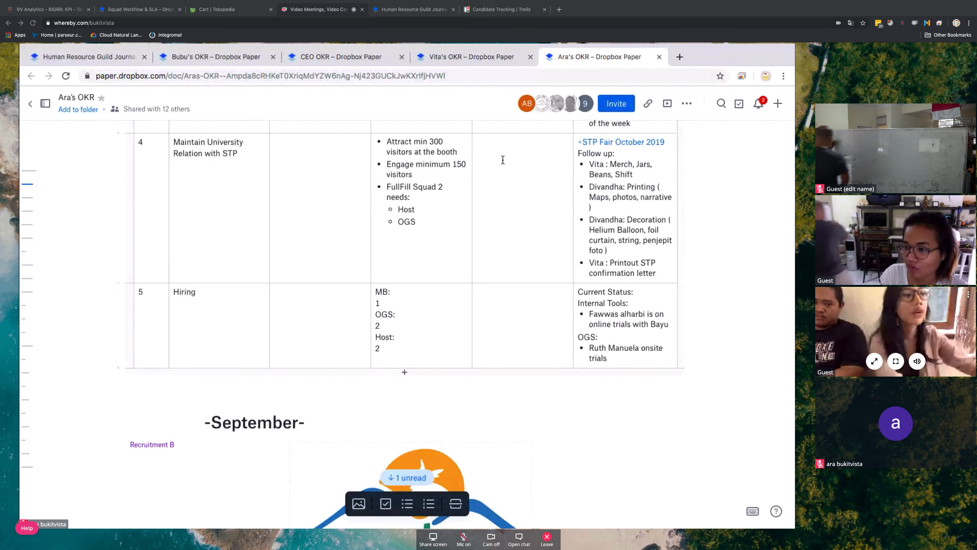
pyautogui.moveTo(648, 144)
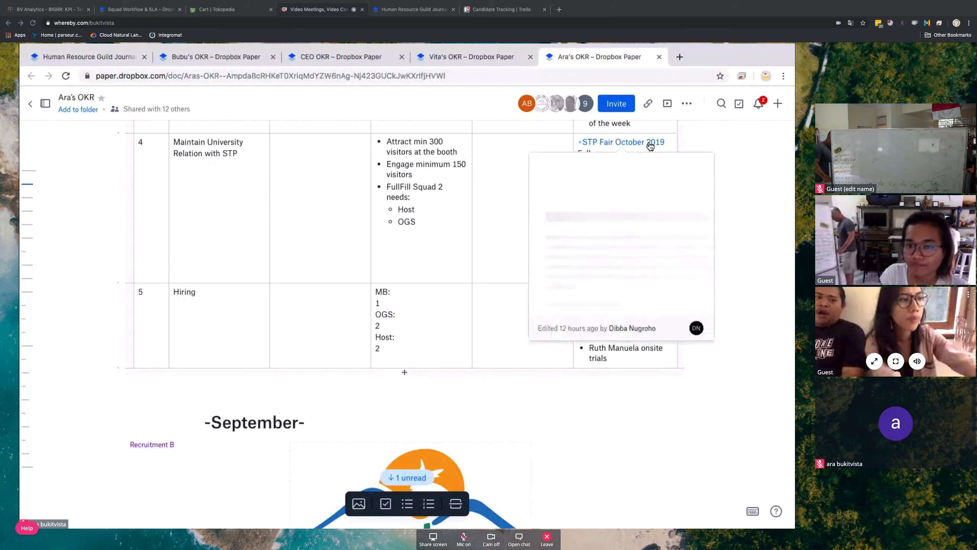
# Open the STP Fair October 2019 doc and scroll through its plans to the narrative printouts Drive link
pyautogui.click(643, 142)
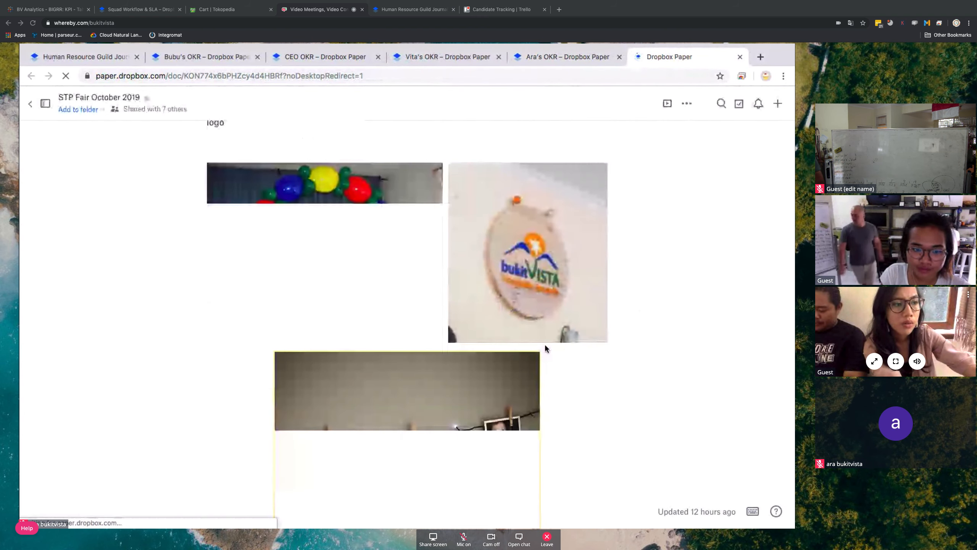
pyautogui.scroll(-3)
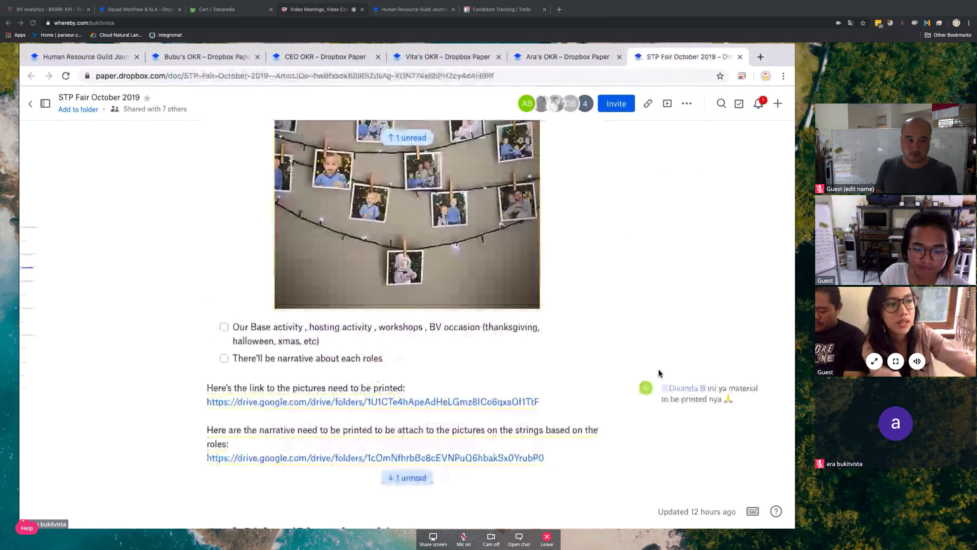
pyautogui.scroll(-3)
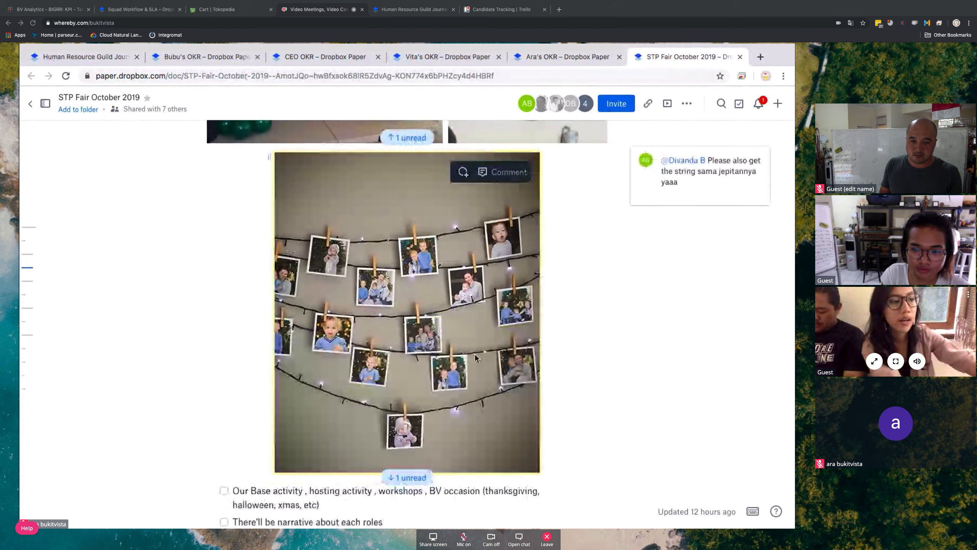
pyautogui.scroll(-3)
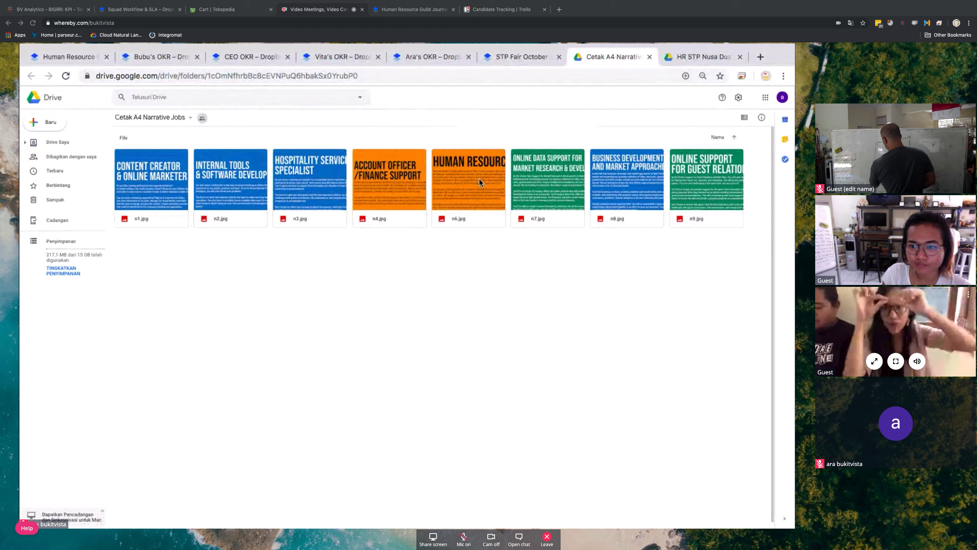
# View the Human Resources narrative image (n6.jpg), then return to the STP Fair October 2019 document
pyautogui.click(480, 181)
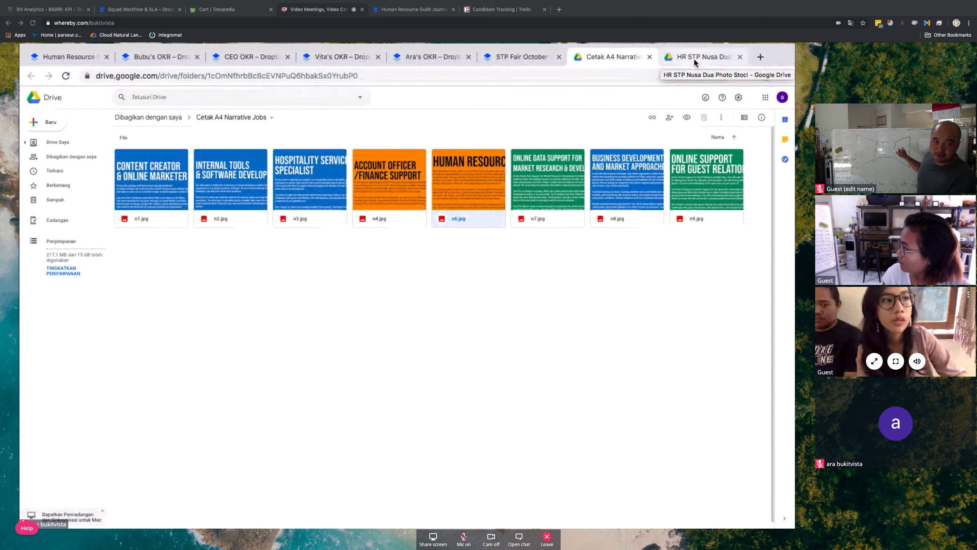
pyautogui.click(518, 56)
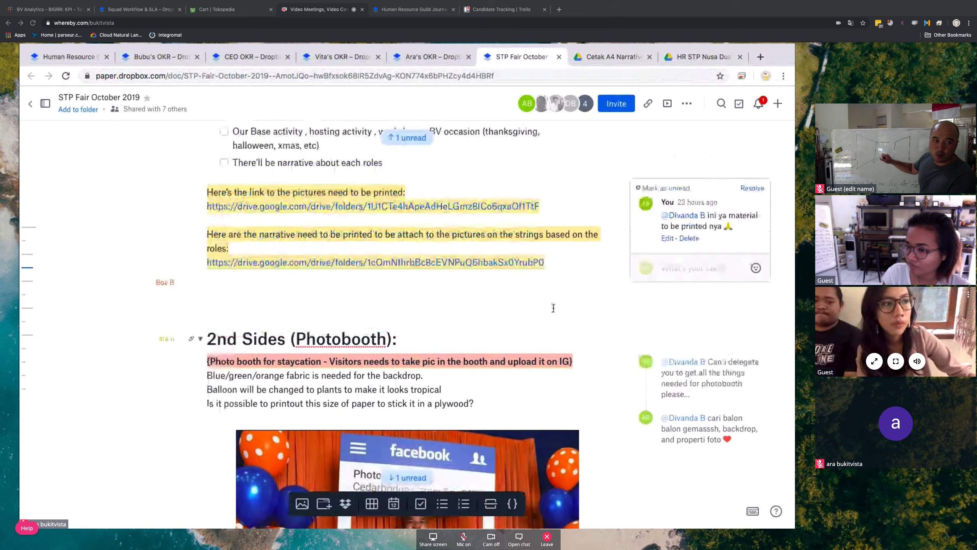
pyautogui.scroll(3)
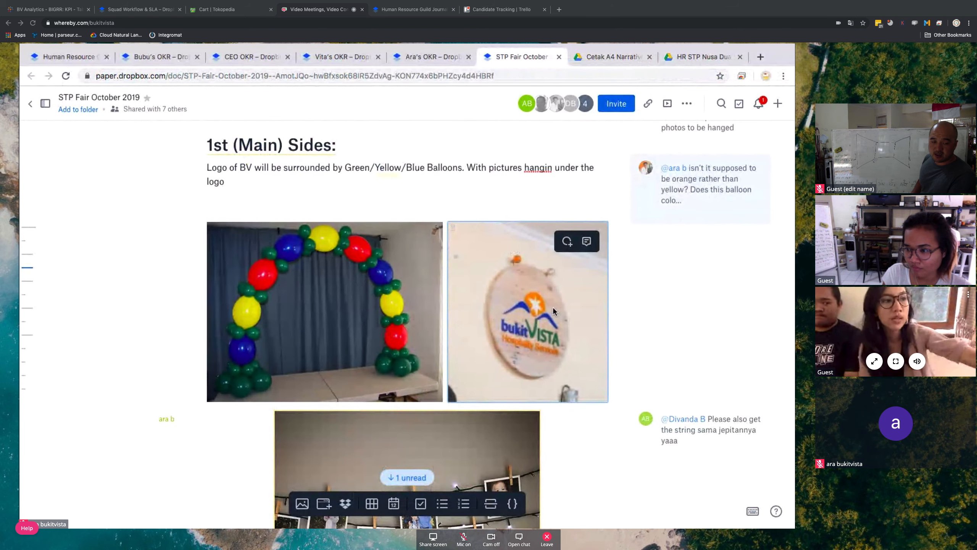
pyautogui.scroll(-3)
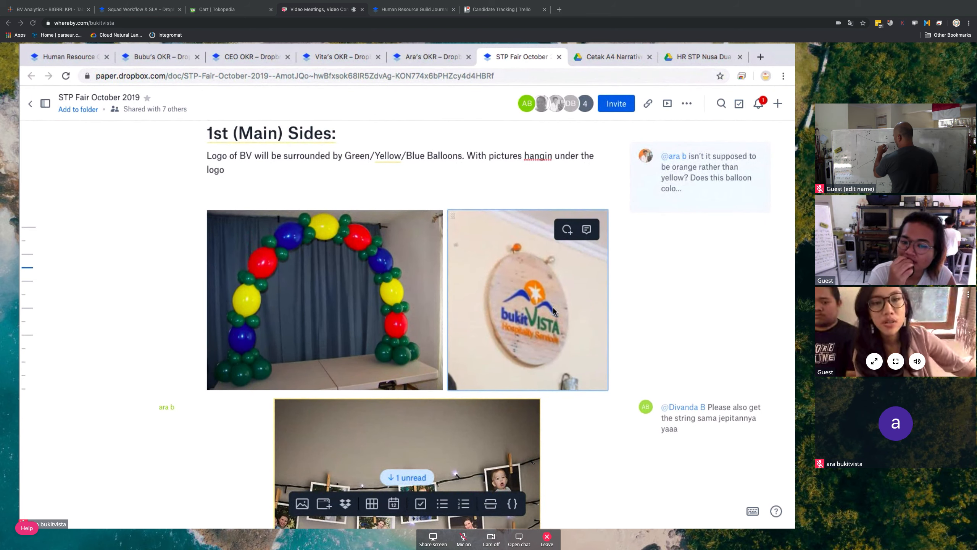
pyautogui.scroll(-3)
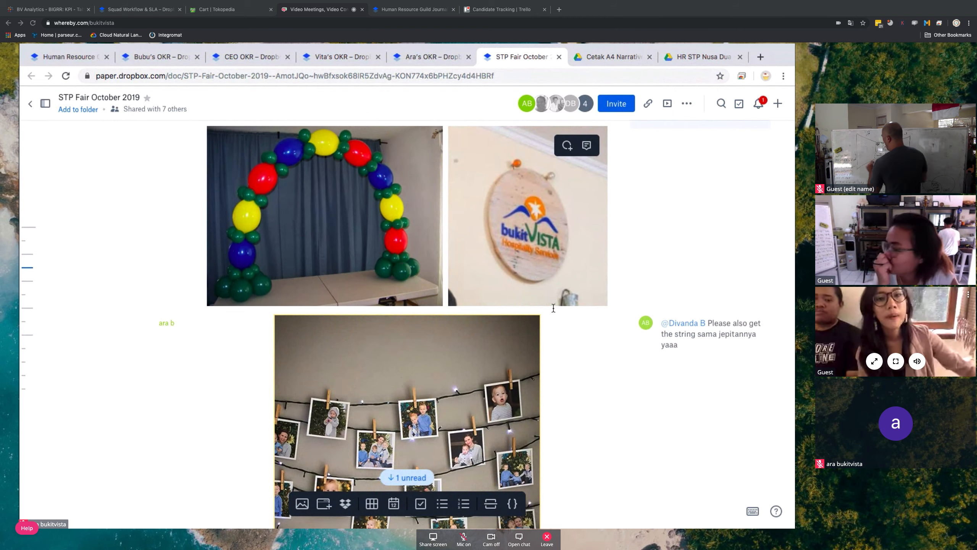
pyautogui.scroll(-3)
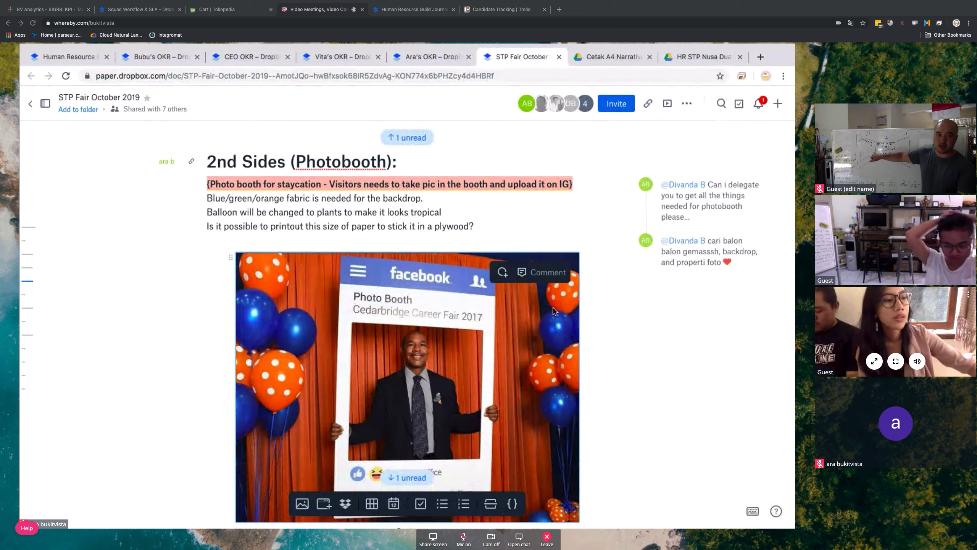
pyautogui.scroll(-3)
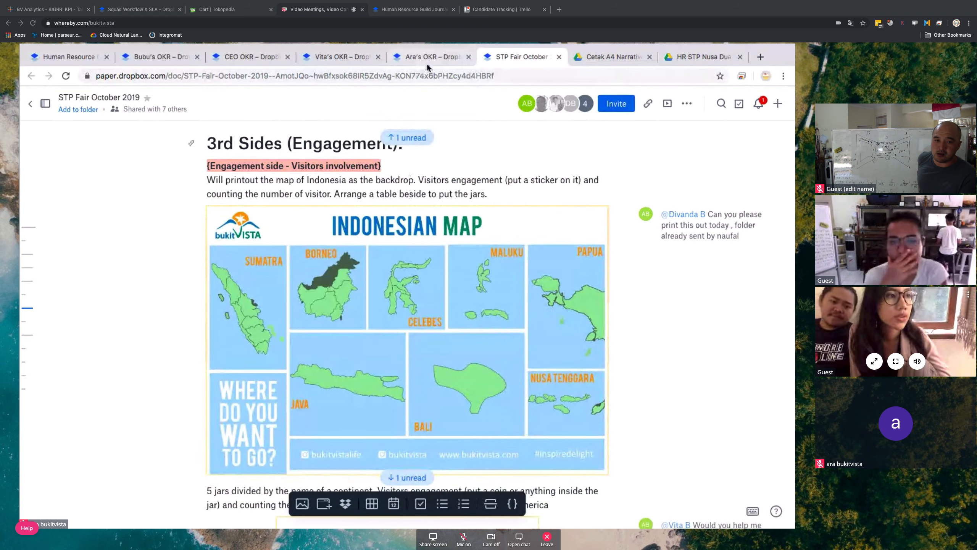
# From Ara's OKR, open the linked STP Fair October 2019 document showing the attendees list
pyautogui.click(429, 57)
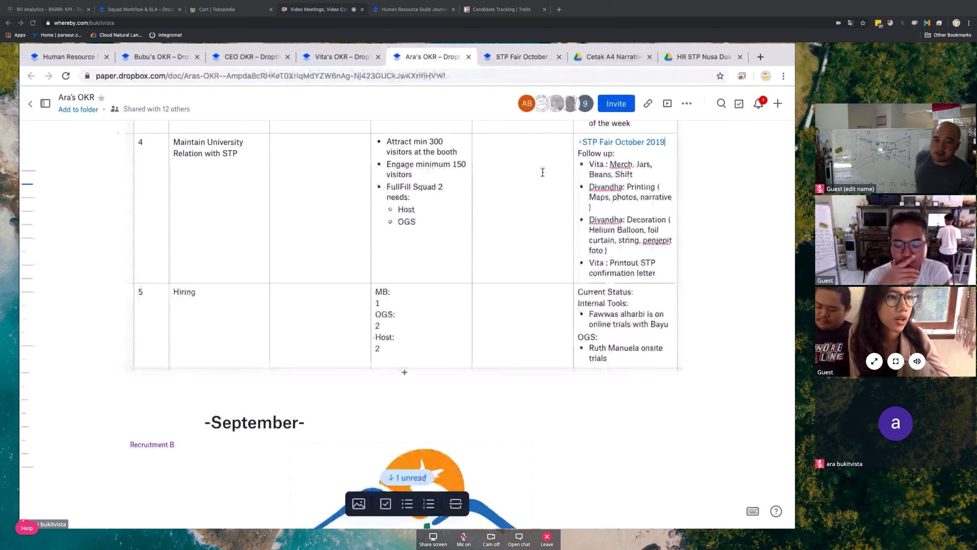
pyautogui.moveTo(581, 183)
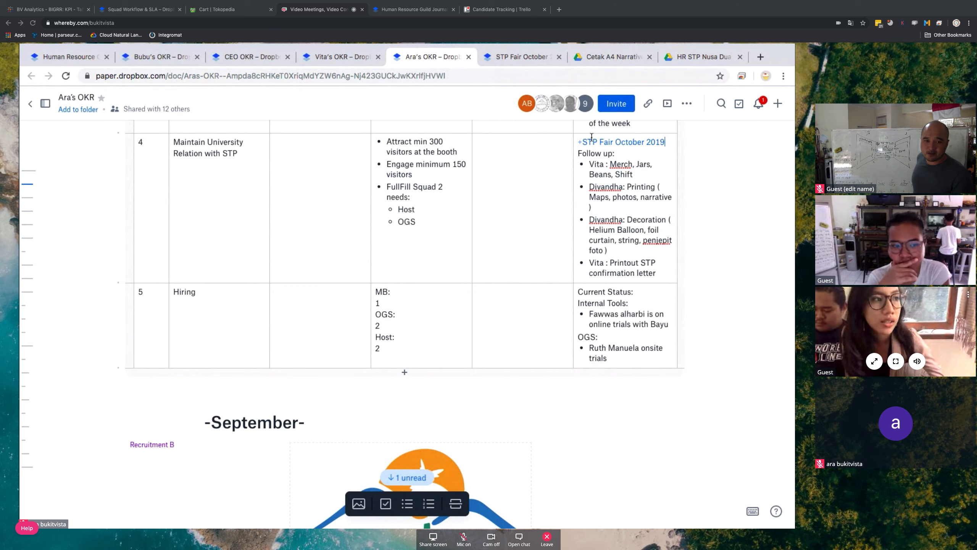
pyautogui.click(621, 142)
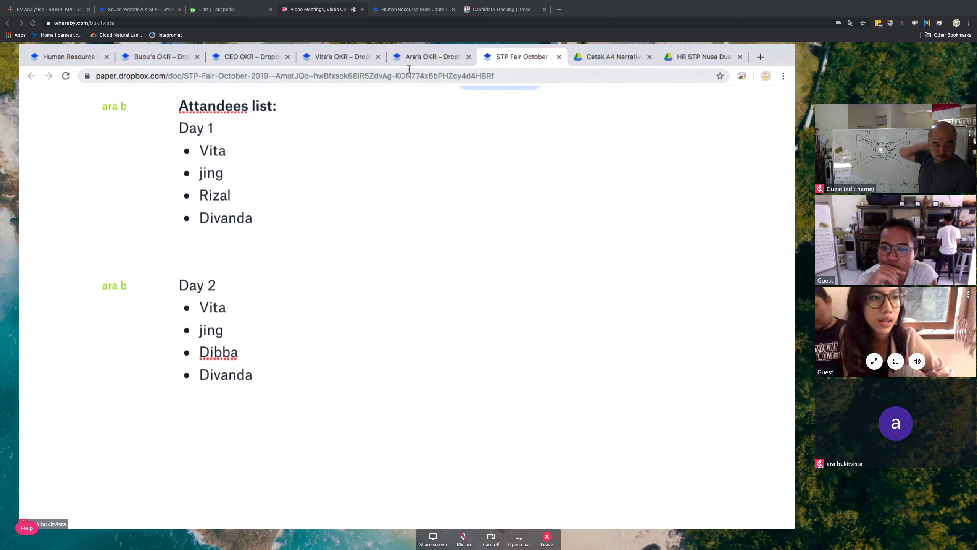
pyautogui.moveTo(405, 69)
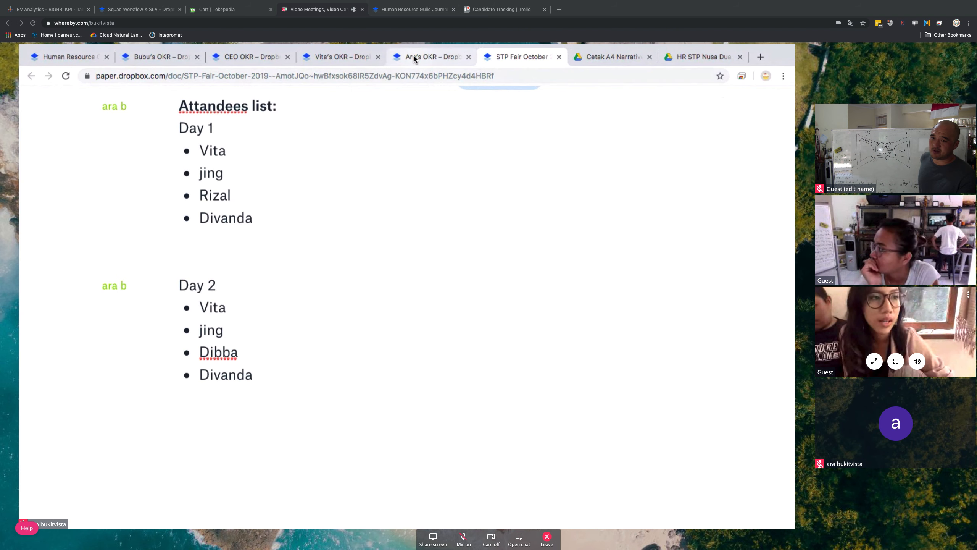
# Switch back to the Ara's OKR document from the STP Fair attendees list
pyautogui.click(428, 57)
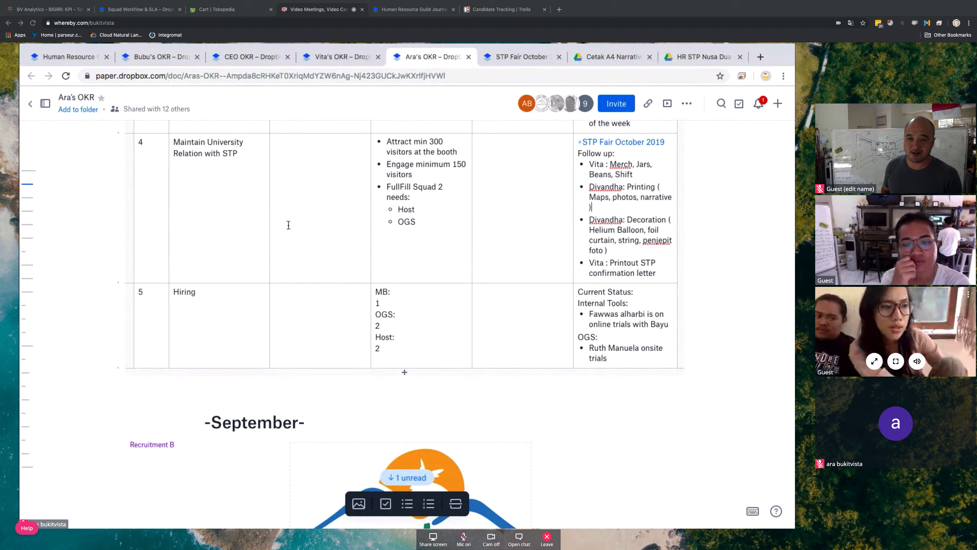
pyautogui.moveTo(133, 320)
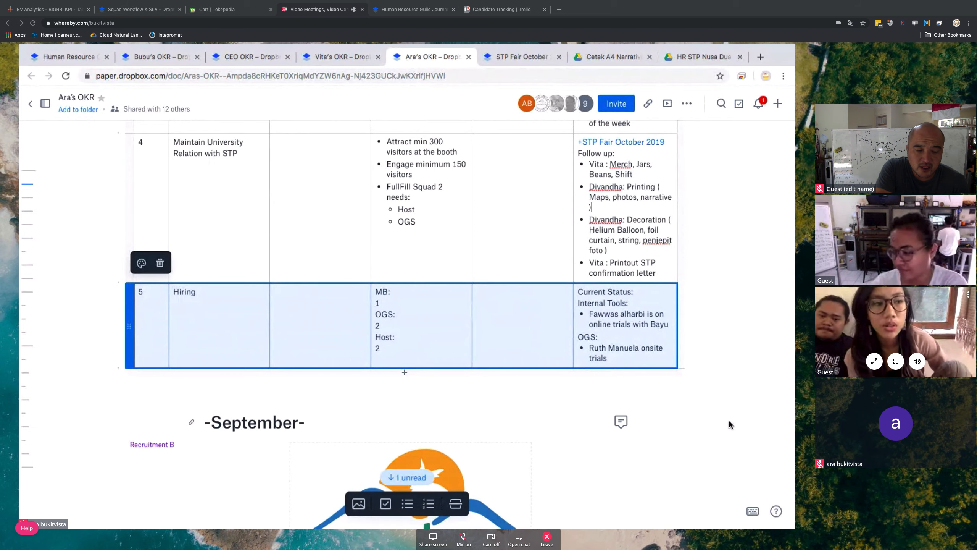
pyautogui.click(246, 56)
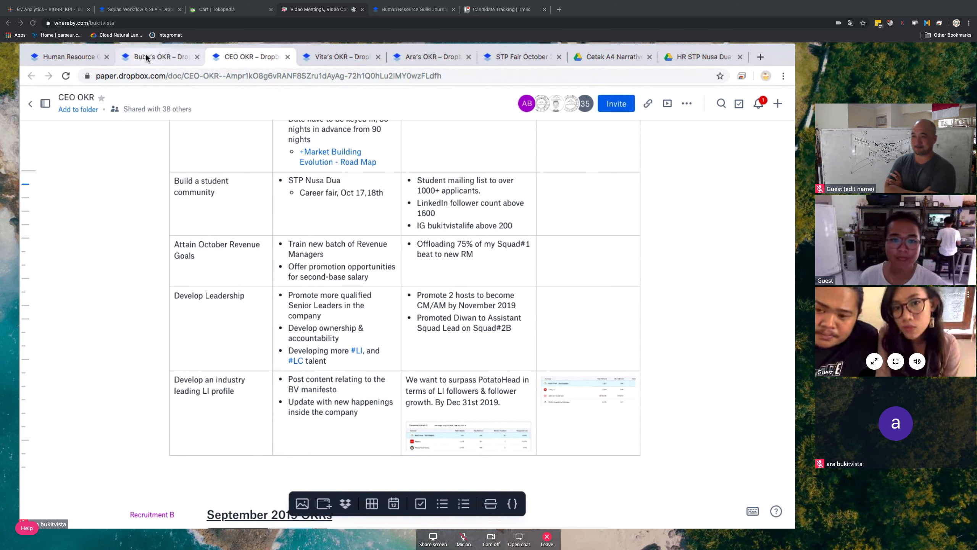
# In the HR Guild Journal, replace recorder 'Jing' with 'Vita' for the next meeting
pyautogui.click(69, 57)
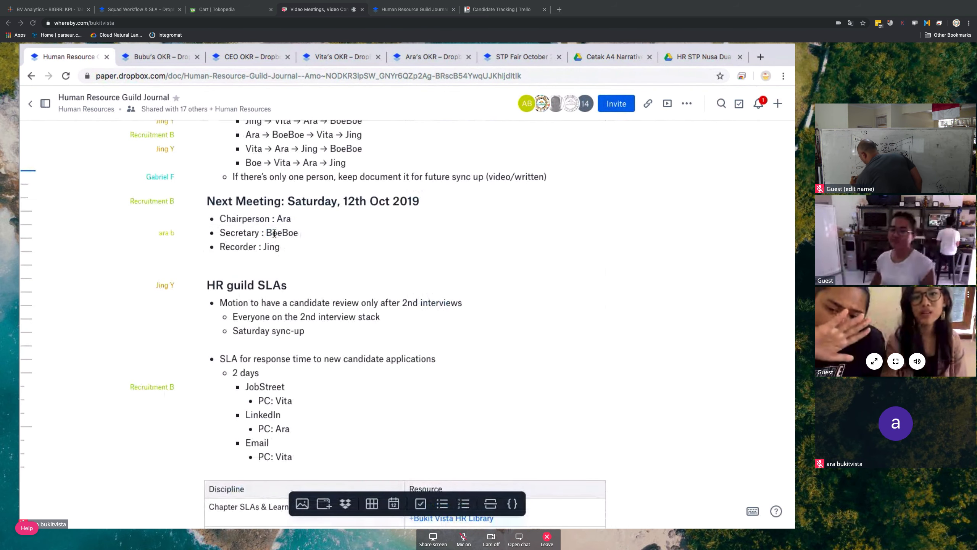
pyautogui.doubleClick(270, 246)
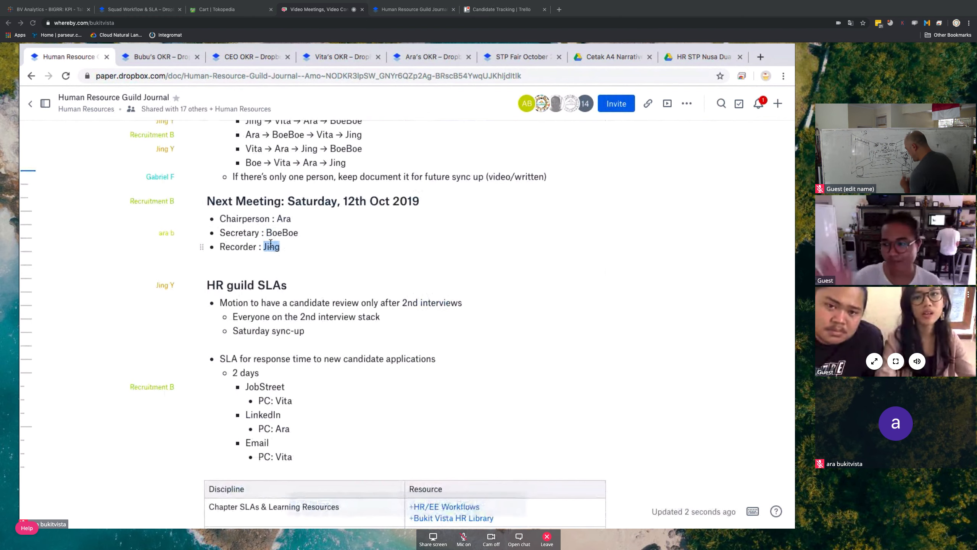
pyautogui.write('Vita')
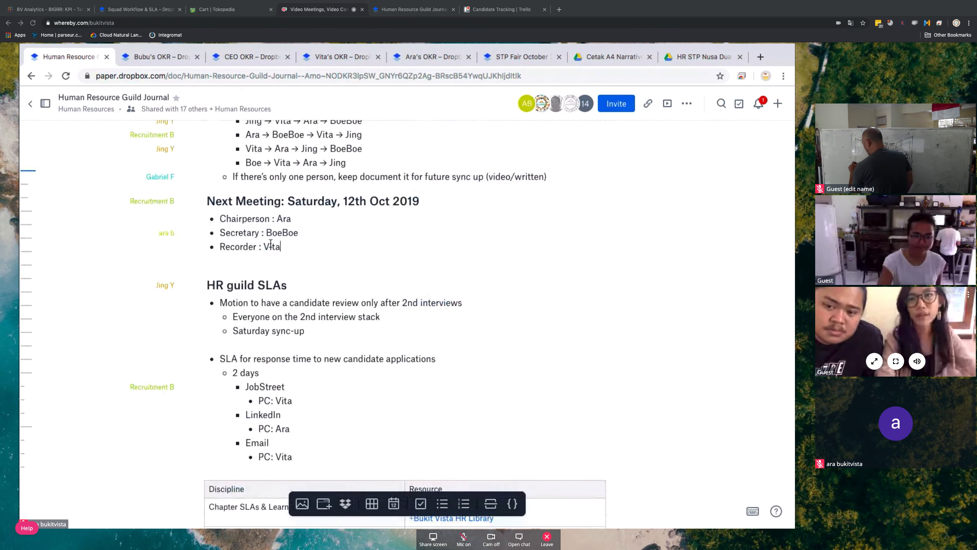